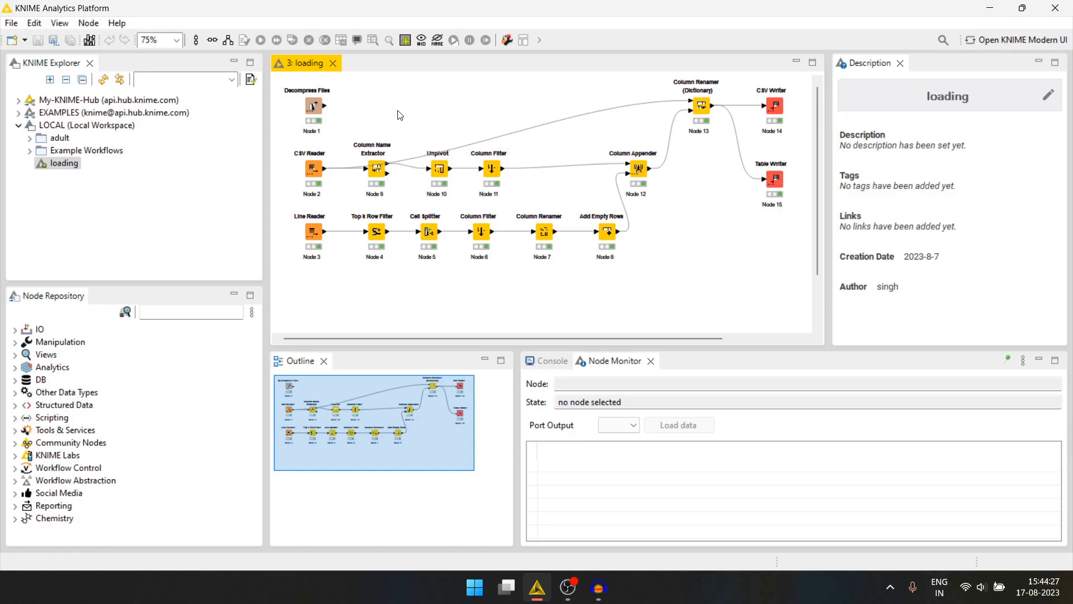
mouse_move(33, 23)
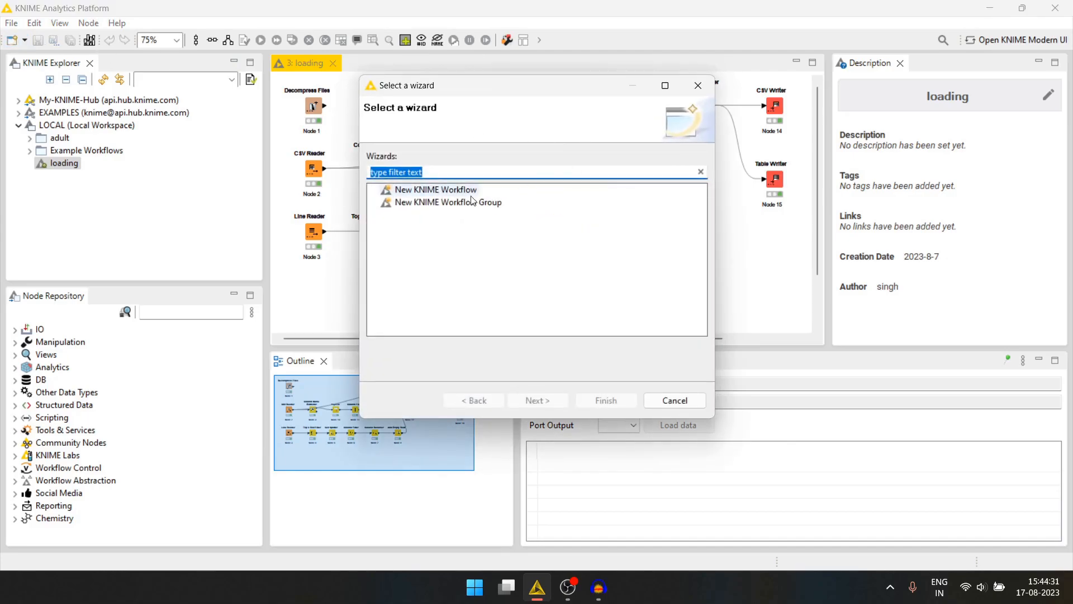
Step: Create a new empty KNIME workflow named to_db
left_click(435, 189)
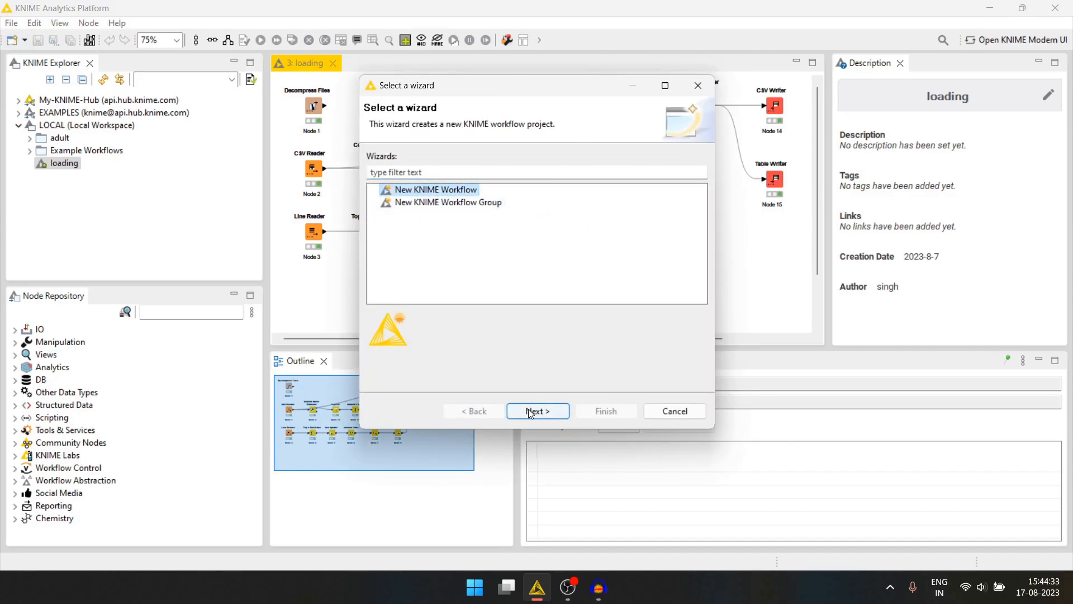
left_click(537, 411)
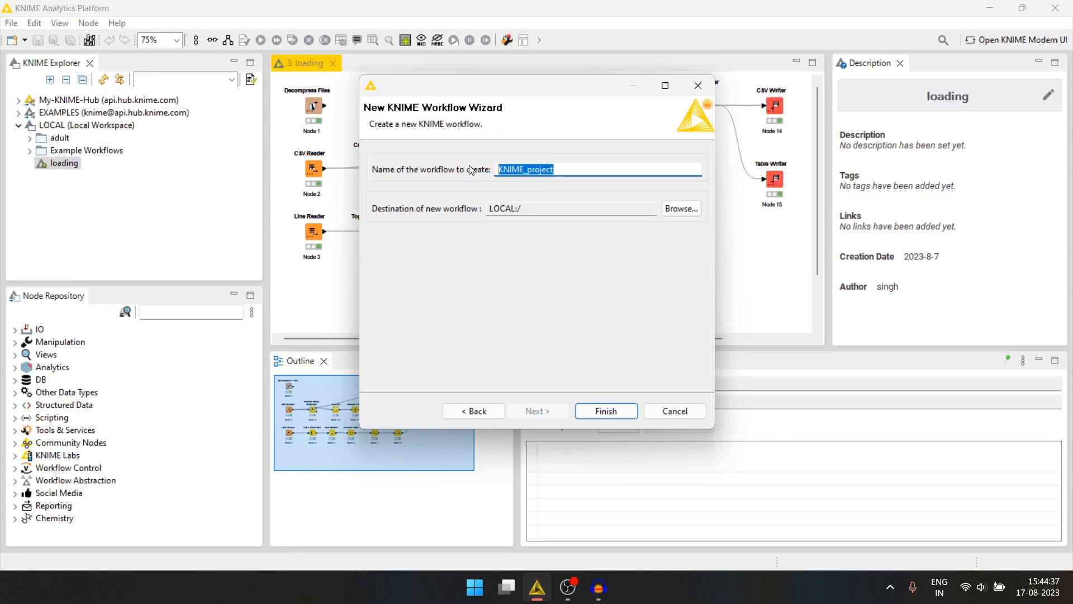
type("to_")
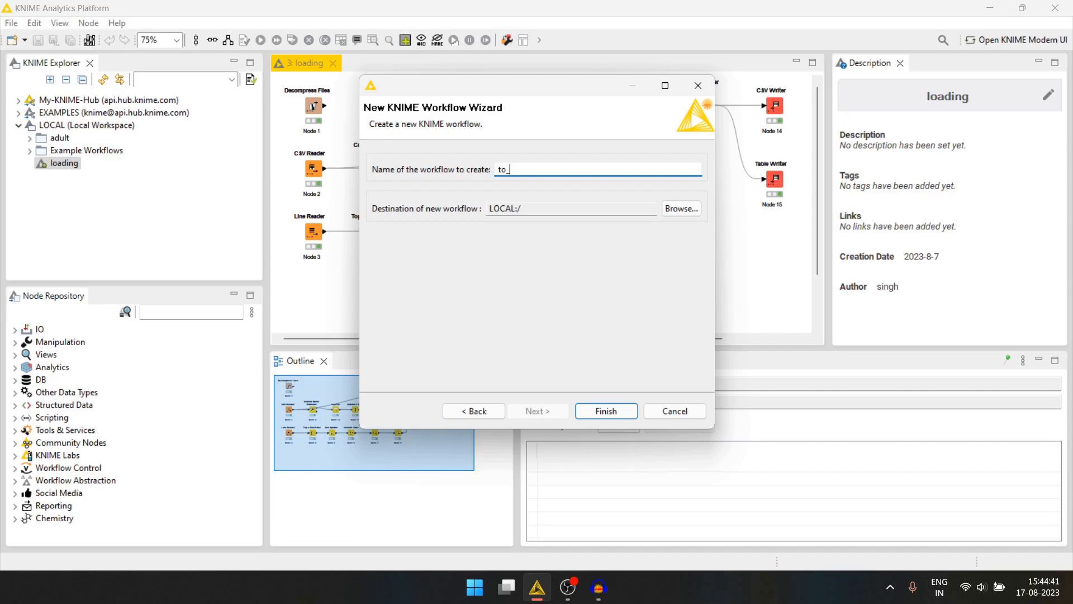
type("db")
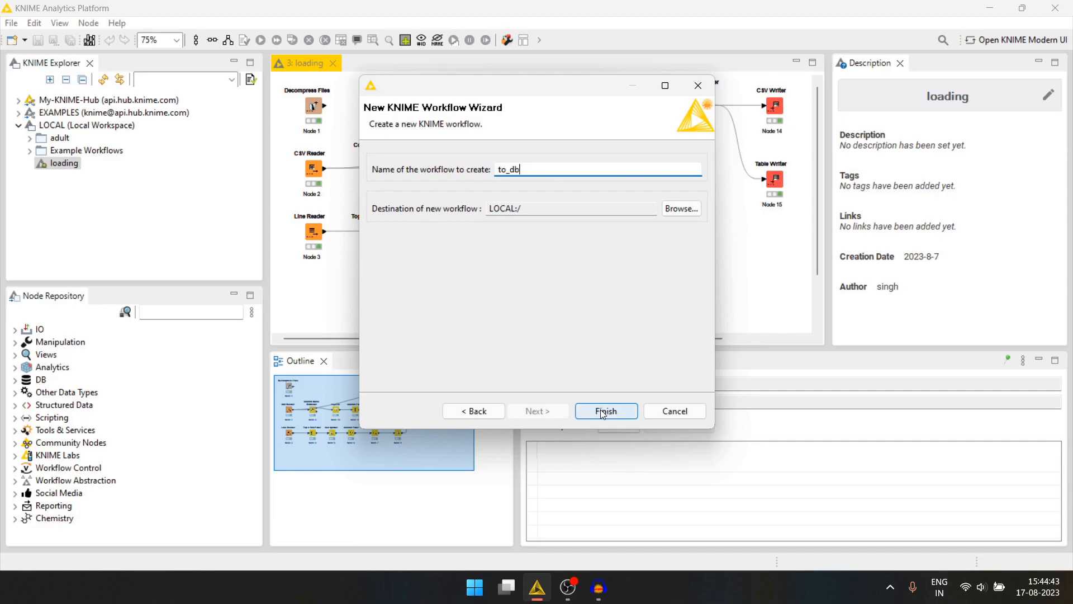
left_click(604, 411)
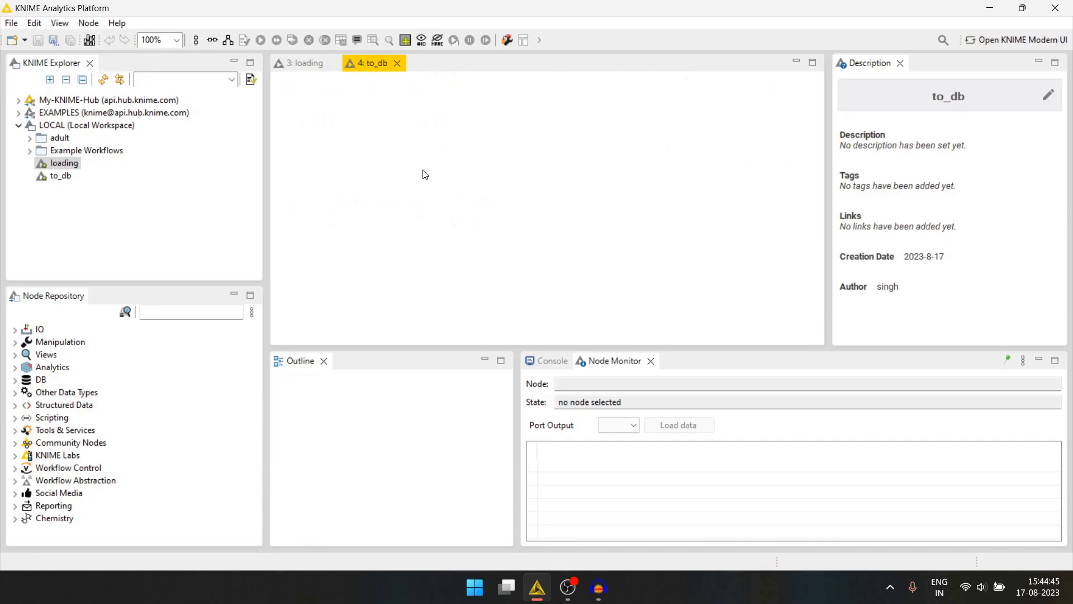
Step: Add and run a CSV Reader for adult.csv, then search nodes for 'column'
left_click(30, 137)
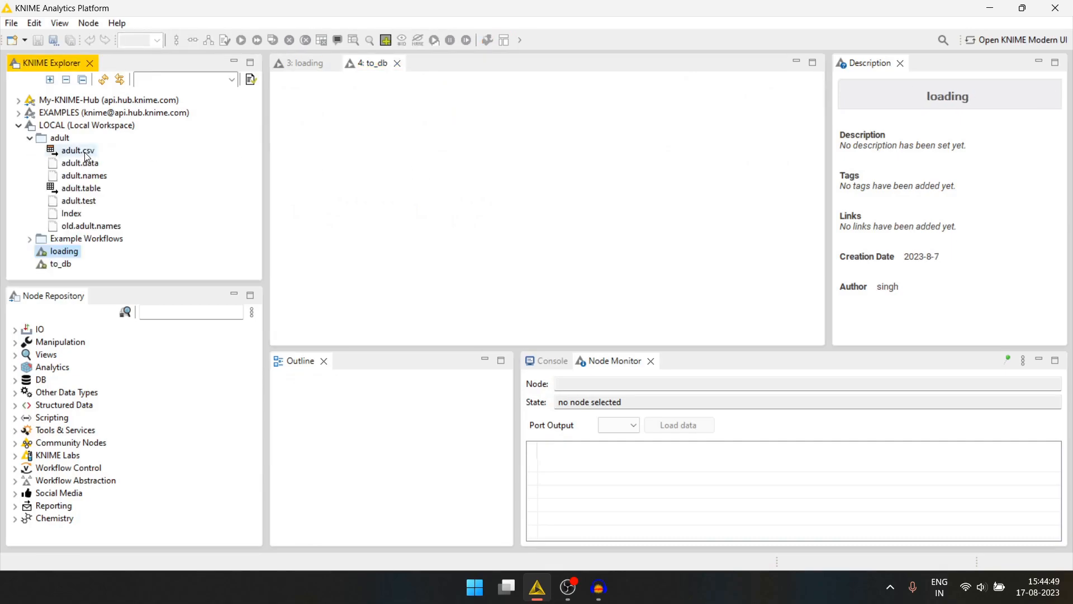
left_click(372, 62)
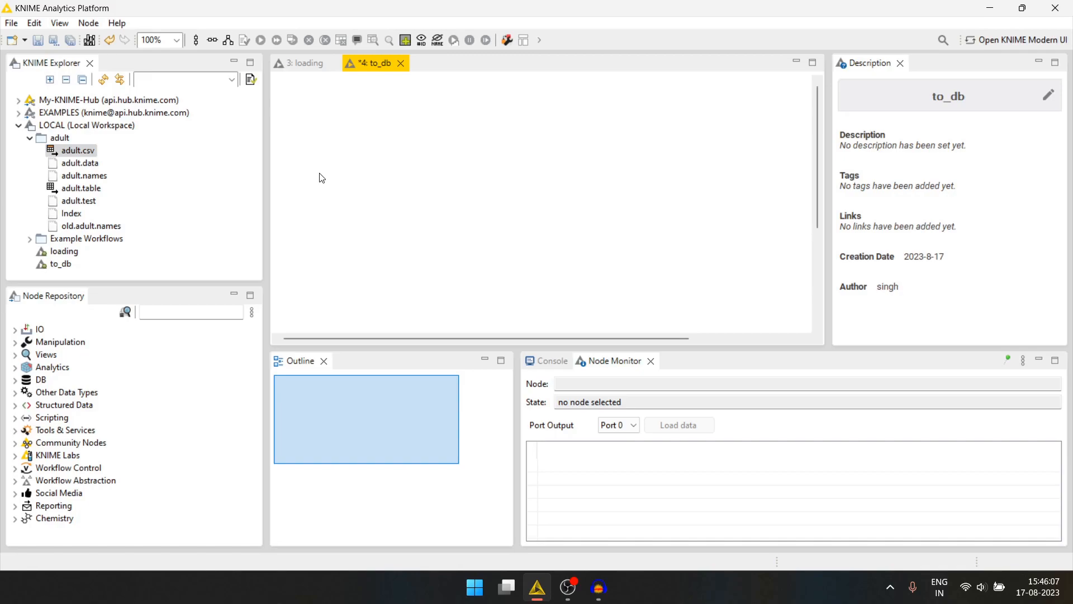
mouse_move(113, 150)
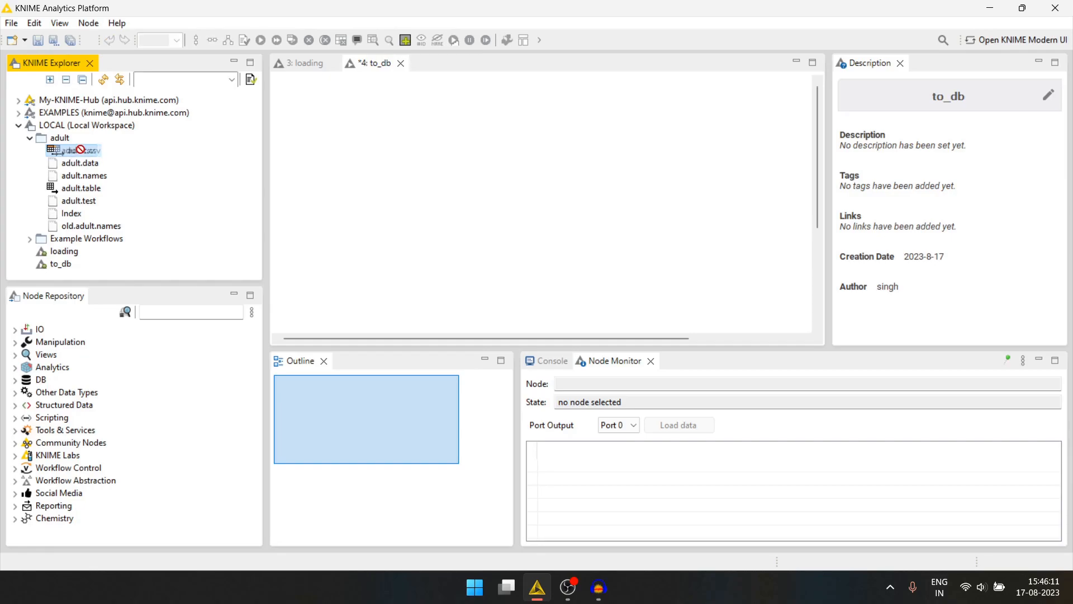
double_click(73, 150)
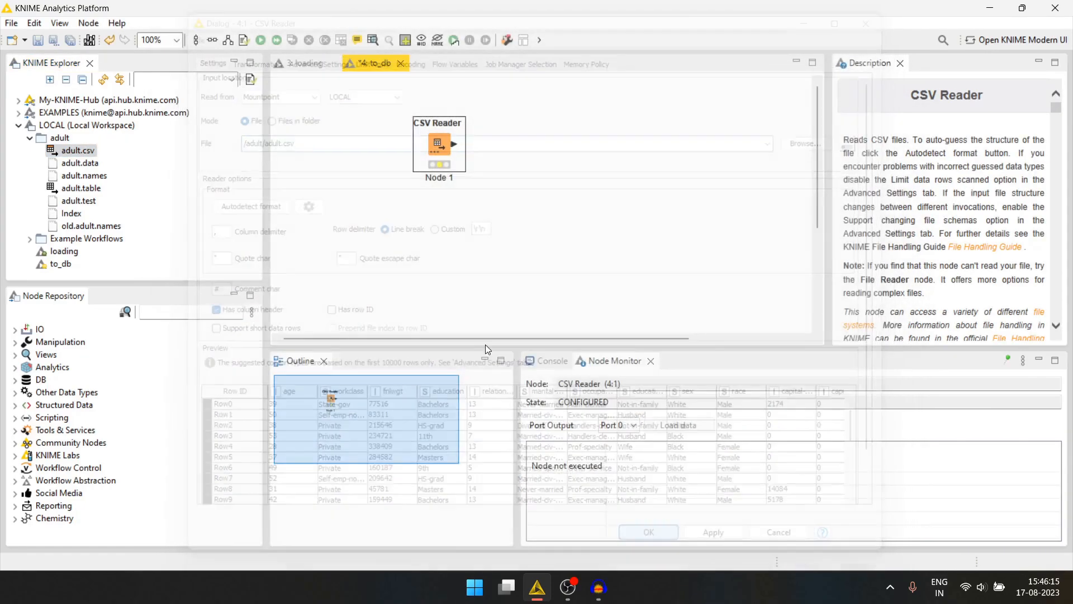
left_click(647, 532)
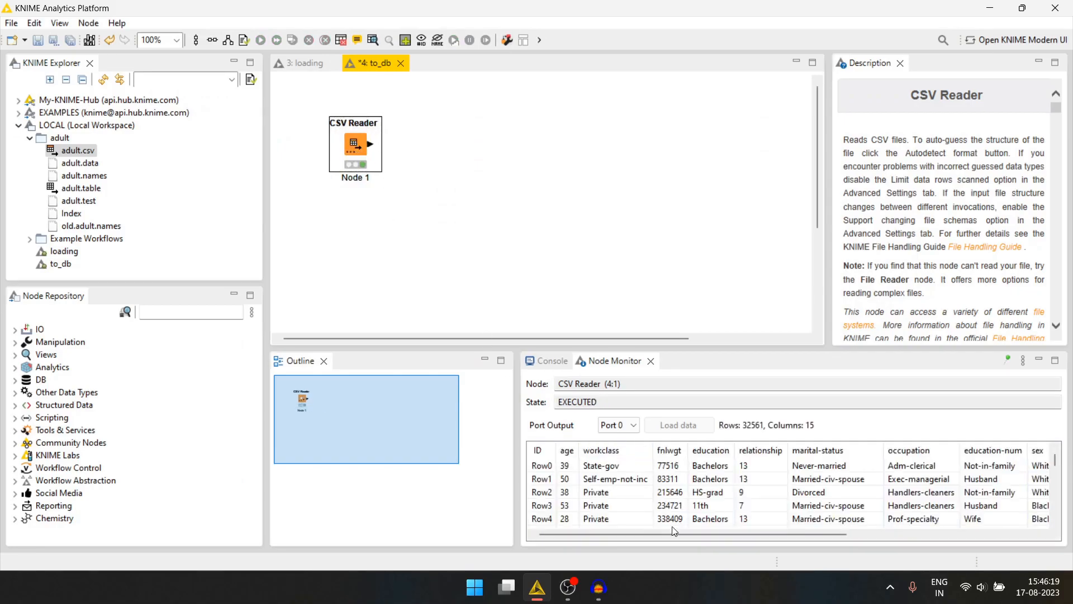
scroll("right", 3)
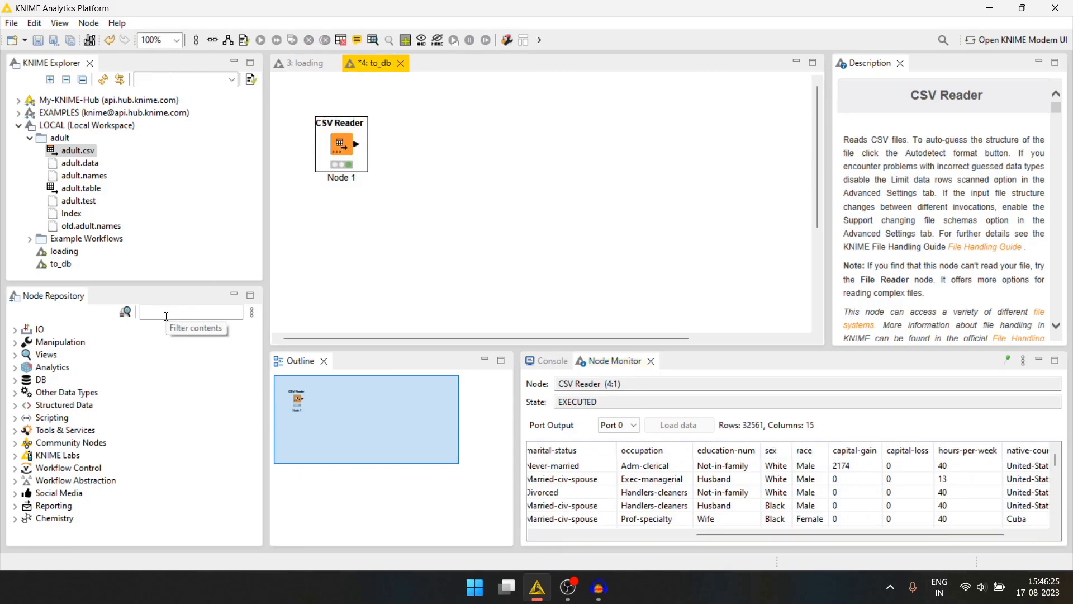
type("column rena")
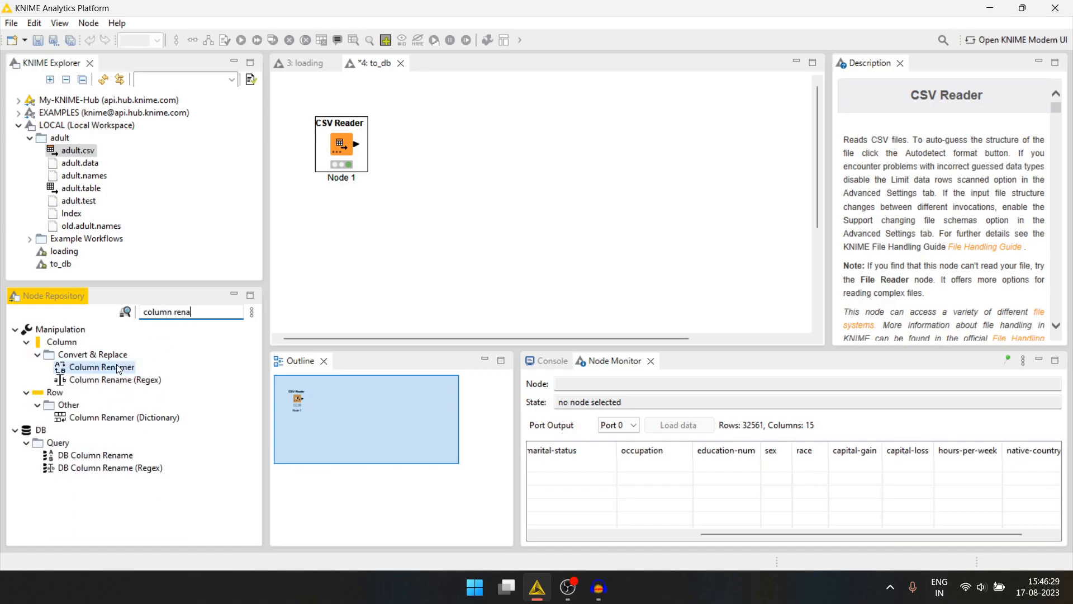
Step: Add a Column Renamer after the CSV Reader, renaming sex to race and race to sex
left_click_drag(101, 366, 482, 144)
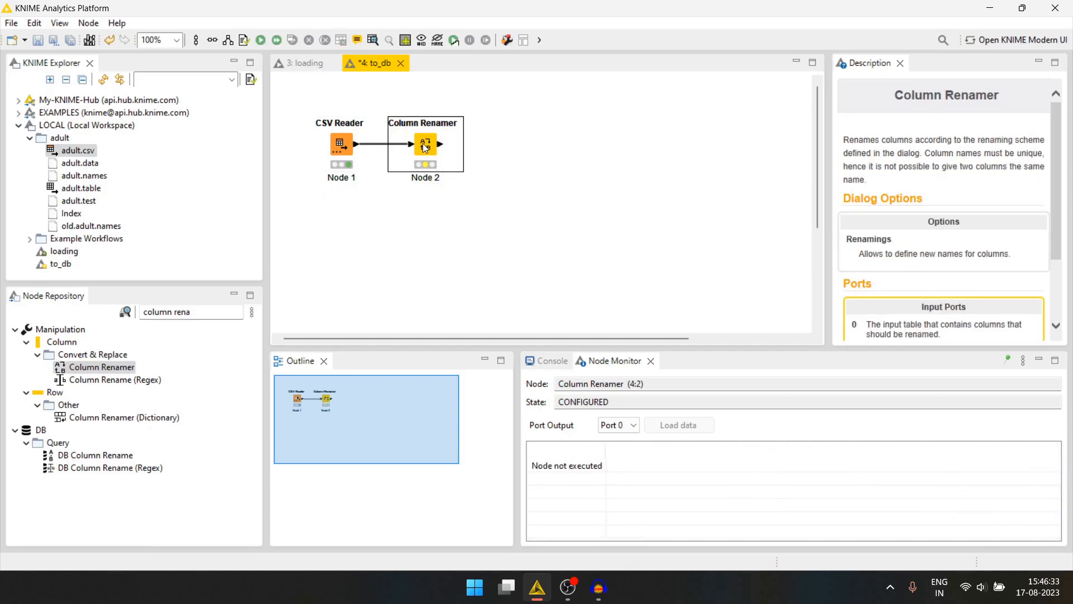
double_click(425, 144)
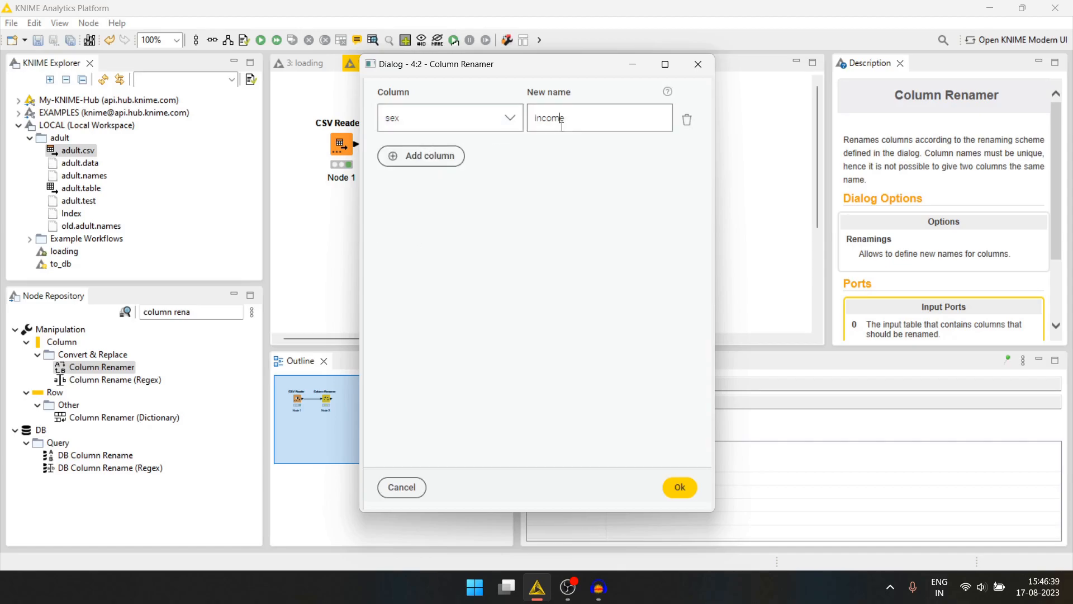
type("race")
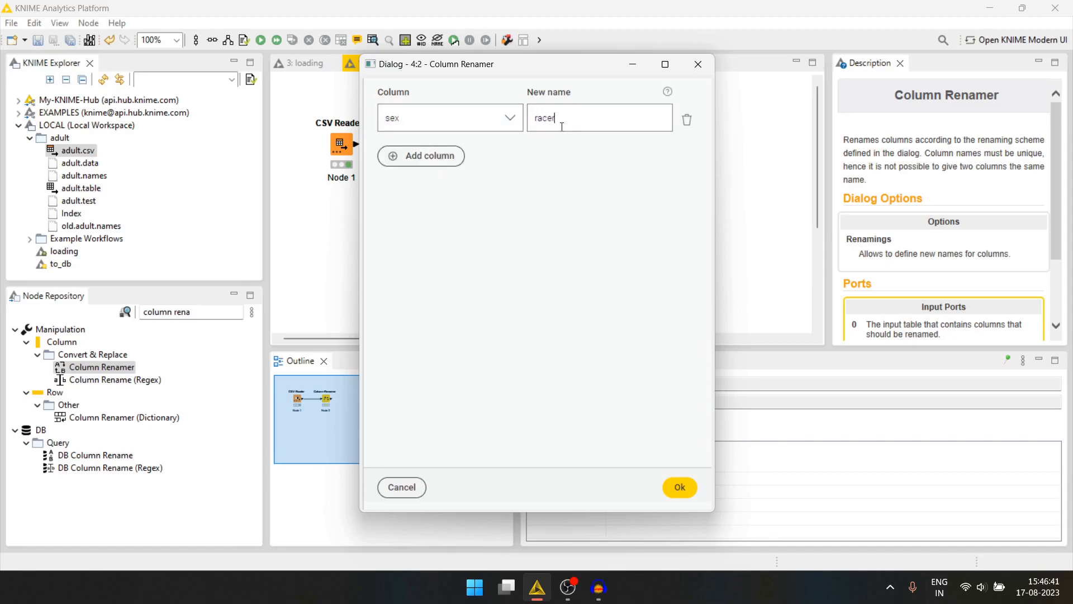
key("BackSpace")
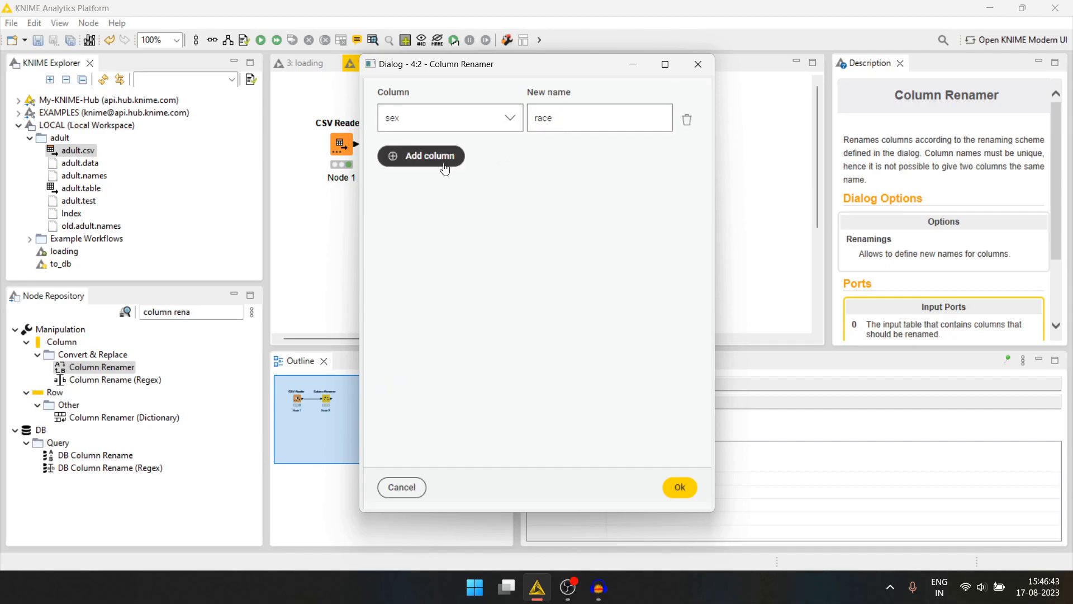
left_click(420, 155)
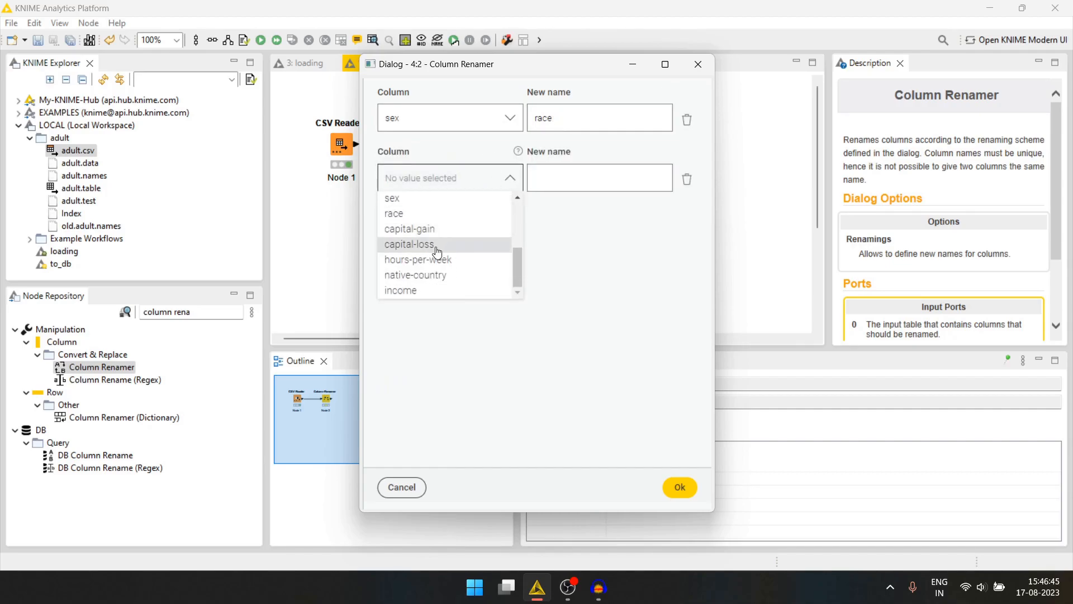
left_click(393, 213)
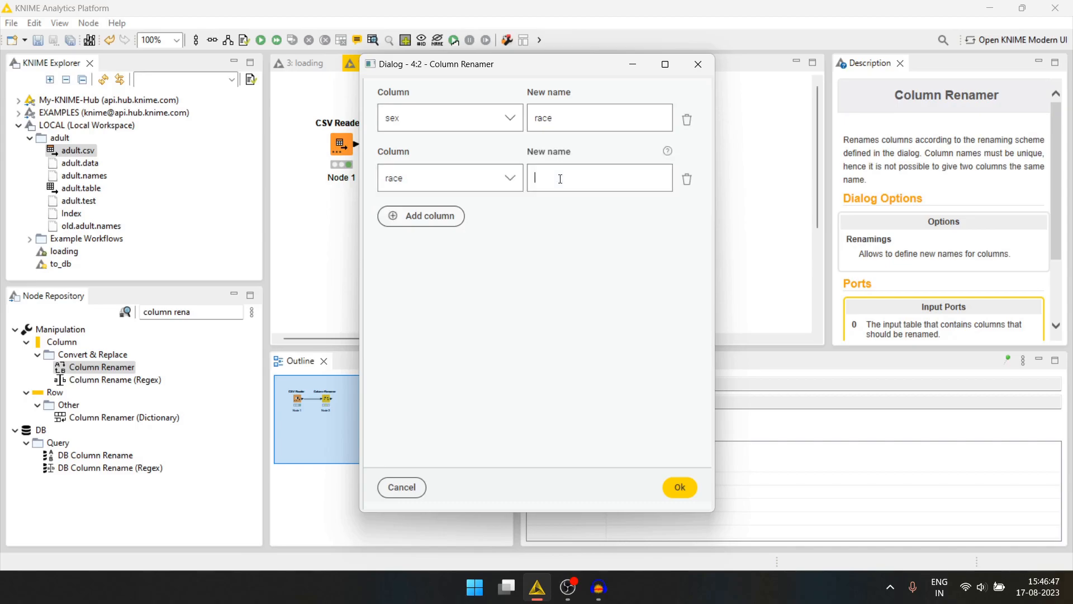
type("sex")
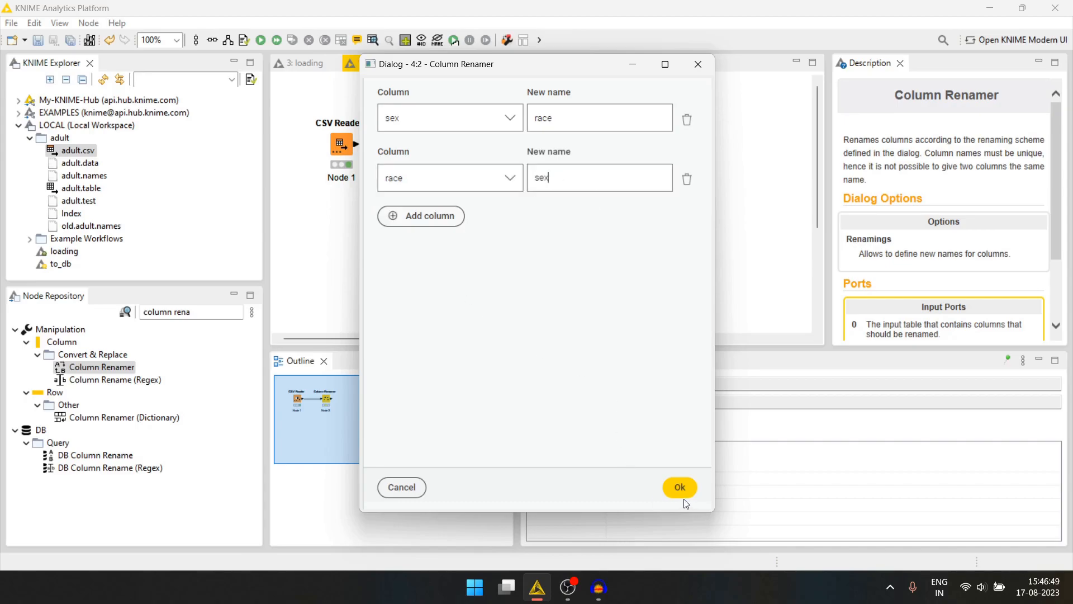
left_click(678, 487)
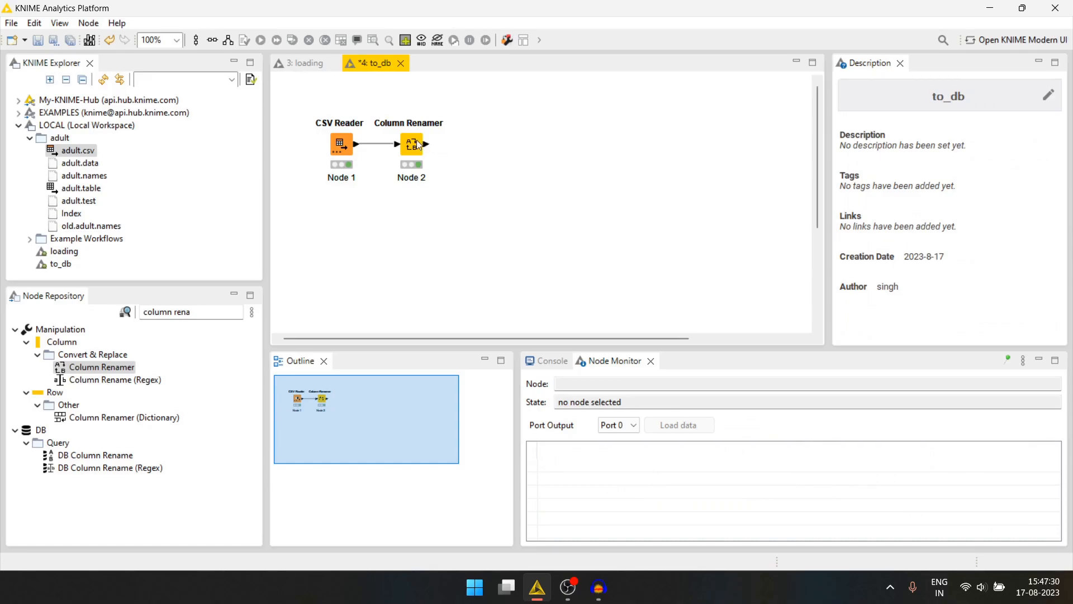
Step: Add a Column Rename (Regex) node replacing '-' with '_' in column names
left_click(410, 143)
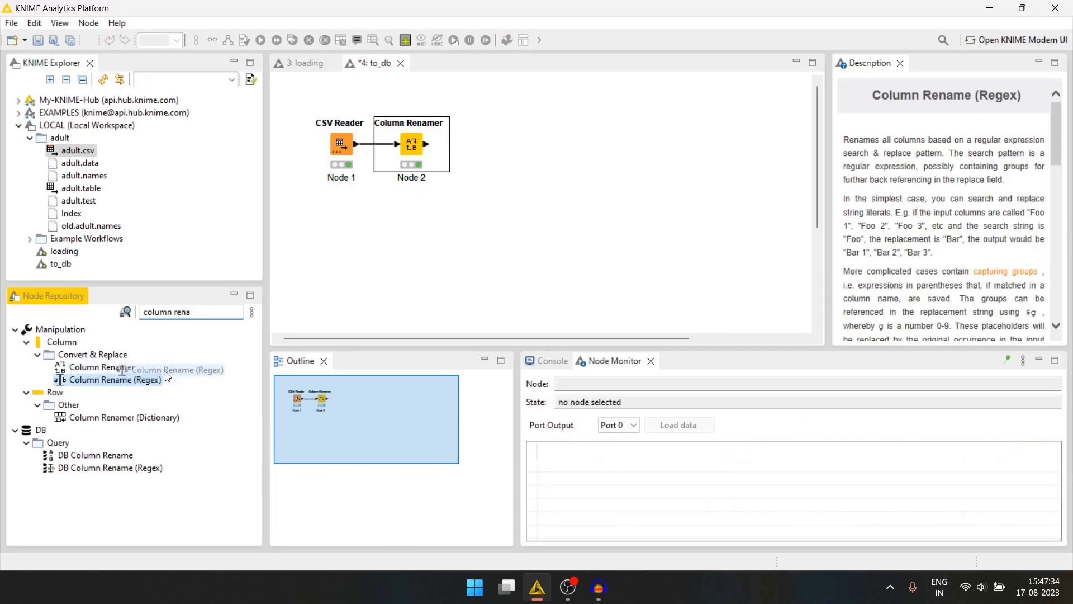
left_click_drag(114, 379, 551, 143)
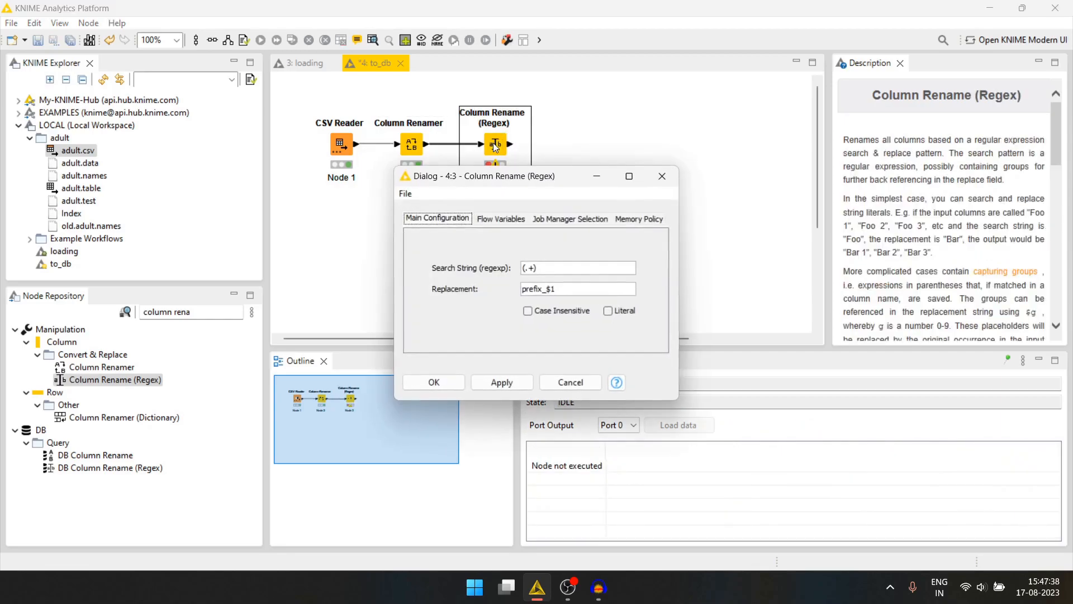
triple_click(577, 267)
type("-")
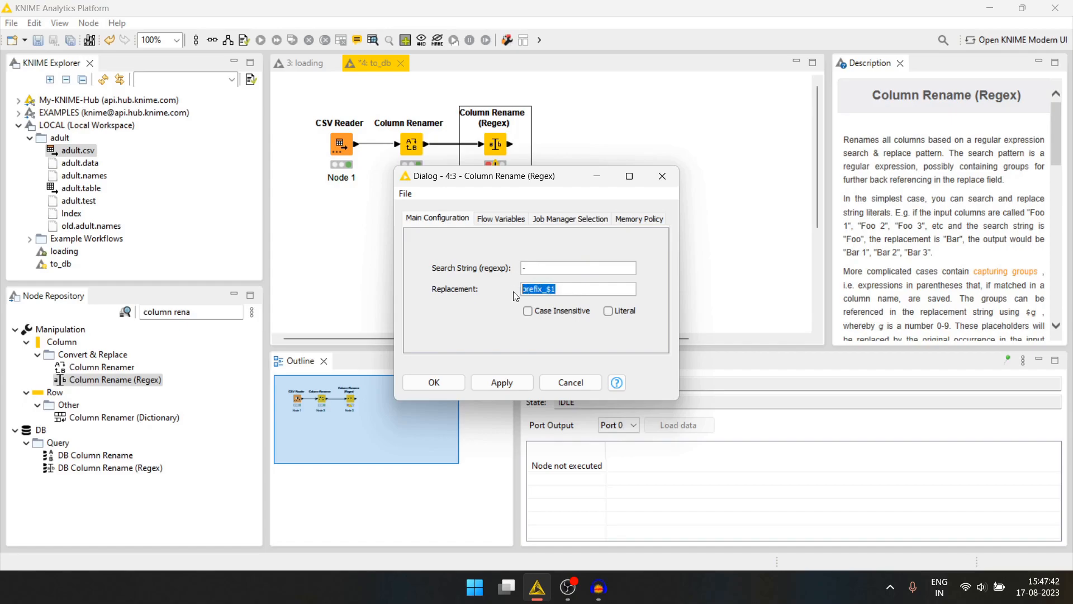
key("Delete")
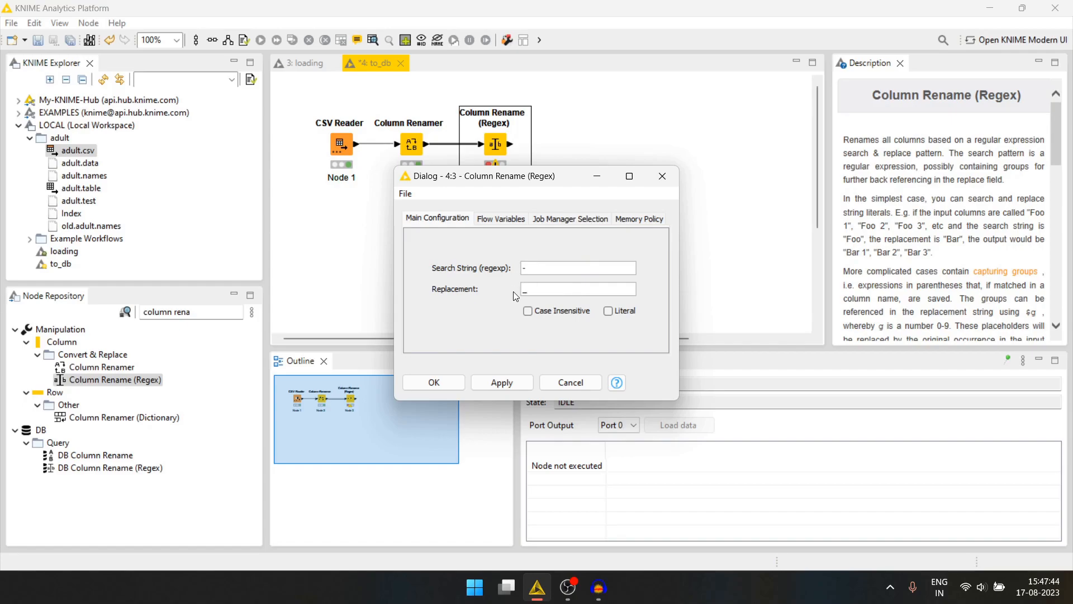
left_click(433, 382)
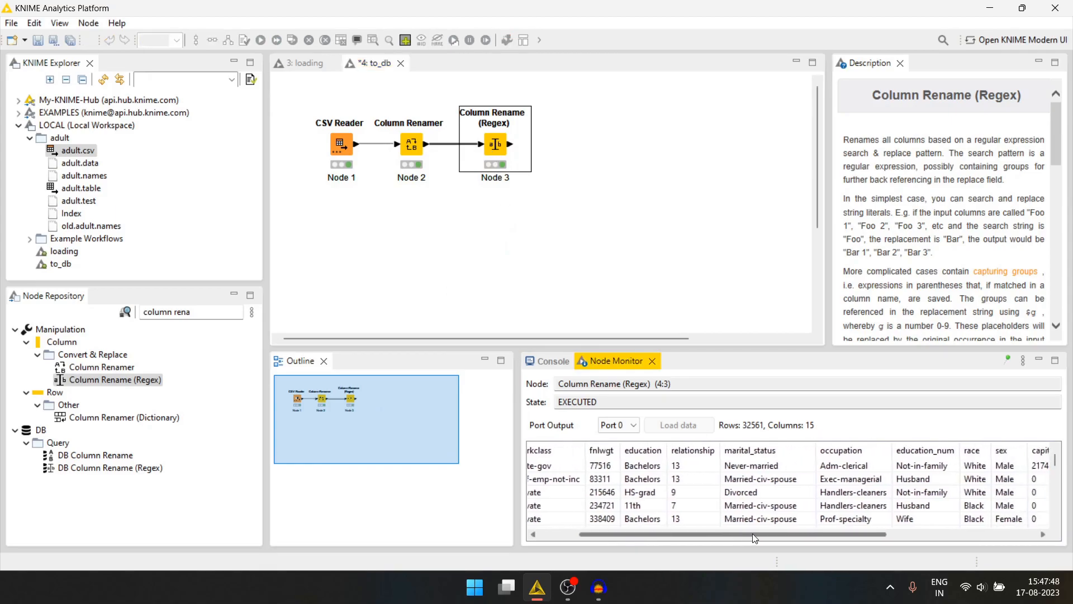
left_click(414, 229)
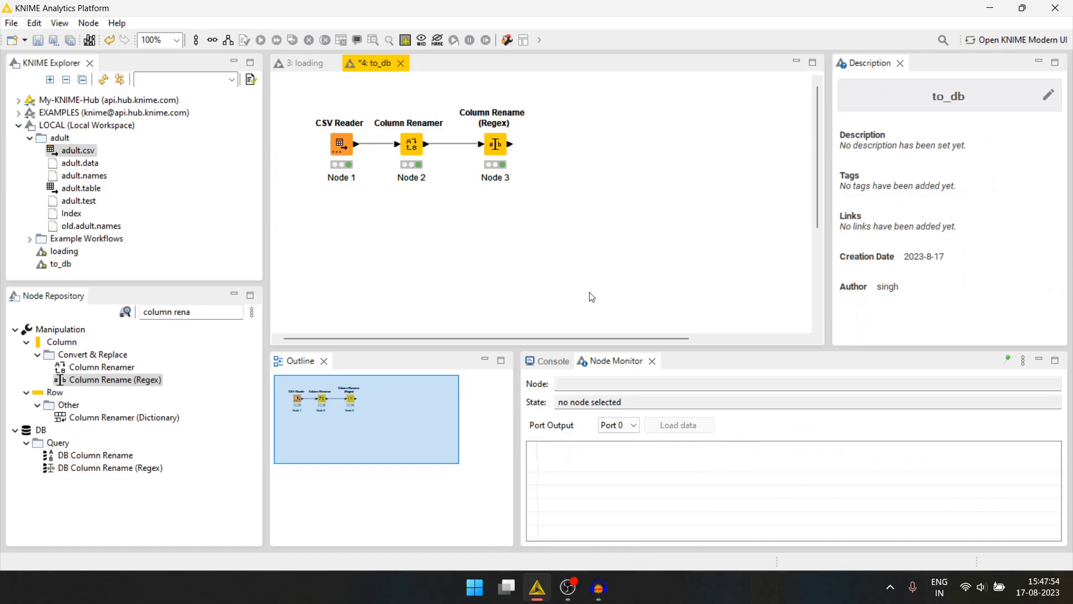
mouse_move(619, 253)
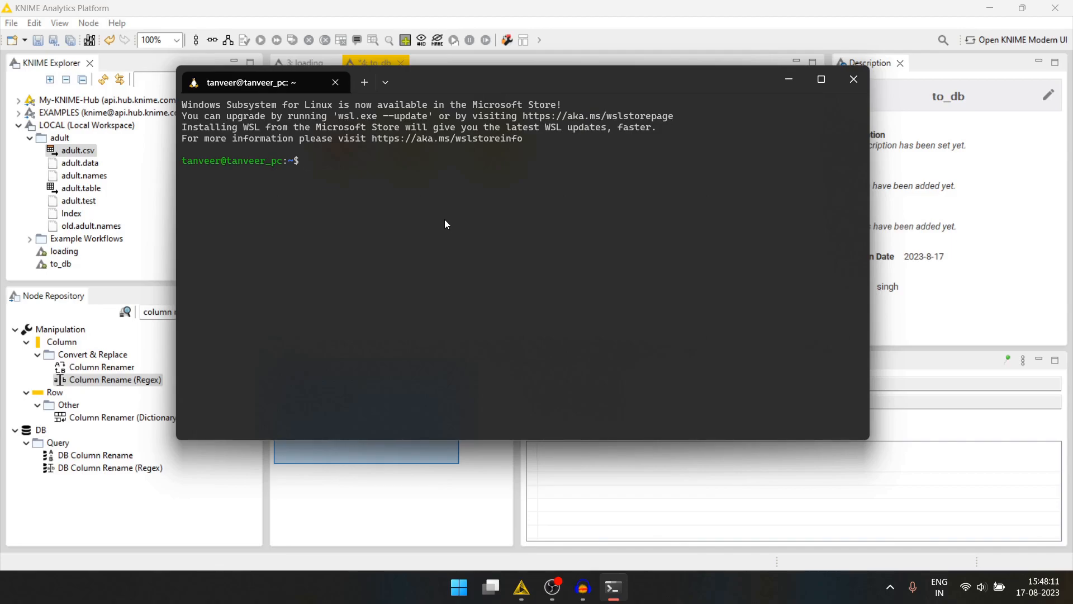
Step: Run 'sudo pg_ctlcluster 13 main start', then check its status
type("sudo pg")
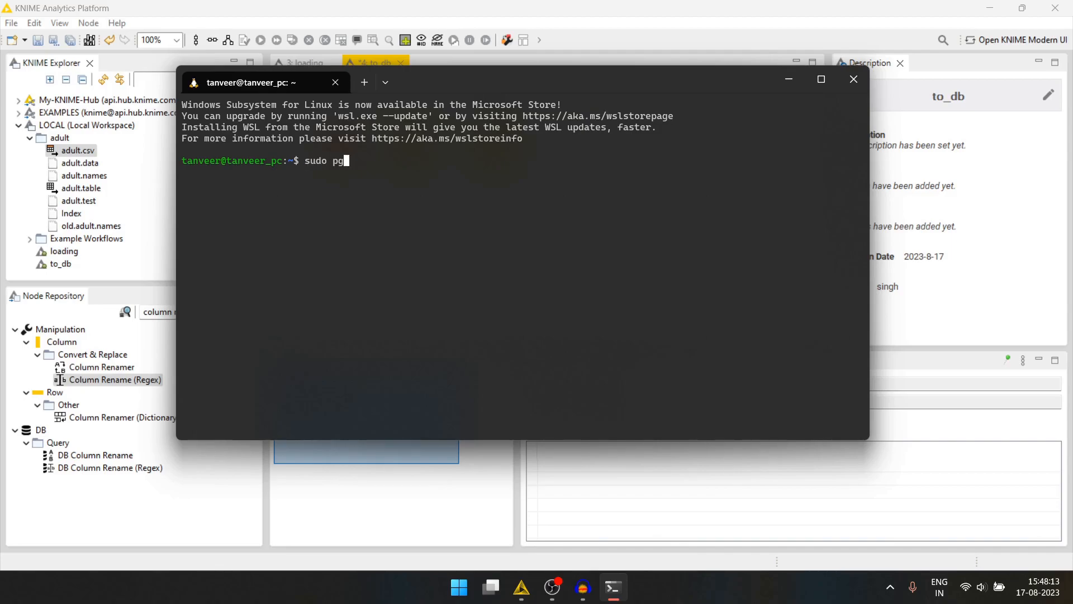
type("_ctlcluster")
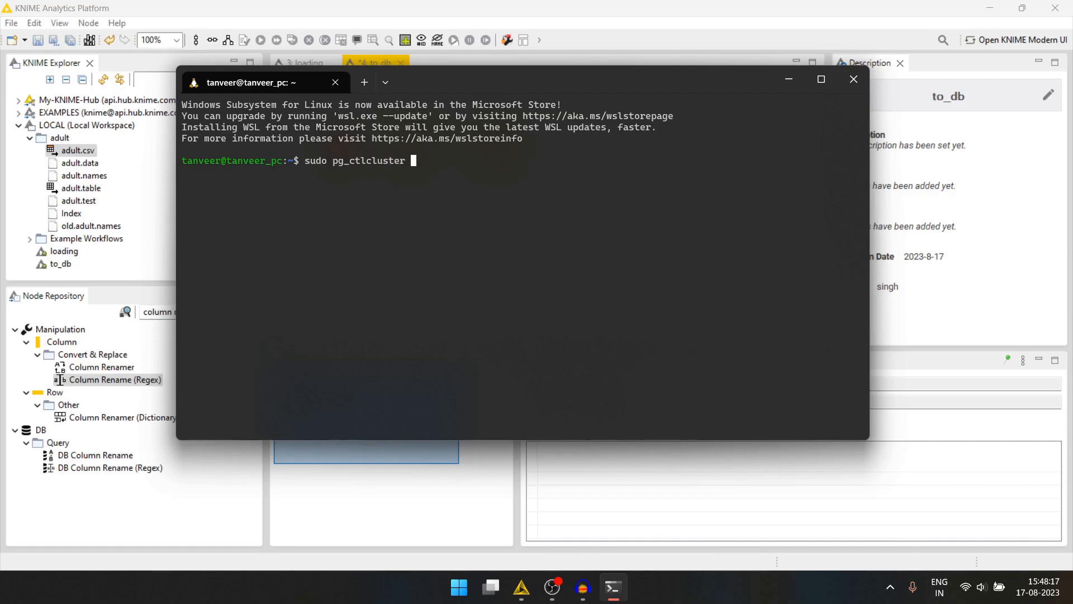
type("13 main start")
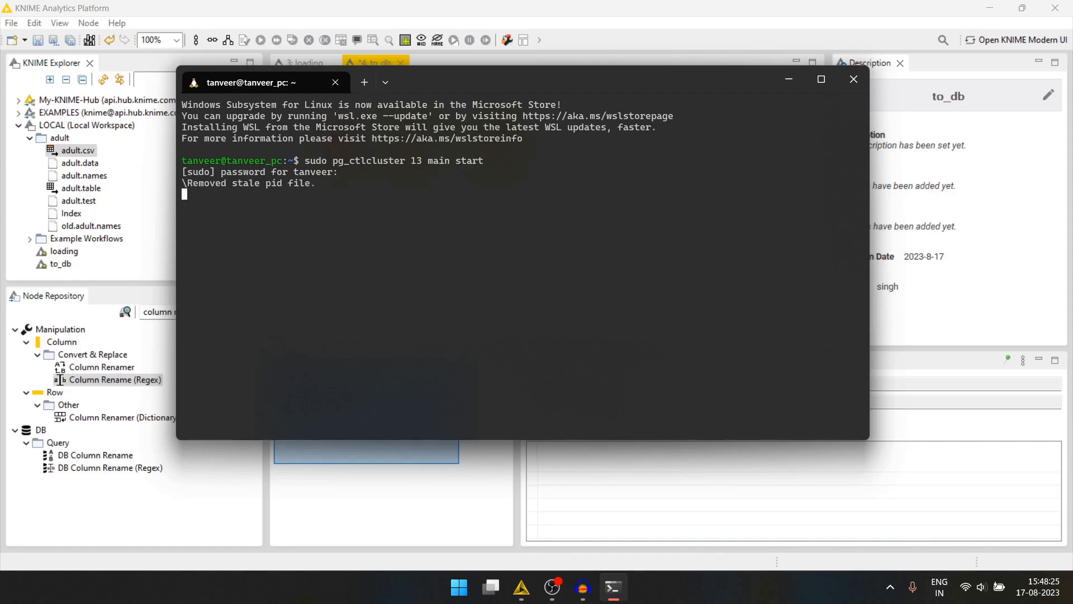
type("sudo pg_ctlcluster 13 main sta")
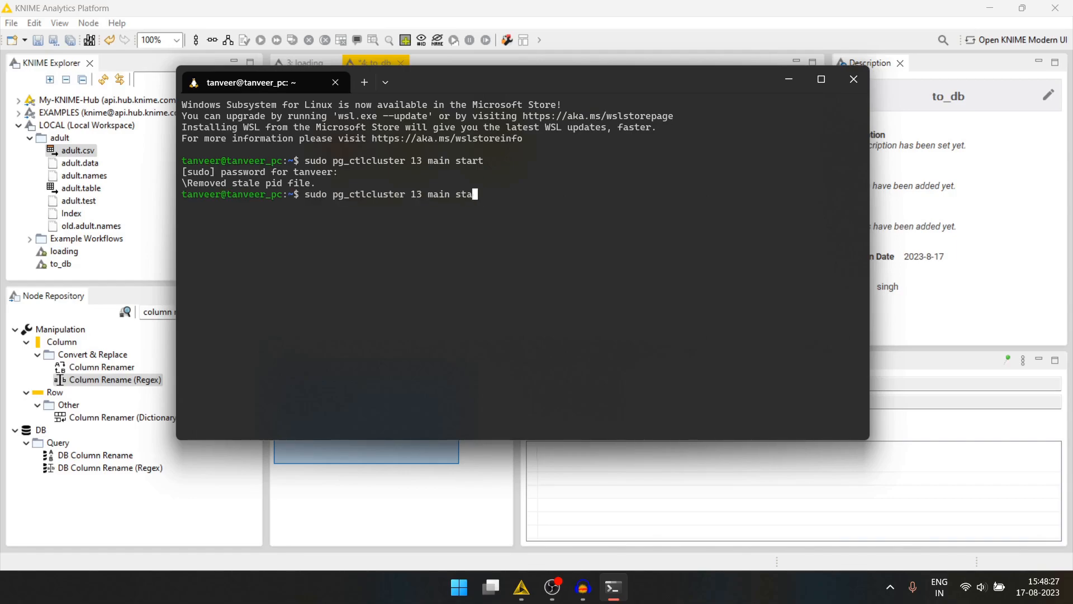
type("tus")
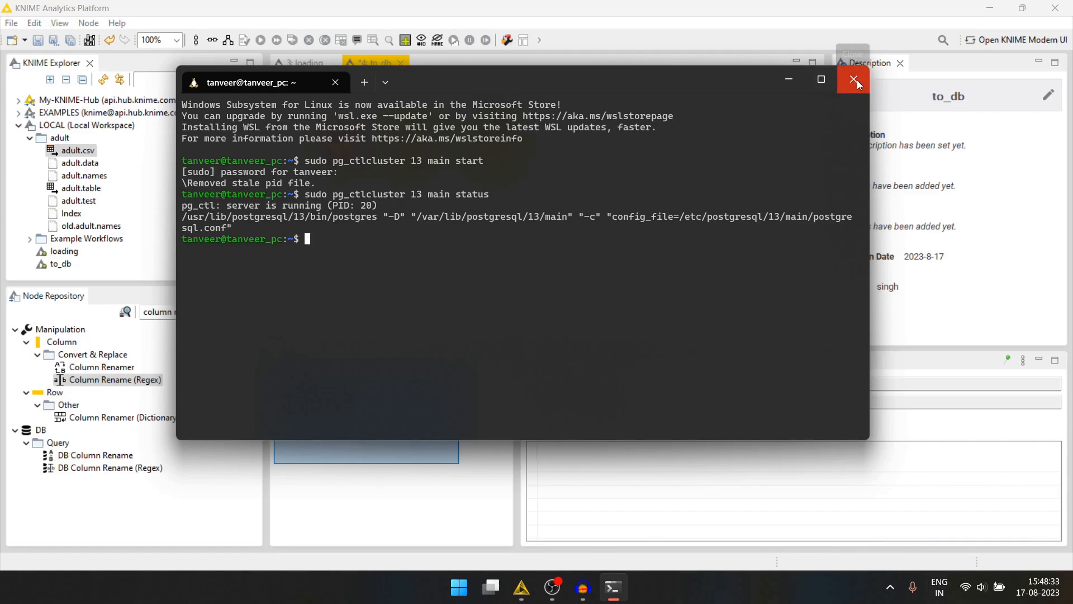
mouse_move(788, 80)
type("su")
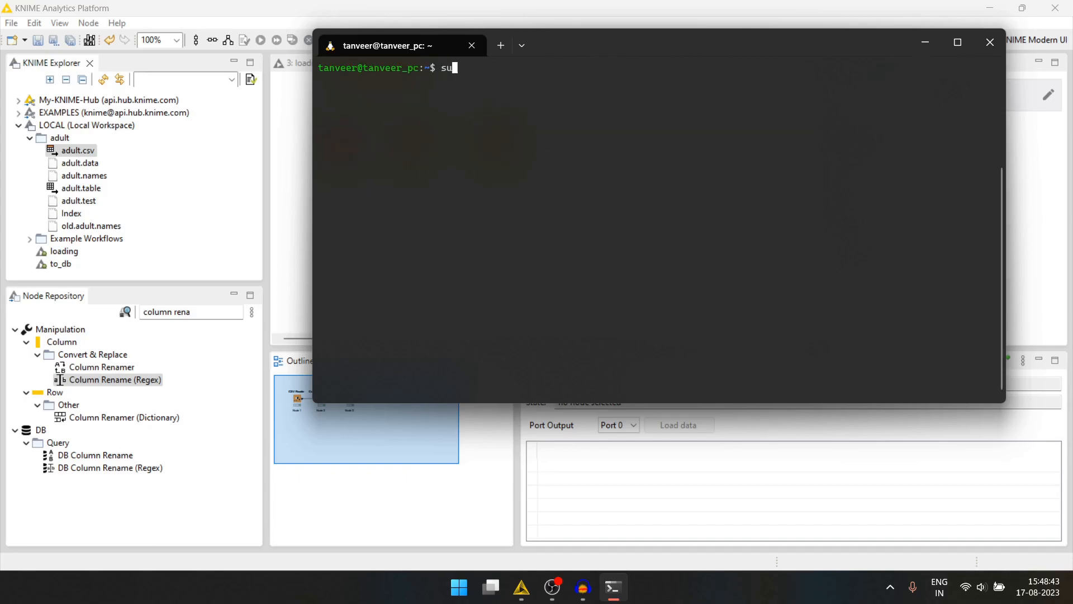
Step: Open psql as postgres, list databases with \l, and begin a CREATE DATABASE command
type("do -u")
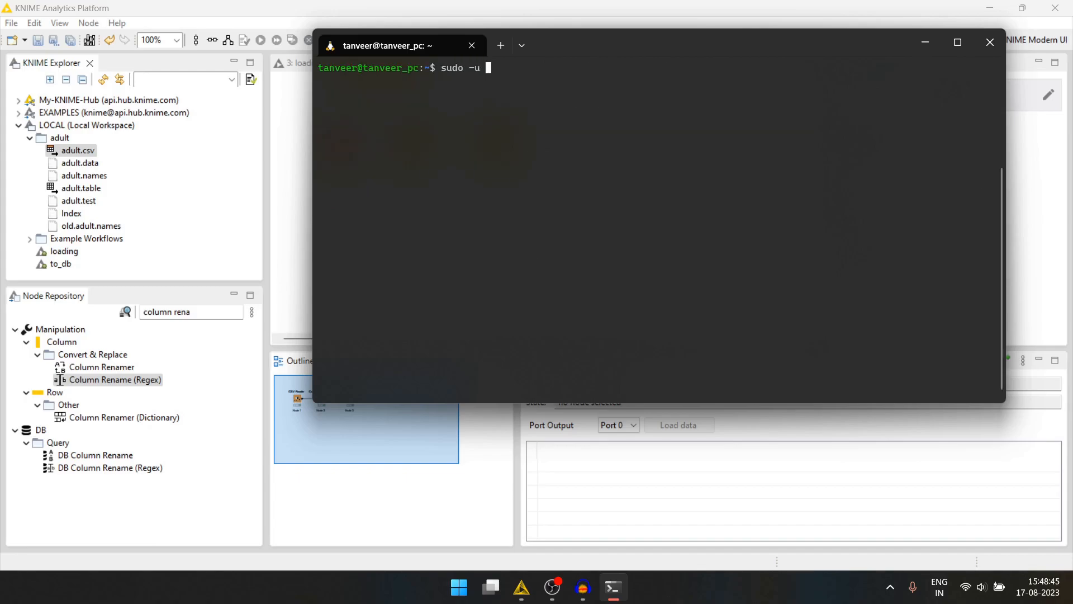
type("postgre")
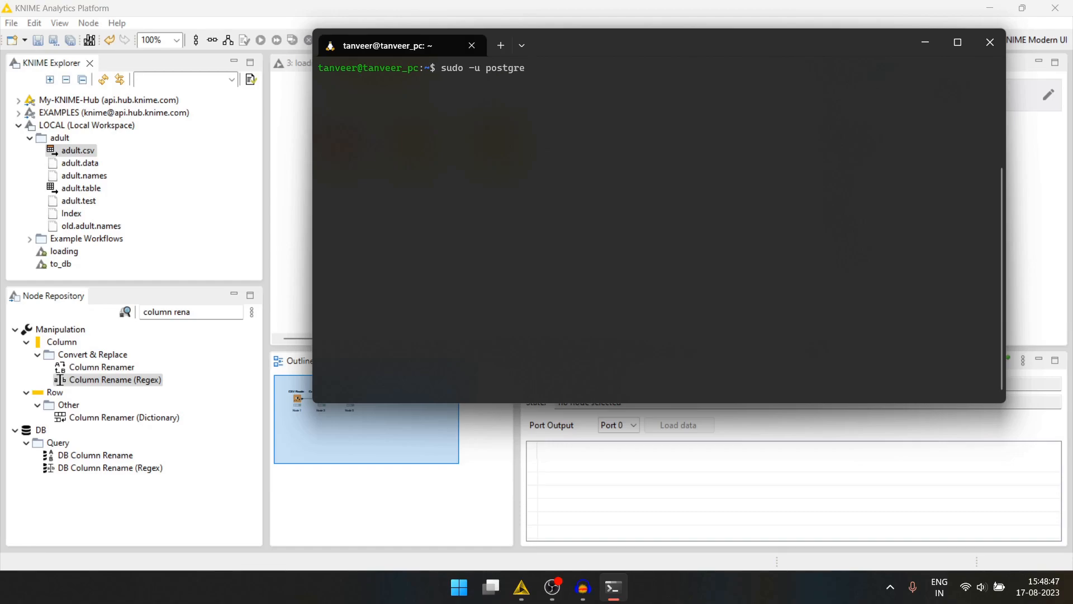
type("psql")
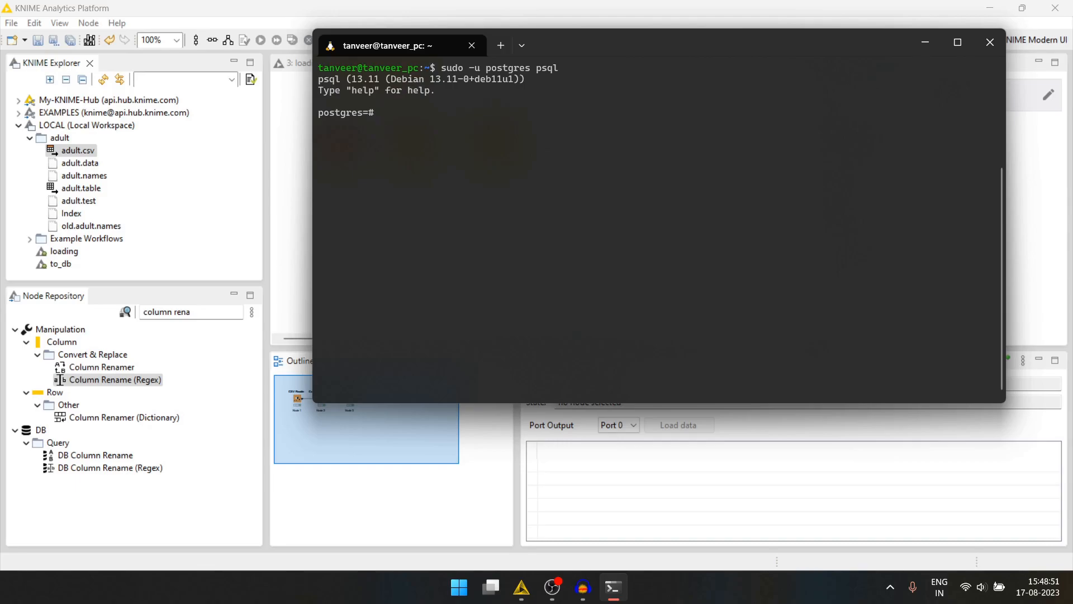
type("\\l")
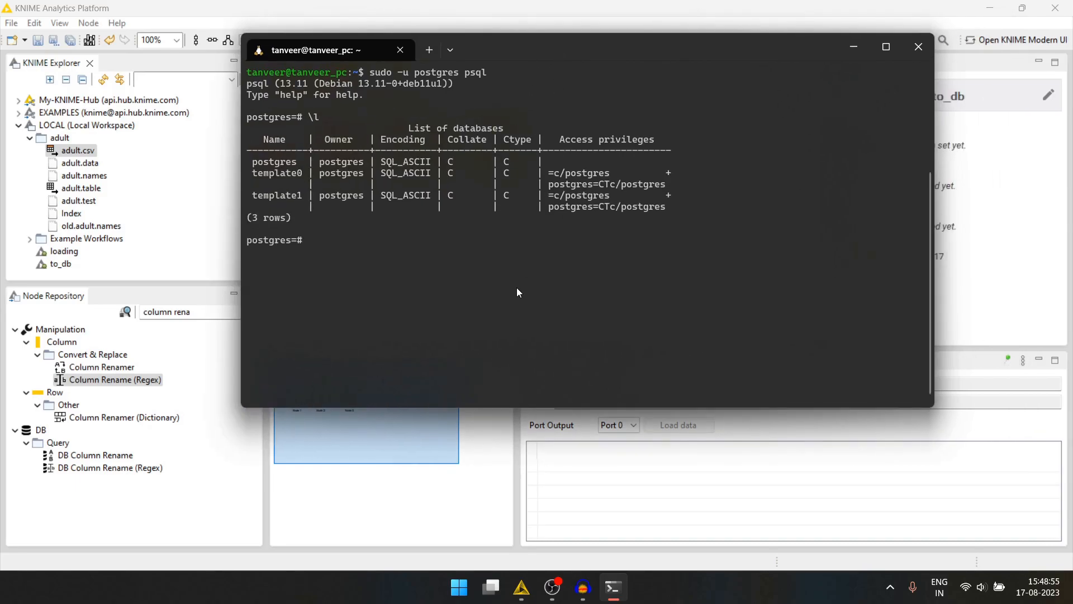
type("create")
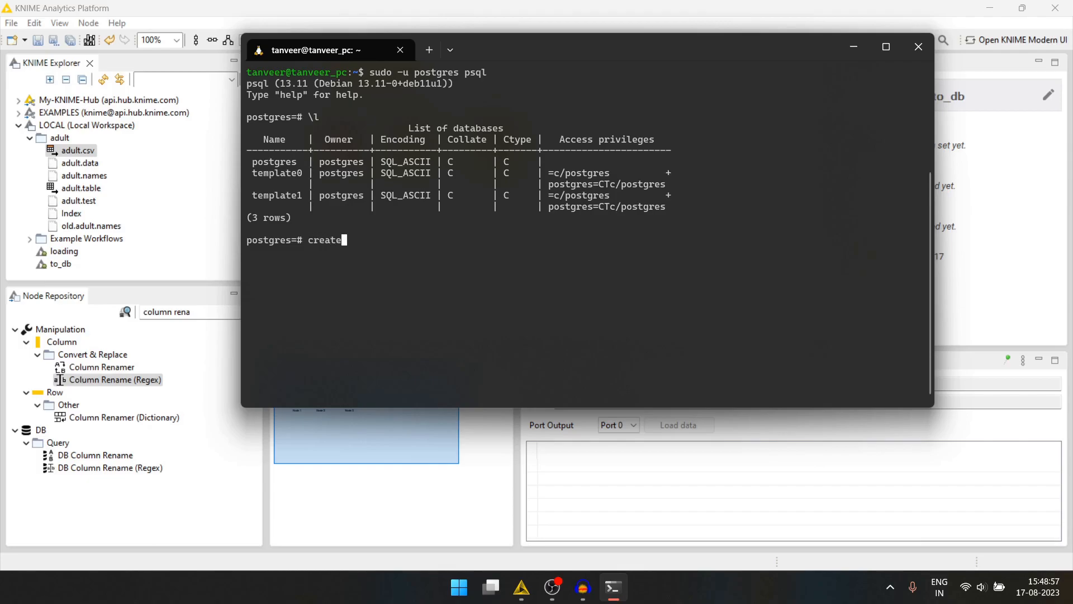
type("data")
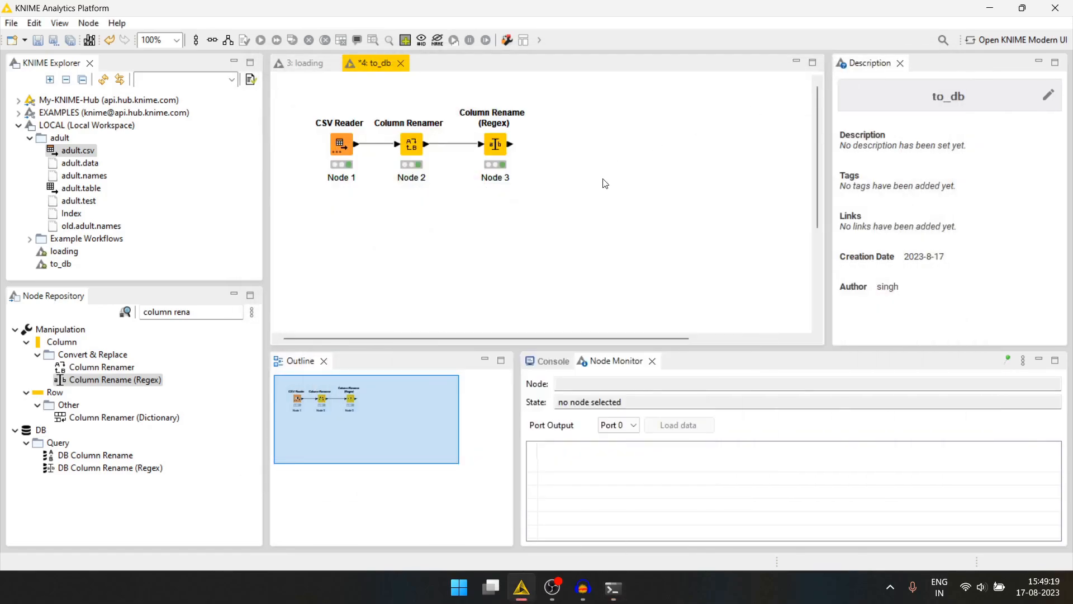
Step: In pgAdmin, connect to adult_db and open an empty Query Tool editor
left_click(458, 586)
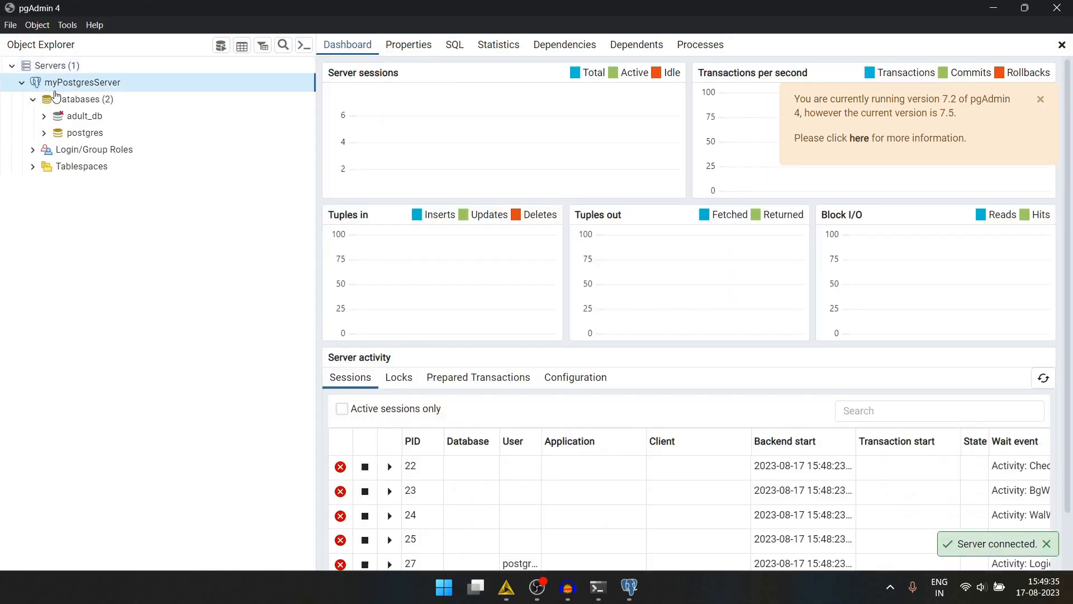
left_click(85, 116)
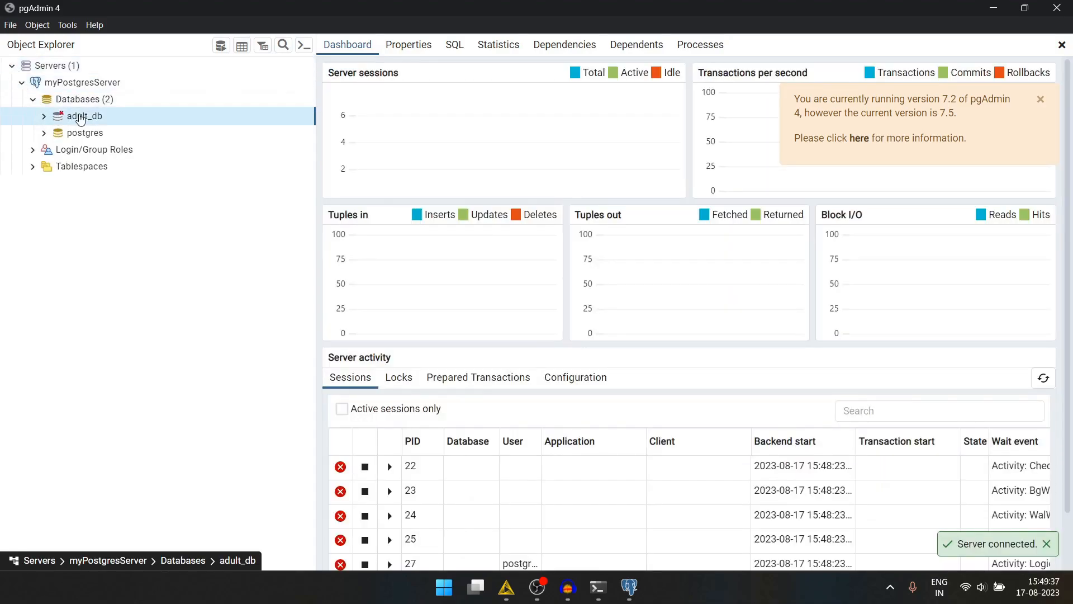
left_click(43, 116)
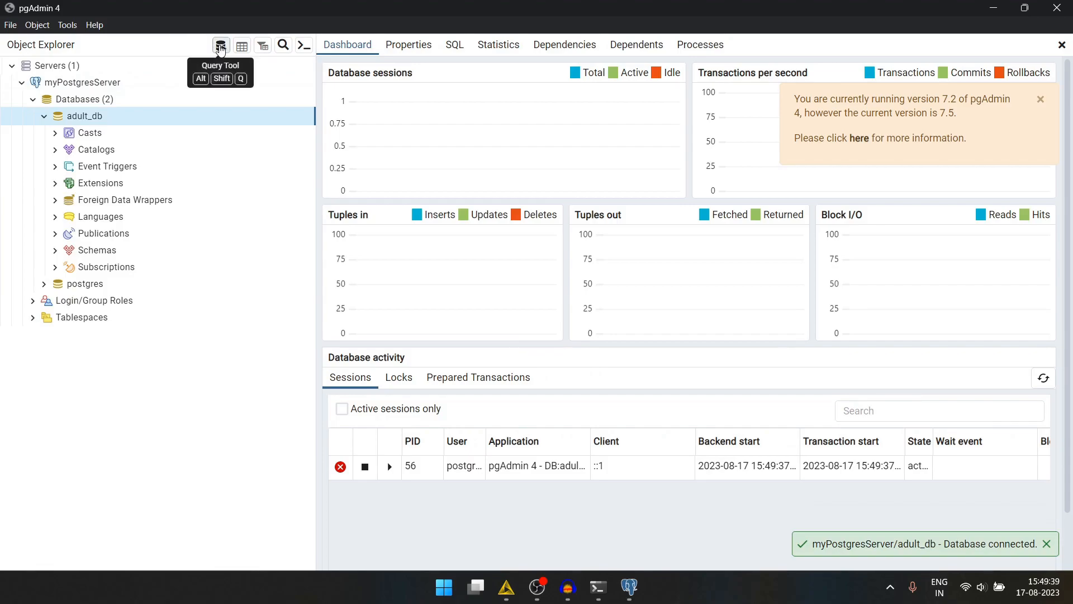
left_click(220, 46)
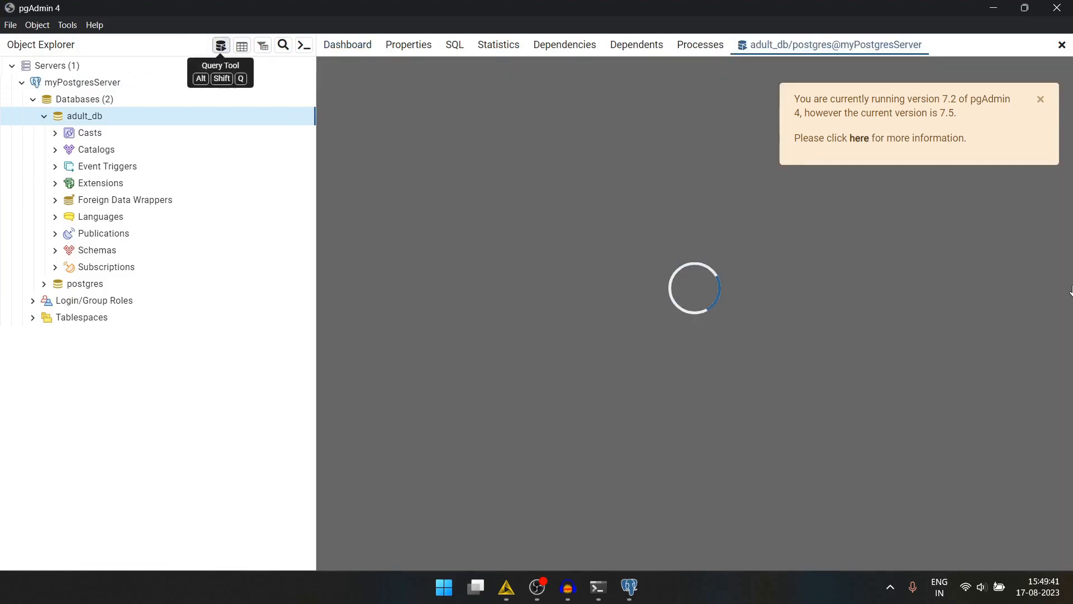
left_click(221, 44)
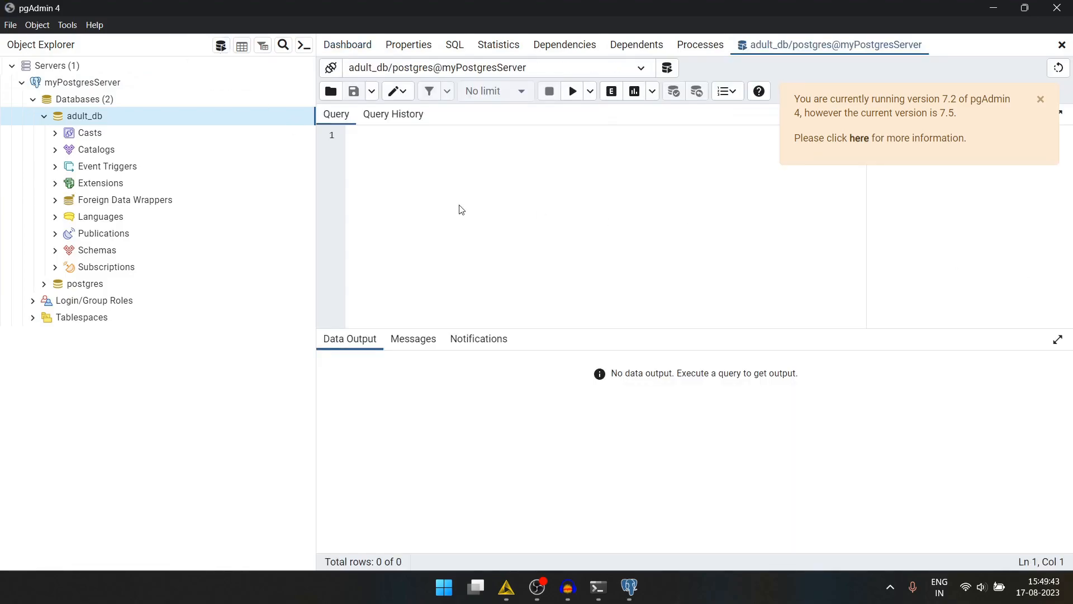
Step: Draft 'create table adult();' in the query editor and return to KNIME
type("create")
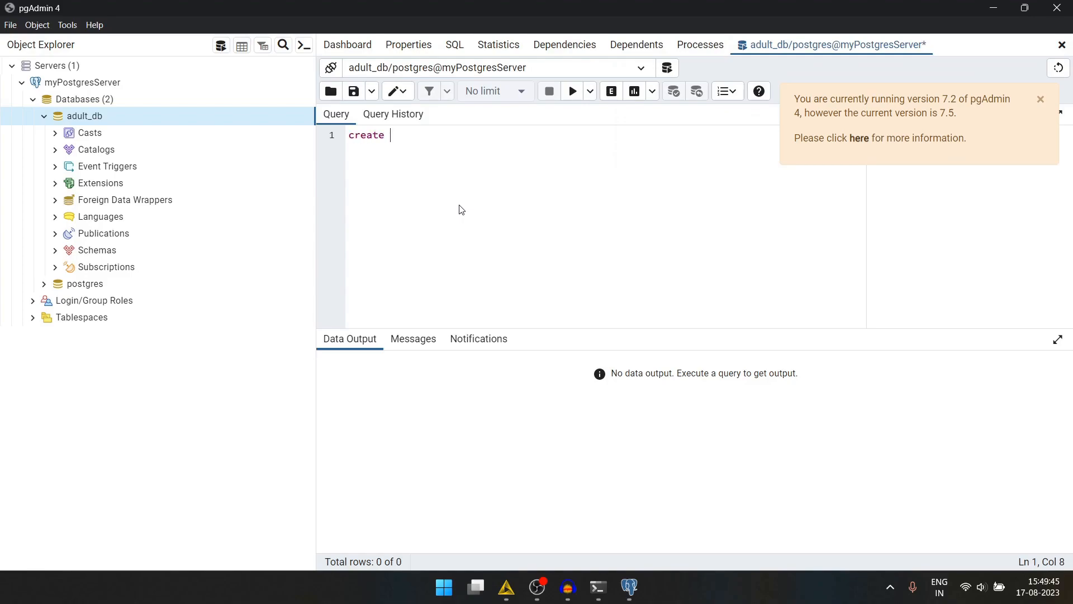
type("table")
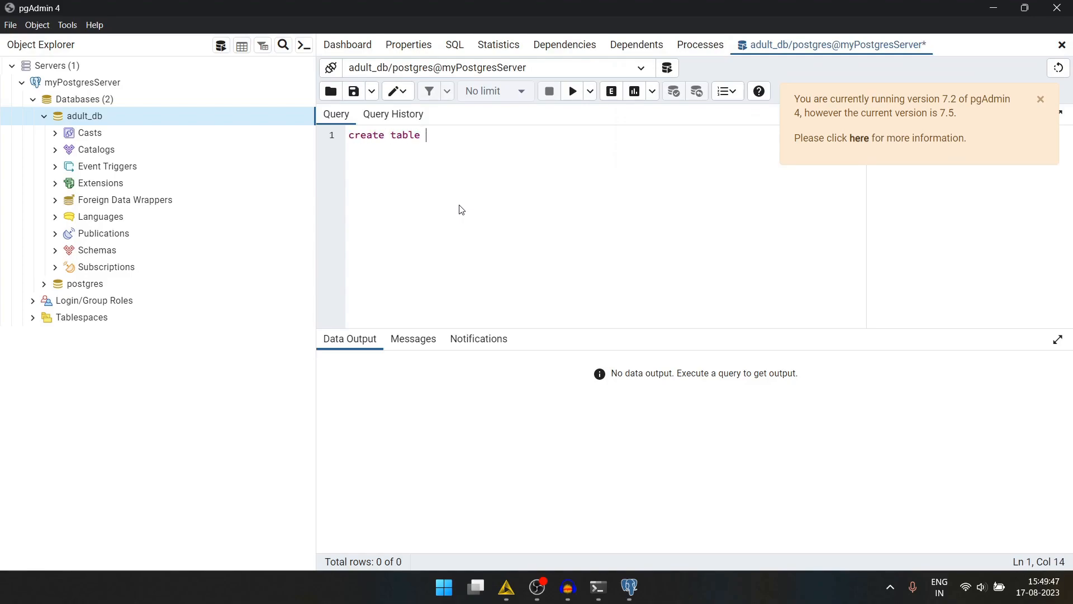
type("adult")
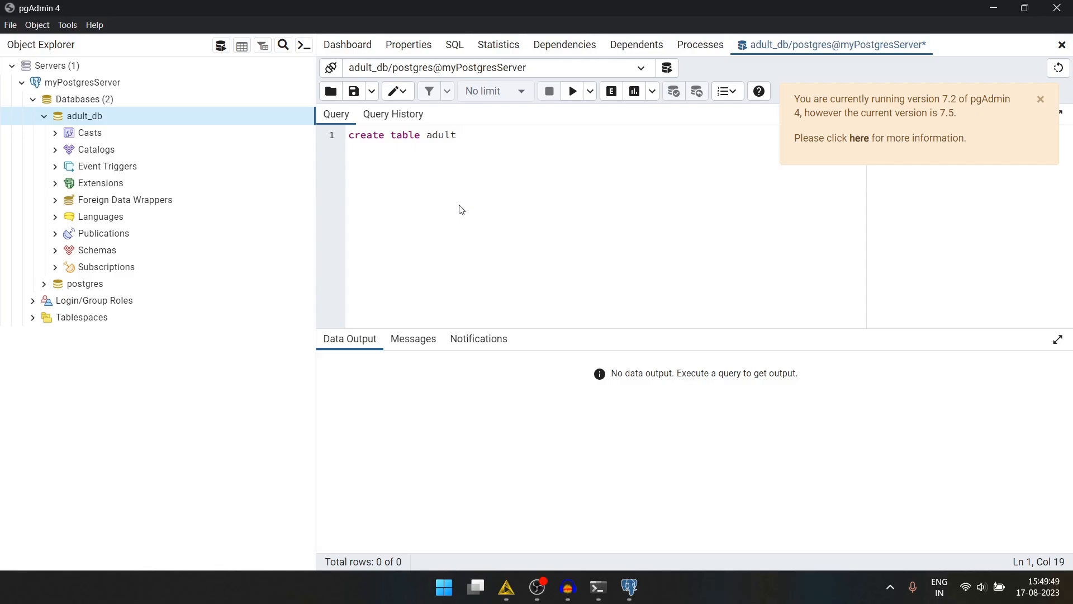
type("();")
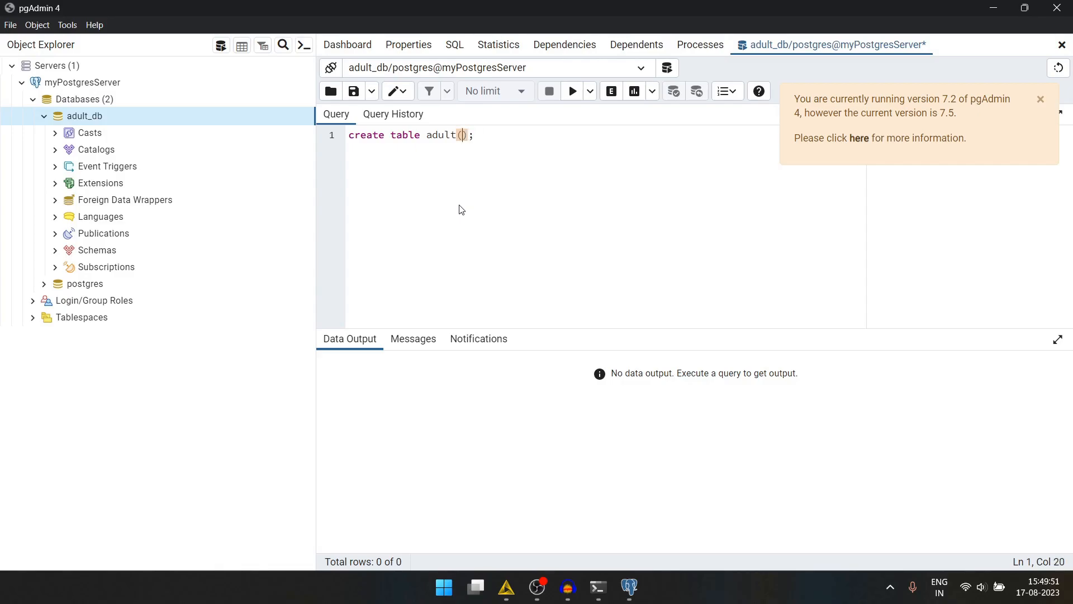
left_click(505, 586)
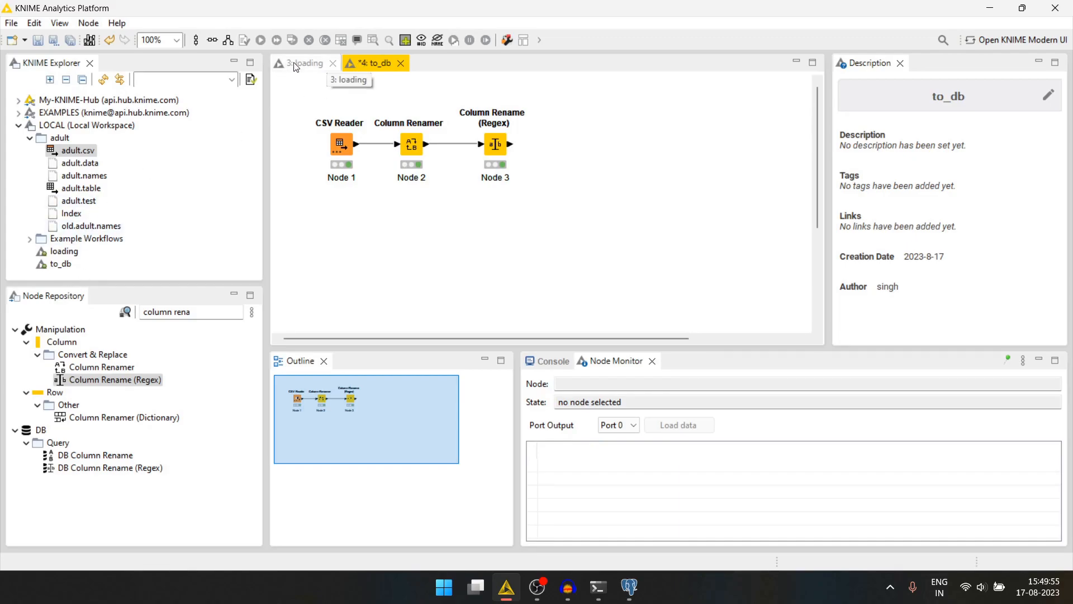
Step: View the loading workflow's Column Appender output and add its column names to the adult table
left_click(304, 62)
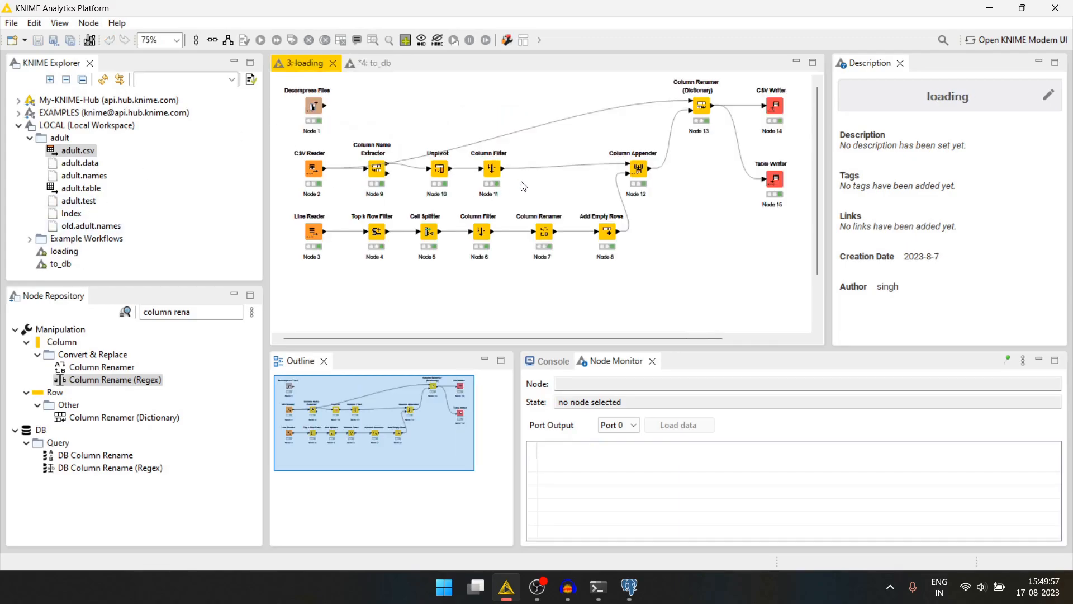
left_click(438, 169)
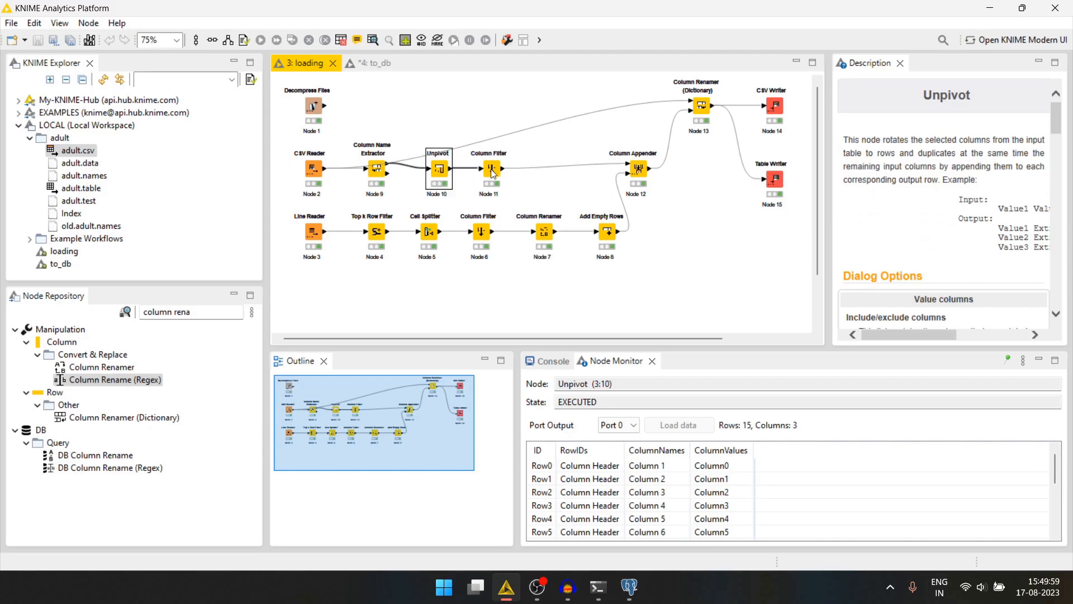
left_click(636, 167)
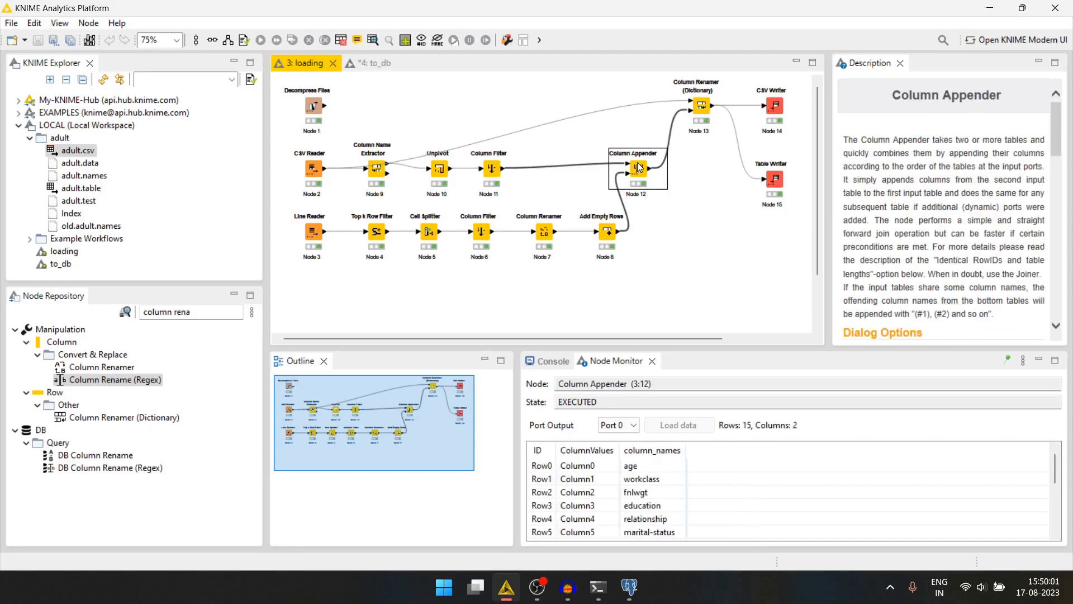
right_click(637, 168)
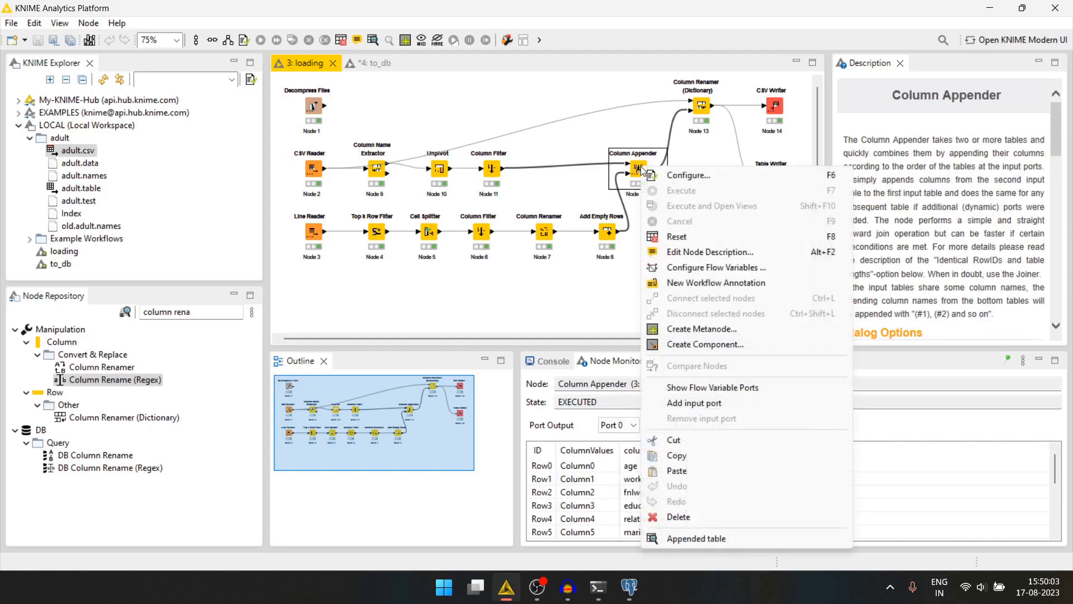
left_click(695, 538)
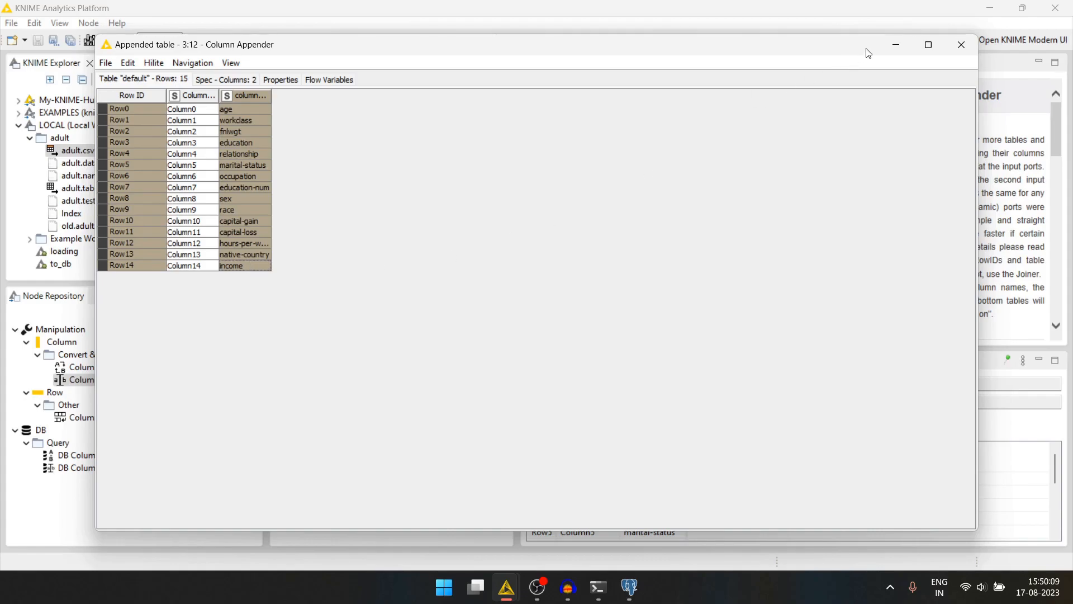
left_click(627, 586)
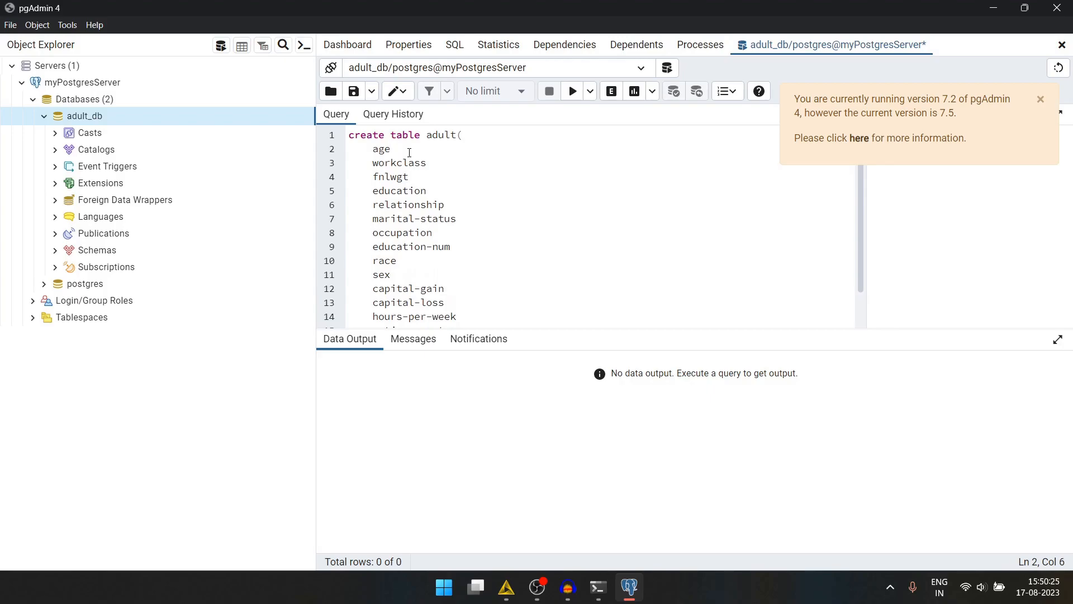
type("int,")
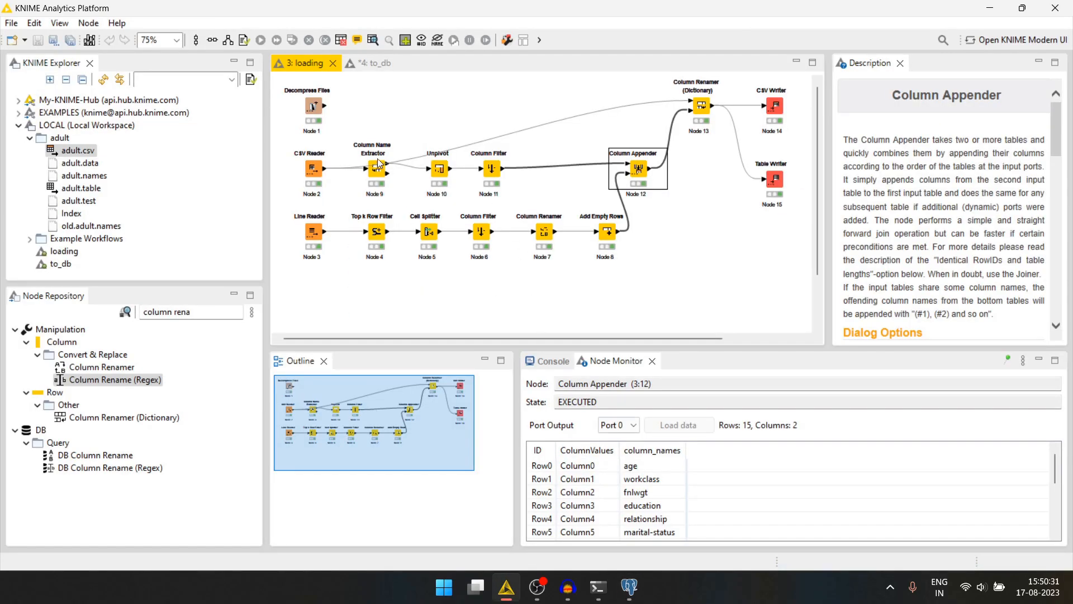
Step: Inspect the to_db CSV Reader and Column Rename (Regex) nodes, then return to pgAdmin
left_click(369, 62)
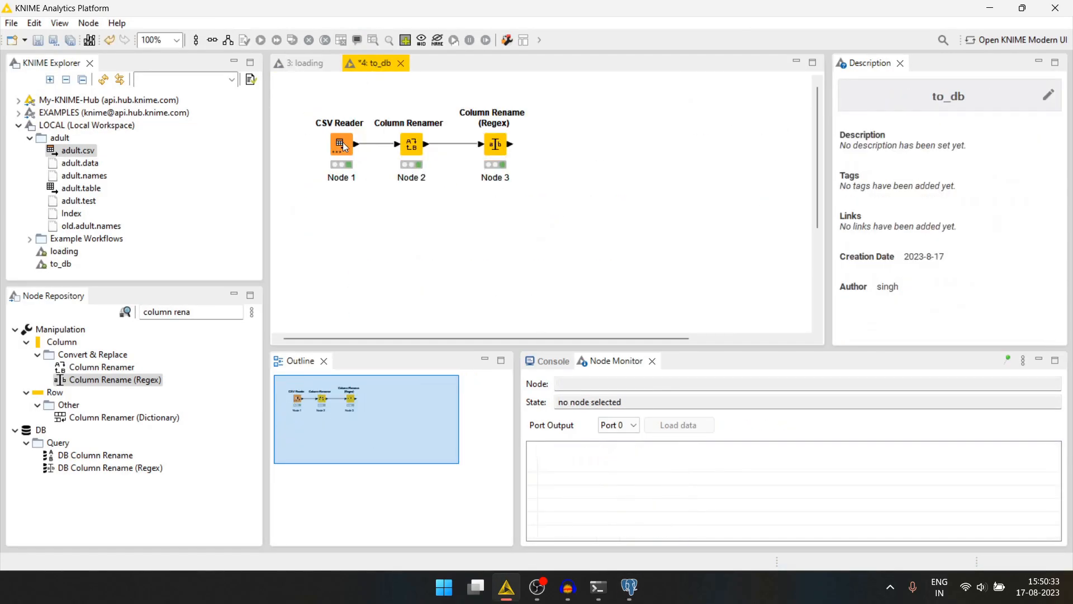
left_click(341, 143)
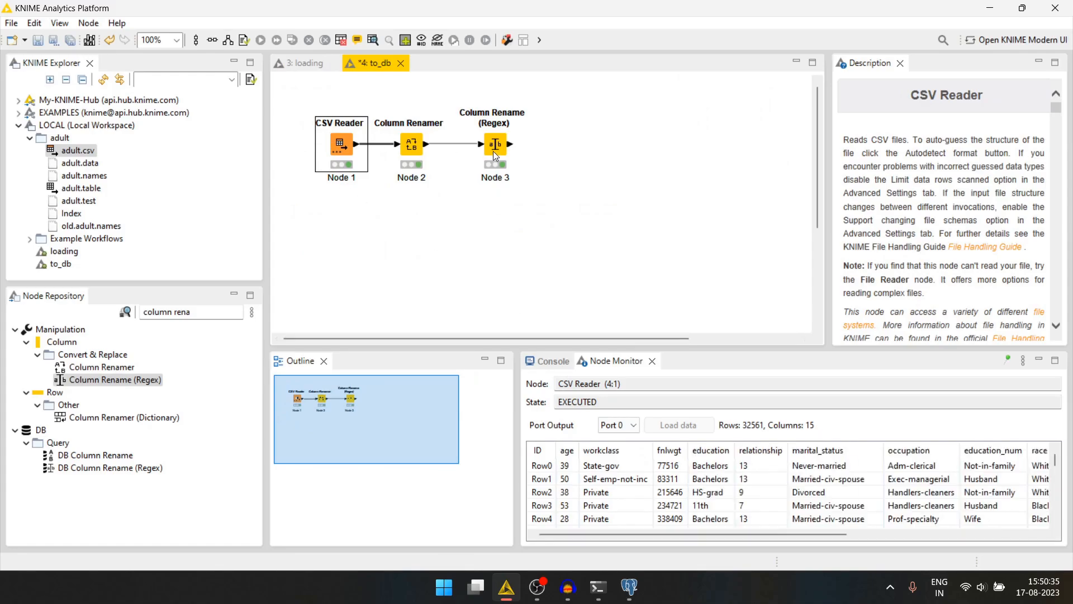
double_click(494, 144)
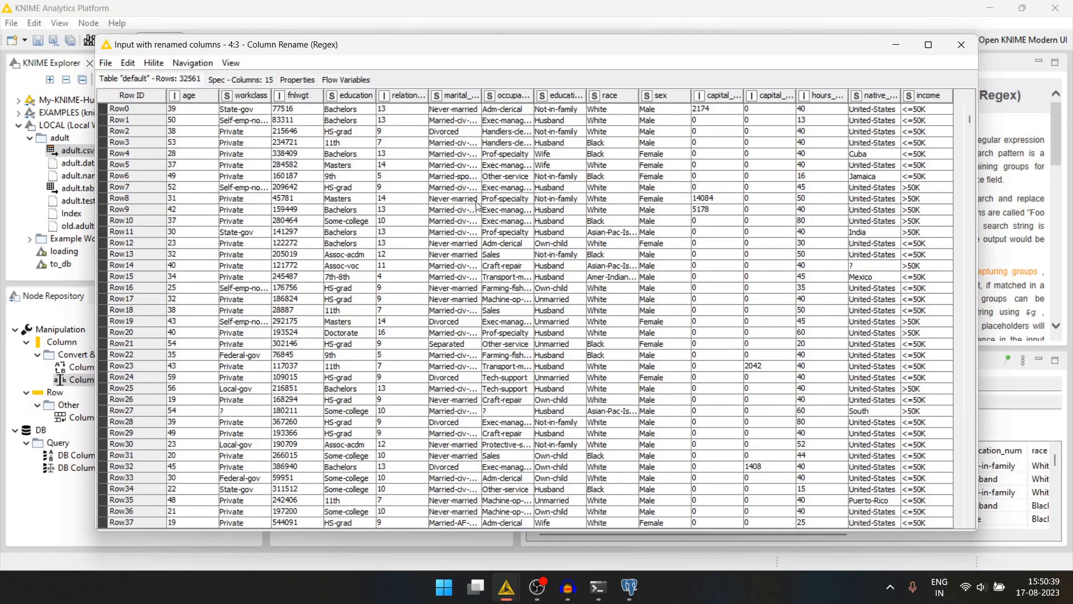
left_click(627, 586)
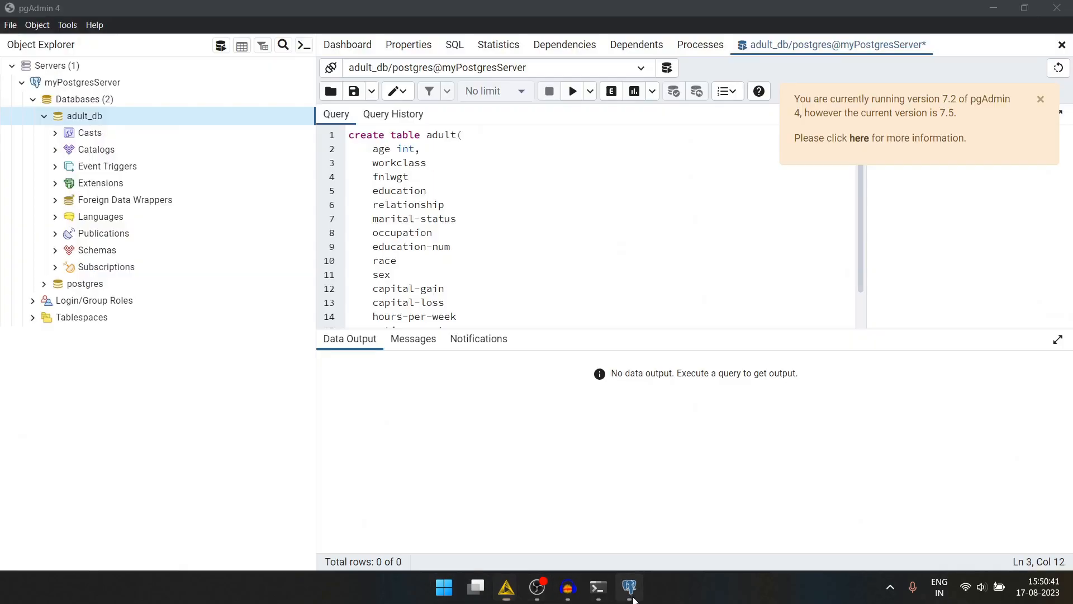
Step: Give the first adult table columns varchar(30) and int types
type("var")
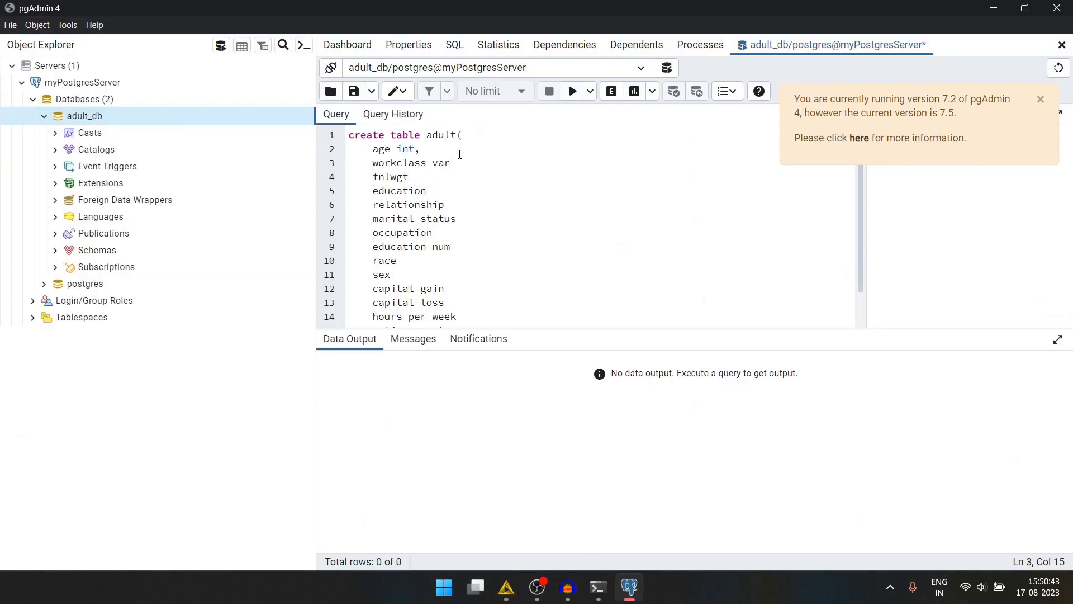
type("char()")
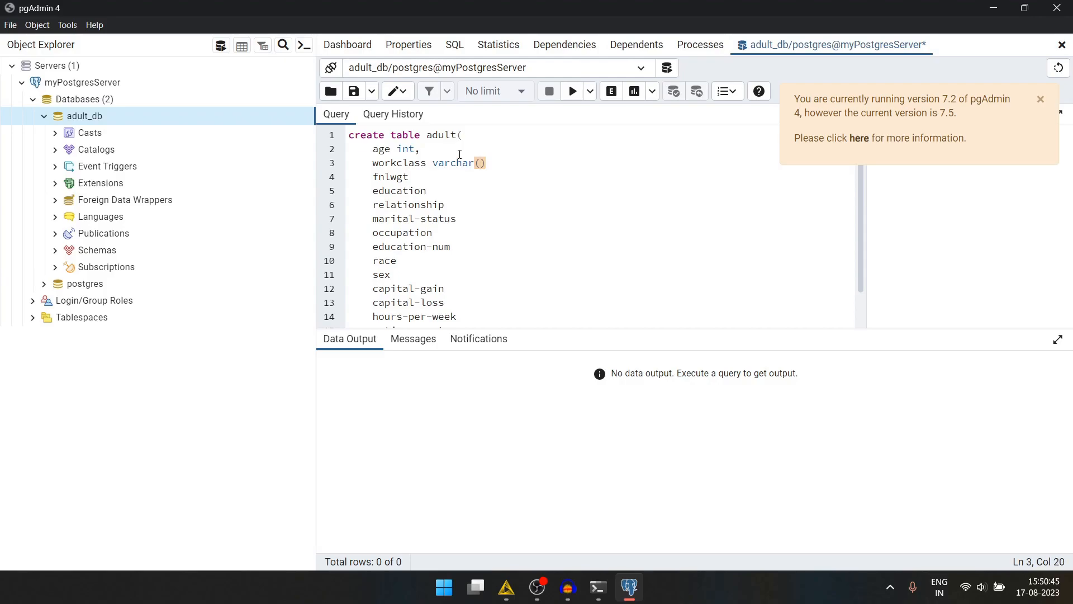
type("30);")
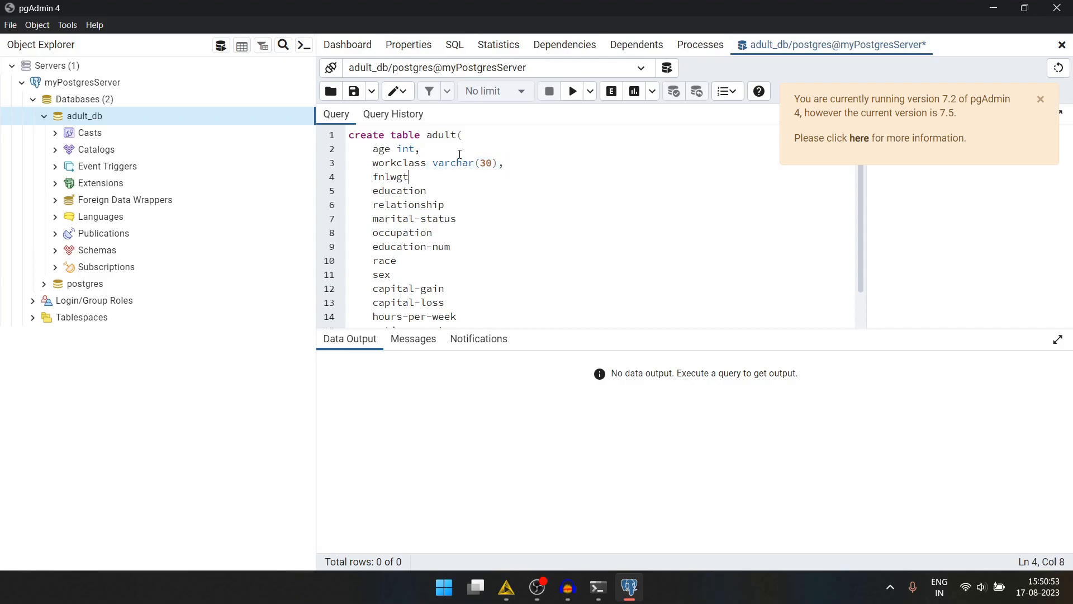
type("int")
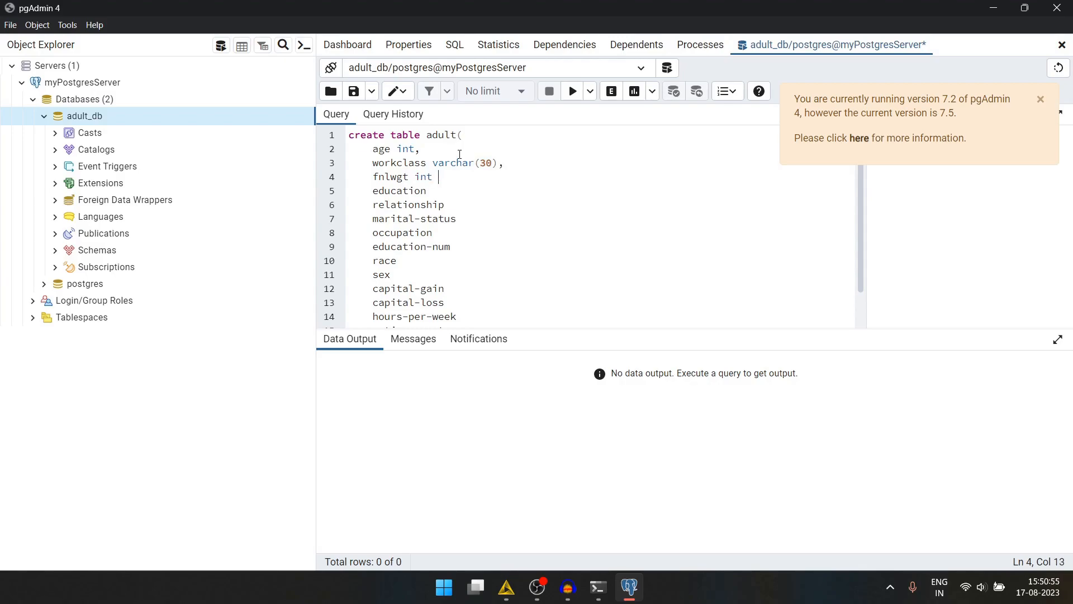
type(",")
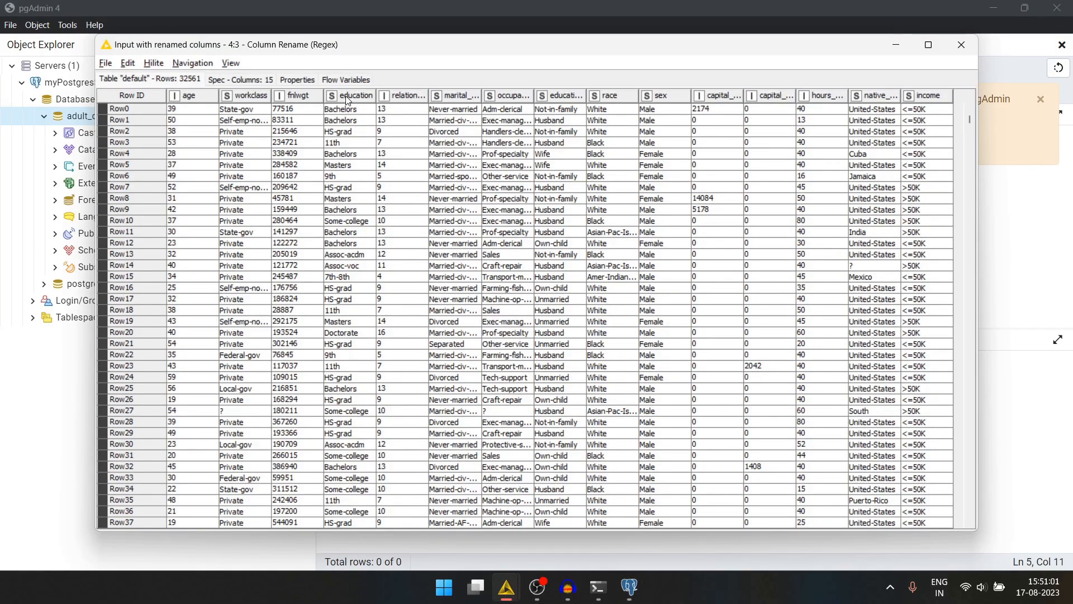
left_click(960, 45)
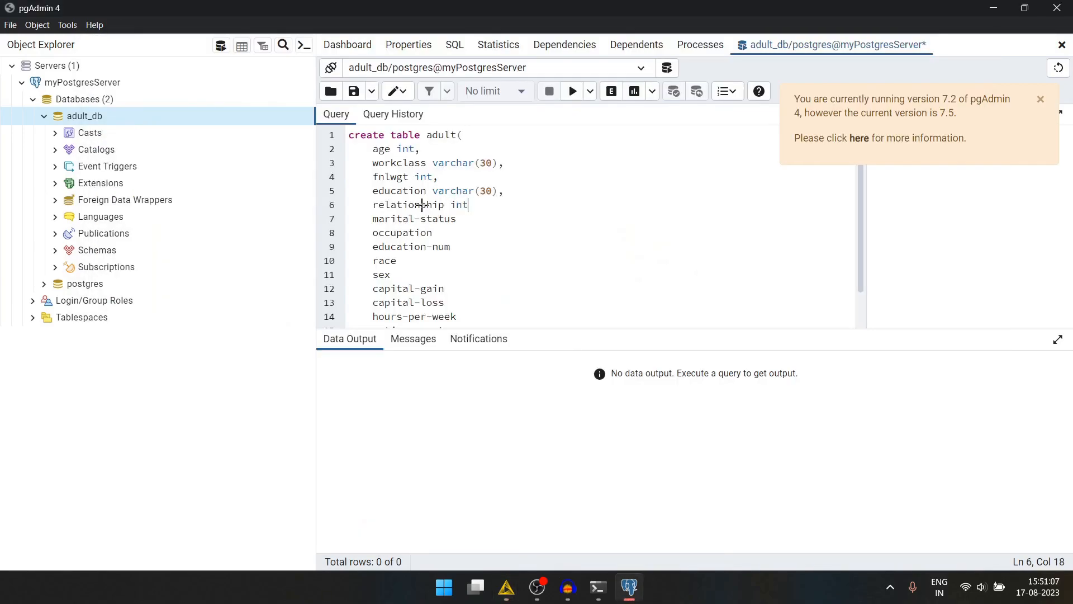
Step: Type the remaining columns as varchar(30) or int, ending with native-country varchar(30)
type(",")
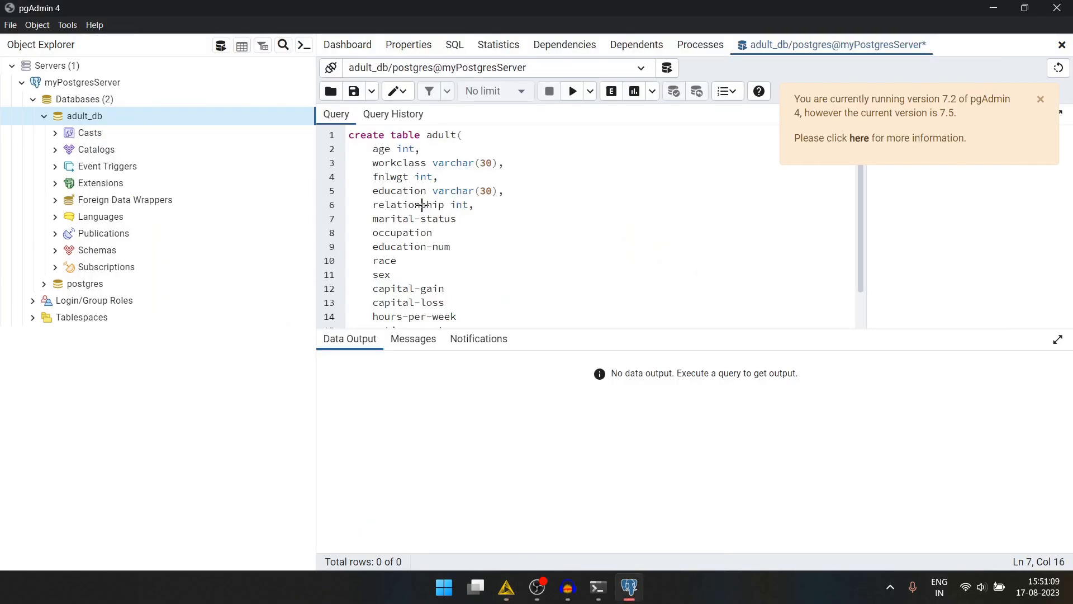
type("varchar(30),")
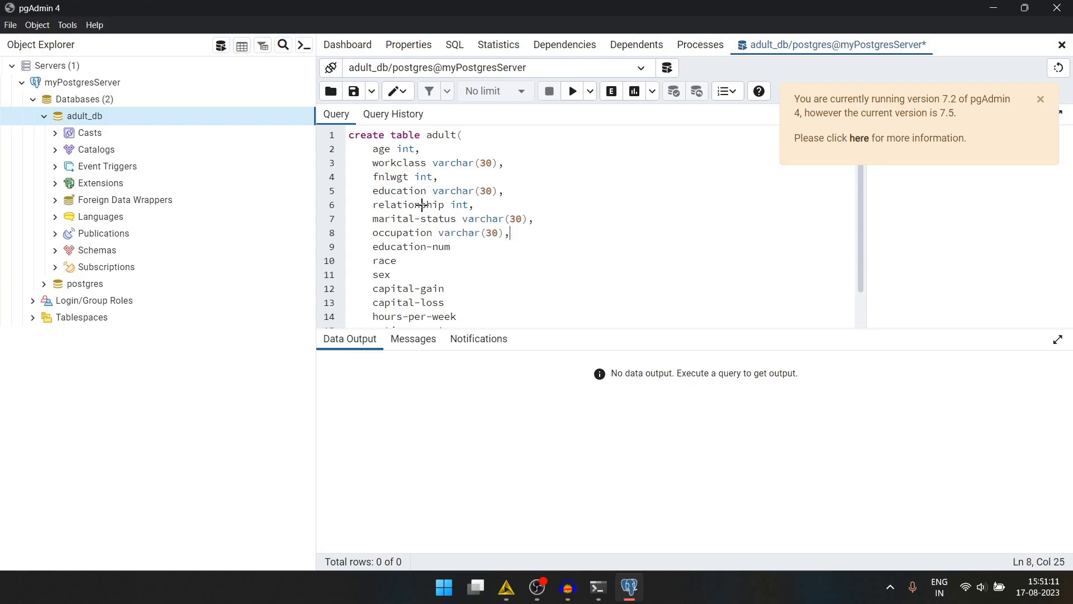
type("varchar(30),")
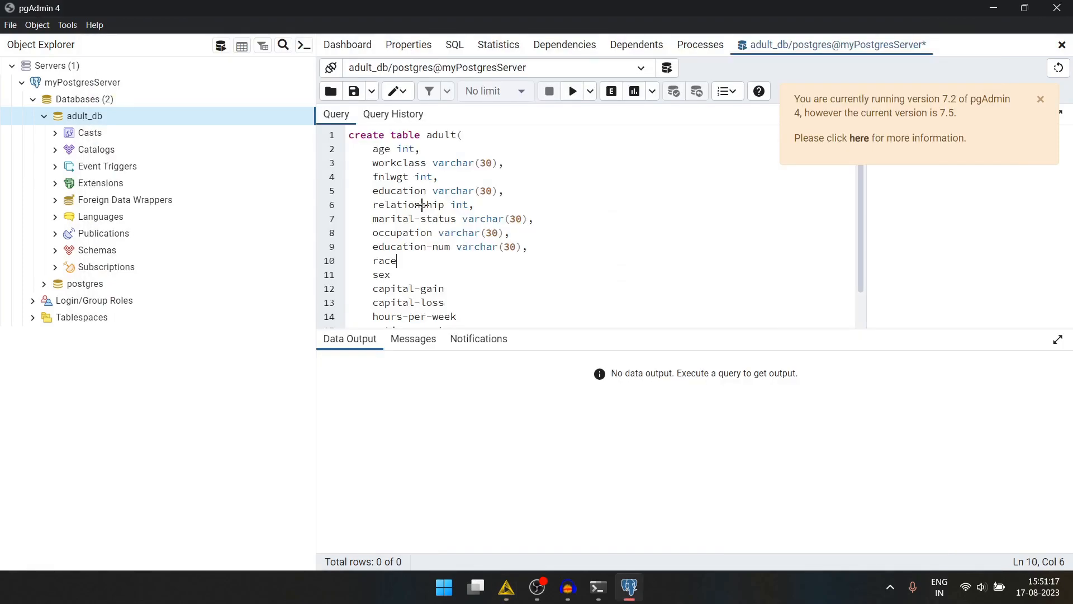
type("varchar(30),")
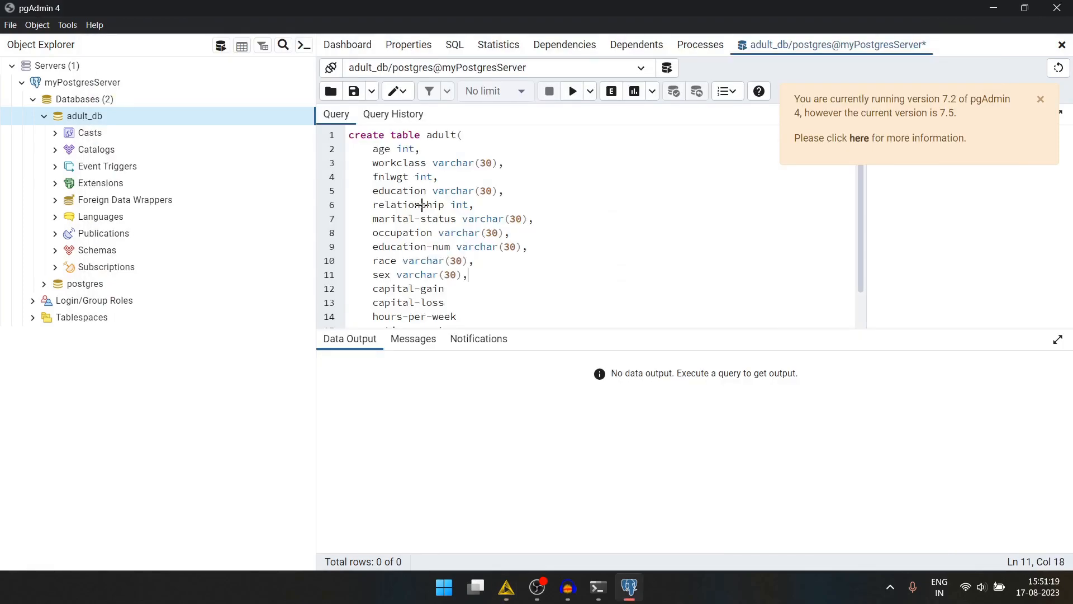
type("itn")
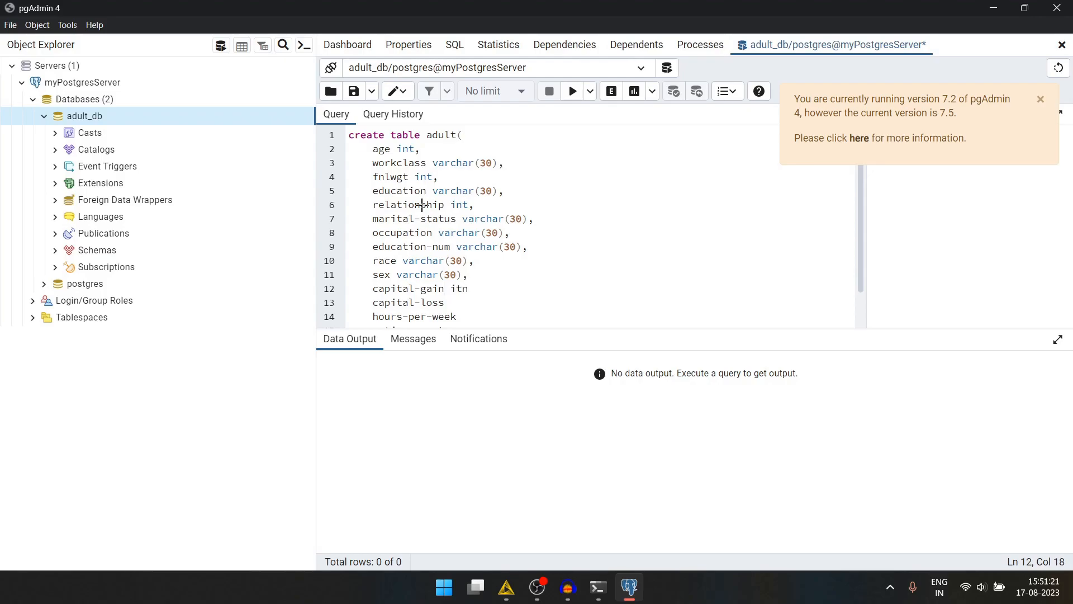
type("int,")
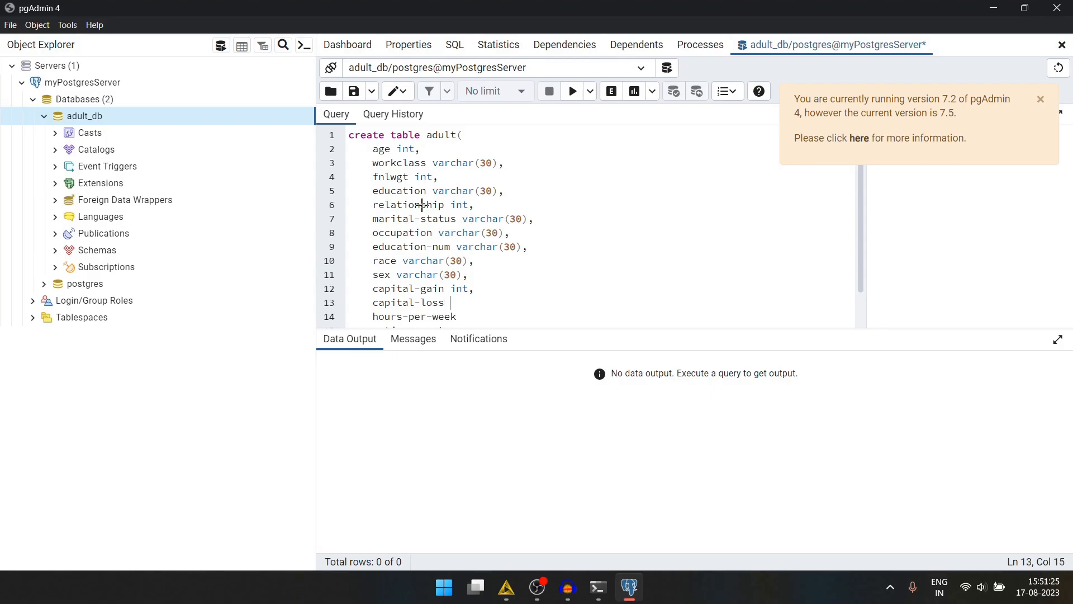
type("int,")
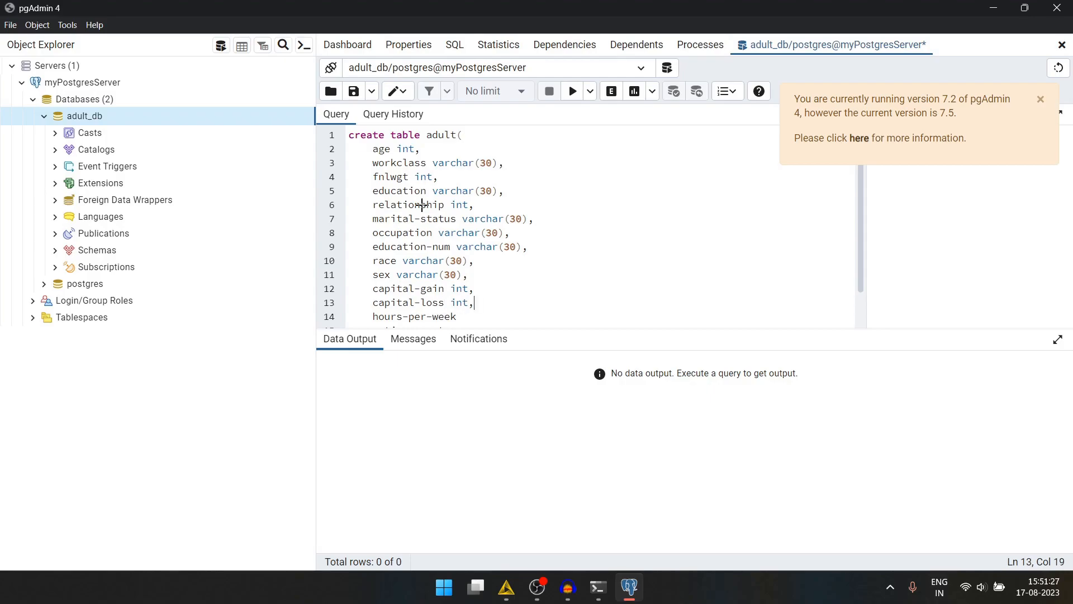
type("int")
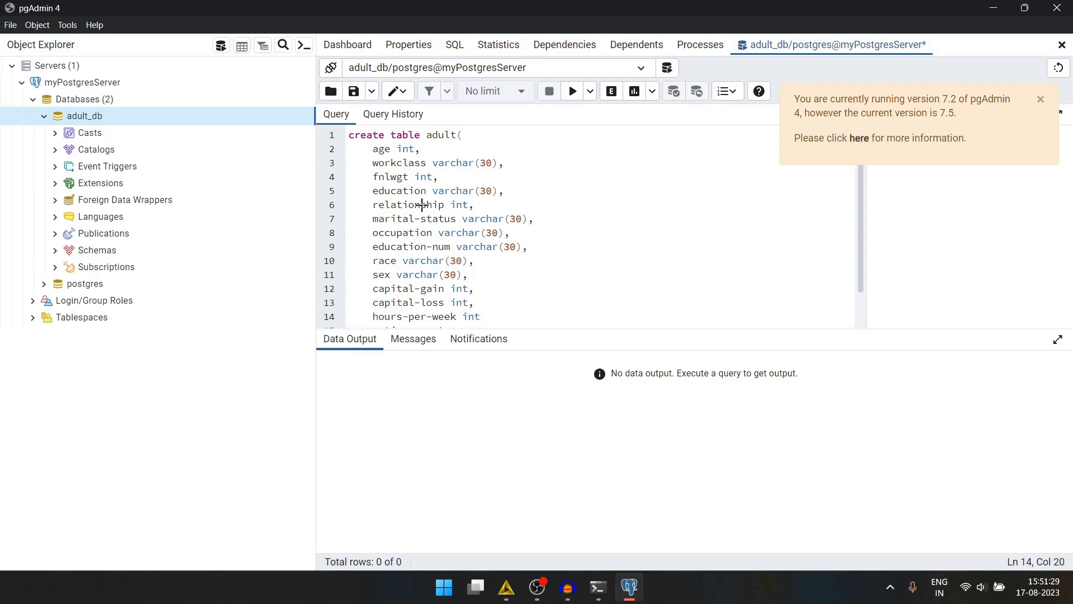
type("native-country varchar(30),")
type("income varchar(30),")
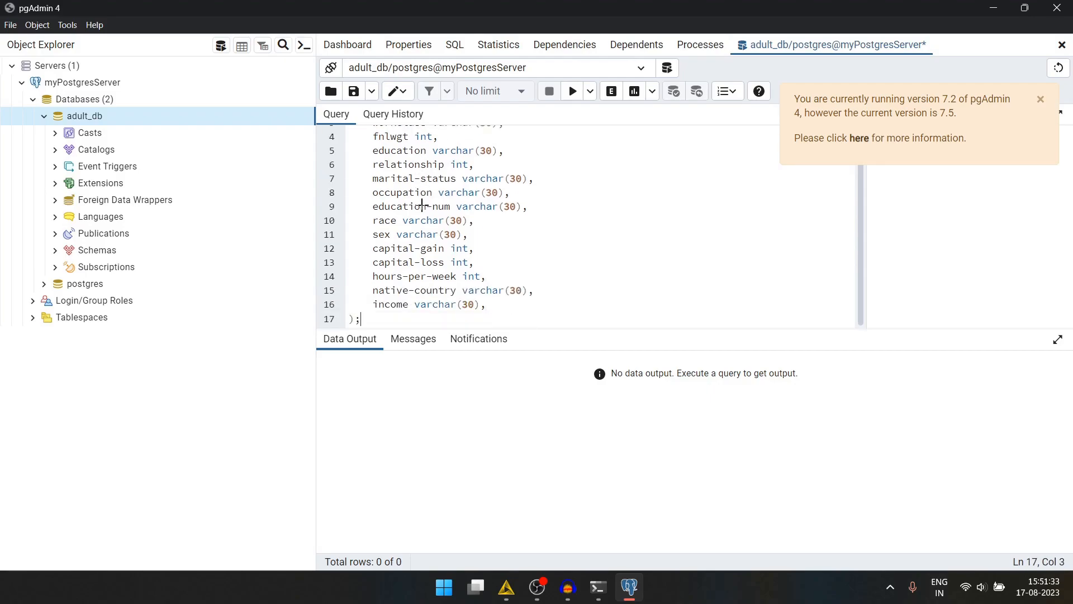
mouse_move(571, 91)
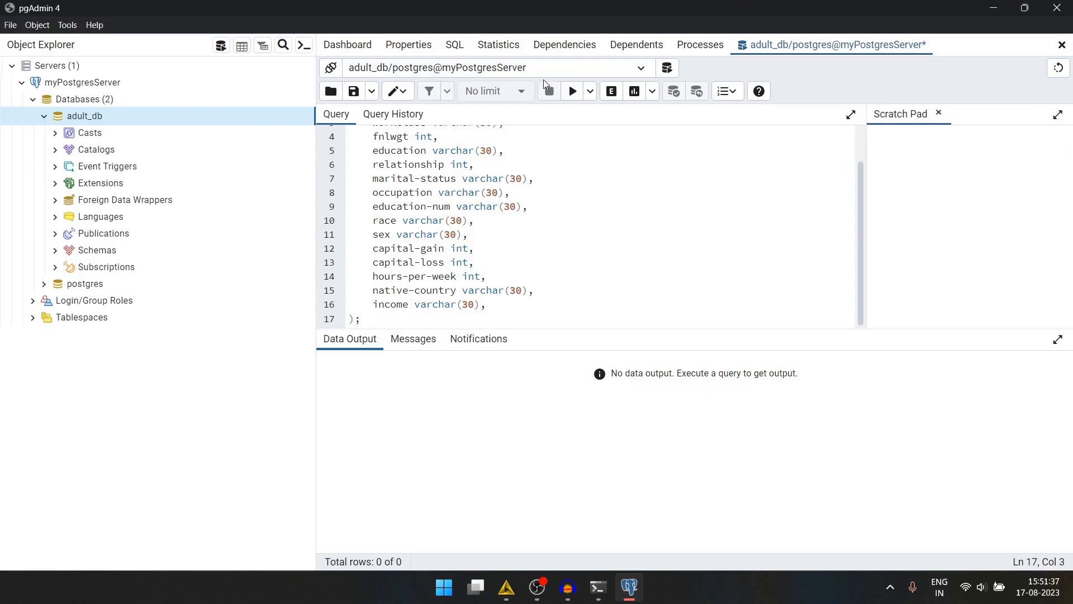
Step: Run CREATE TABLE, replace hyphens with underscores, remove the trailing comma after income, and rerun
left_click(571, 91)
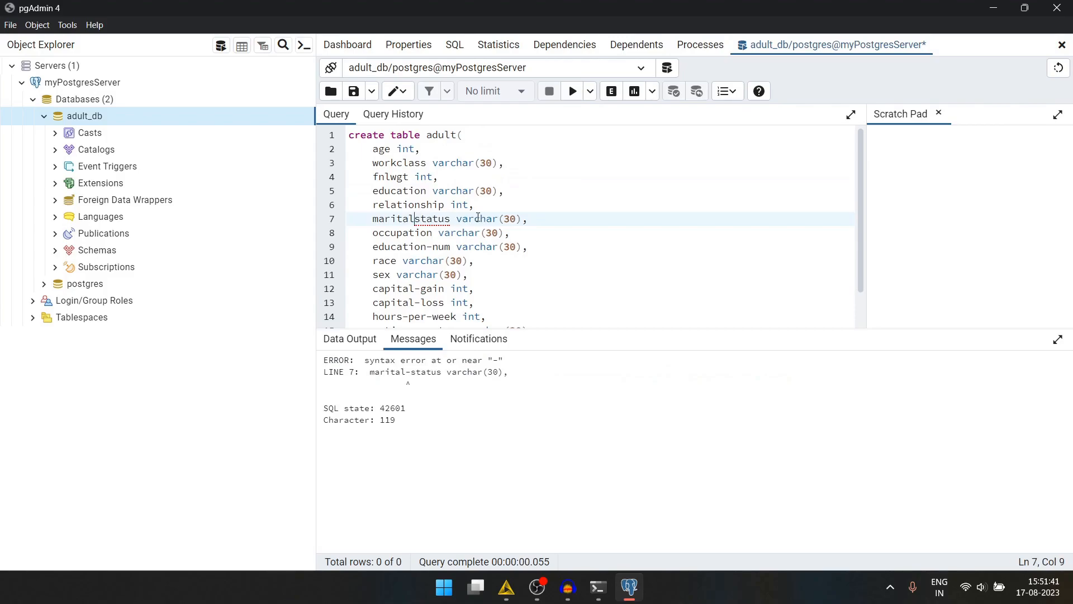
type("_")
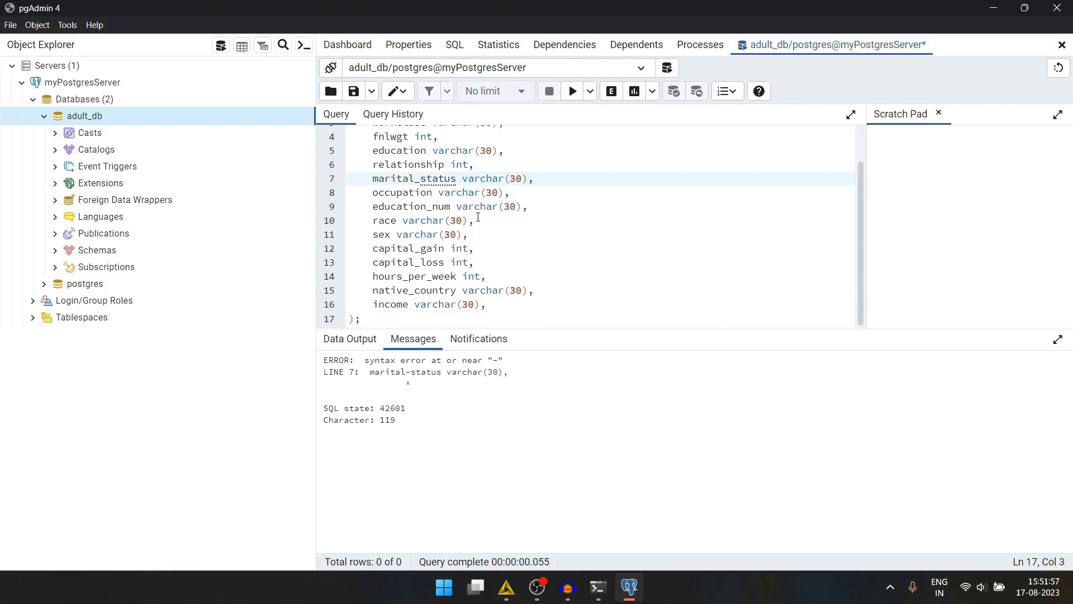
left_click(571, 90)
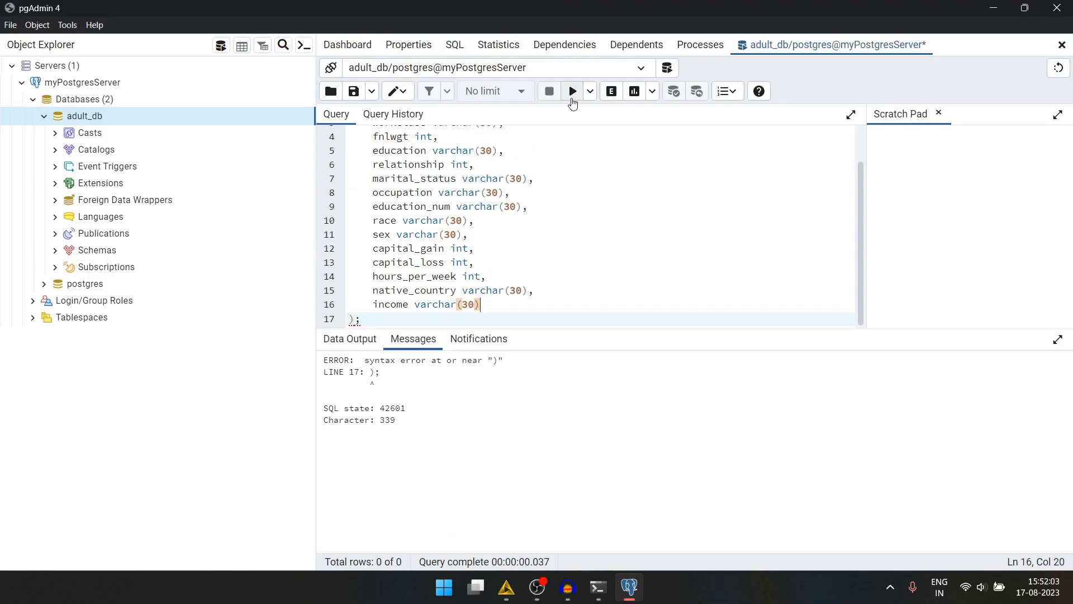
left_click(571, 90)
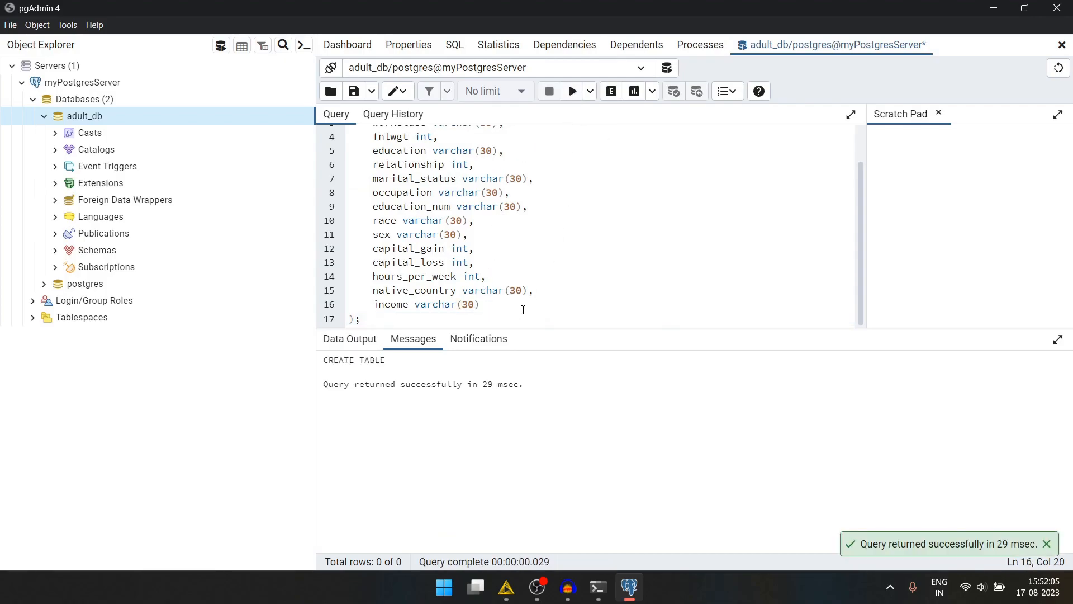
Step: Expand adult_db > Schemas > public > Tables and open the adult table's context menu
left_click(349, 339)
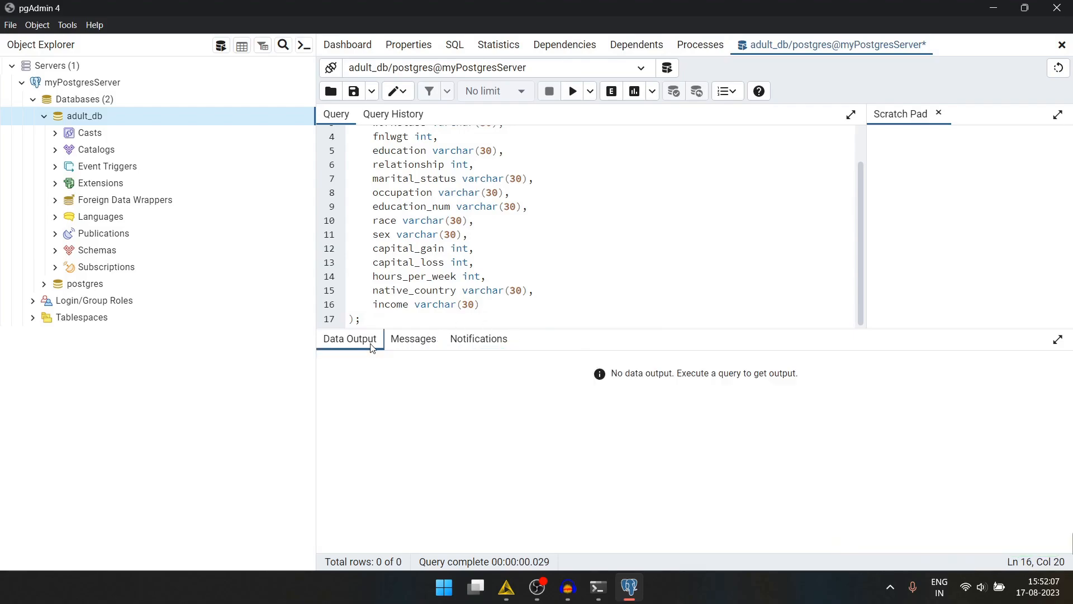
mouse_move(125, 199)
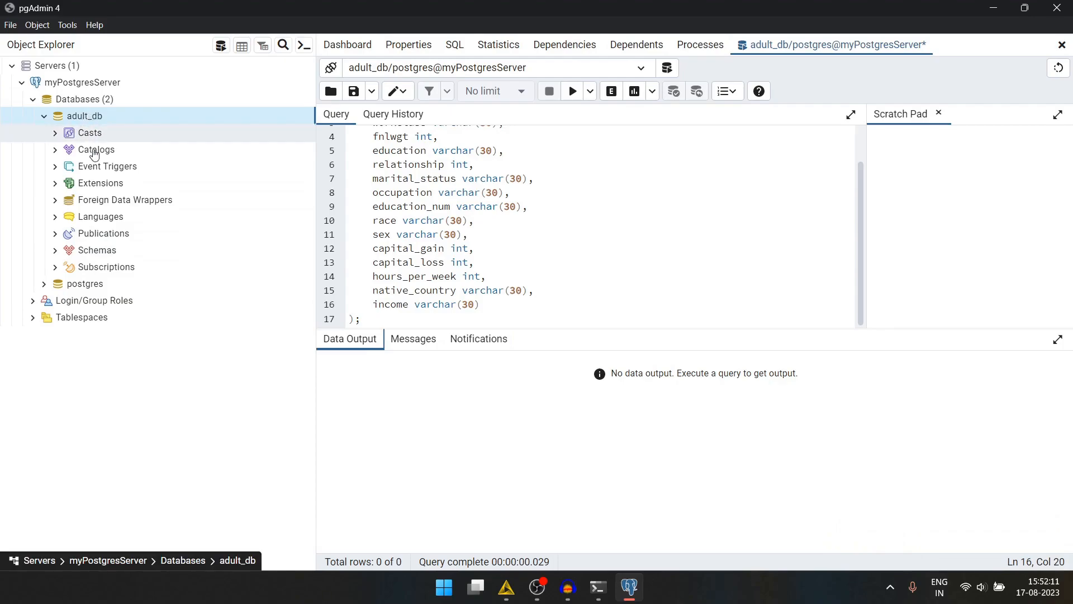
left_click(55, 250)
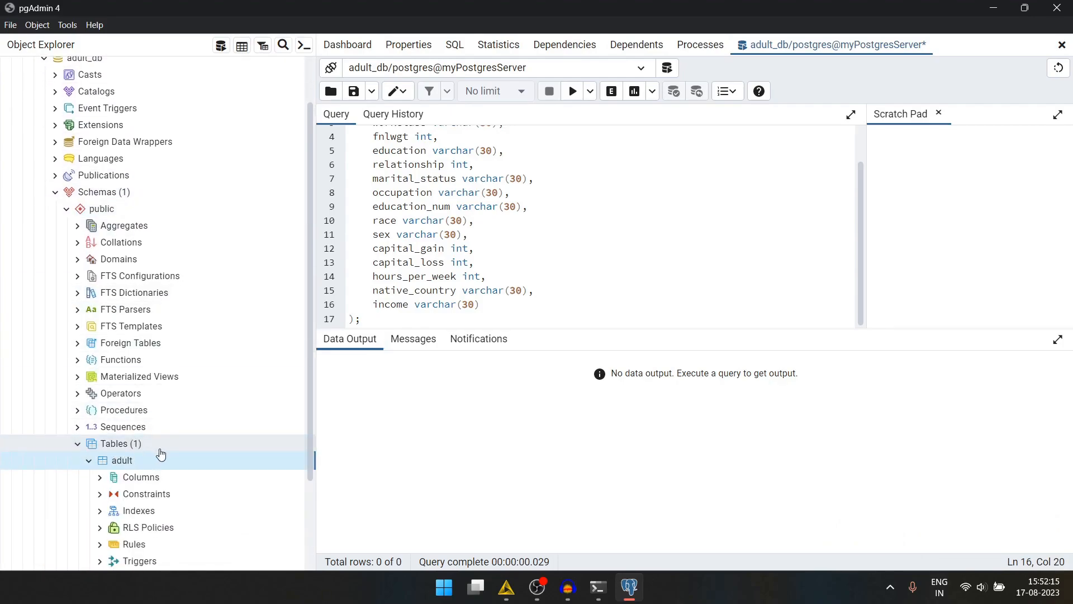
right_click(121, 460)
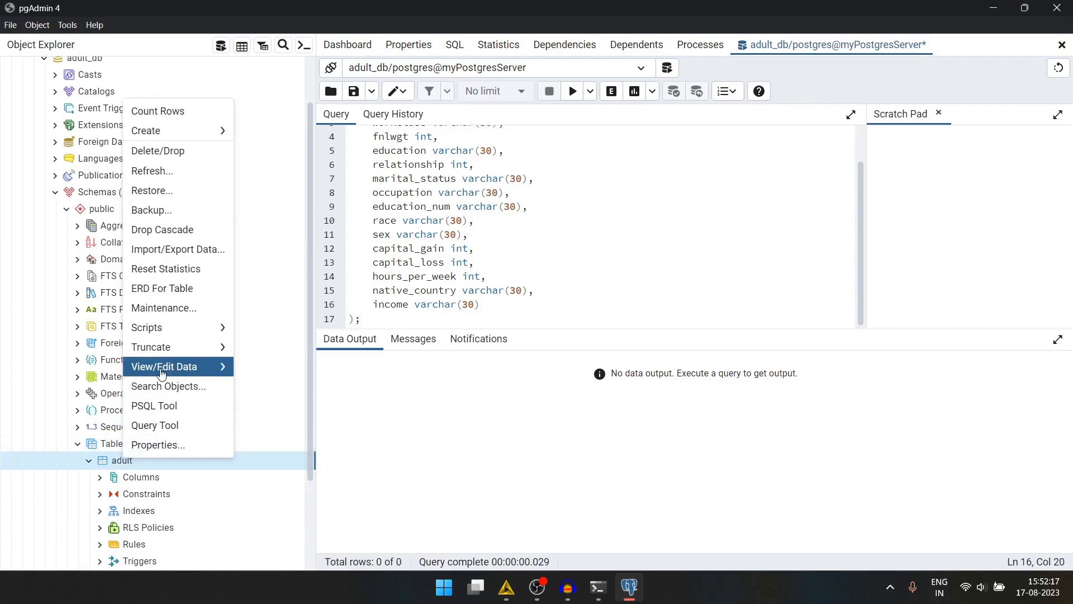
left_click(162, 366)
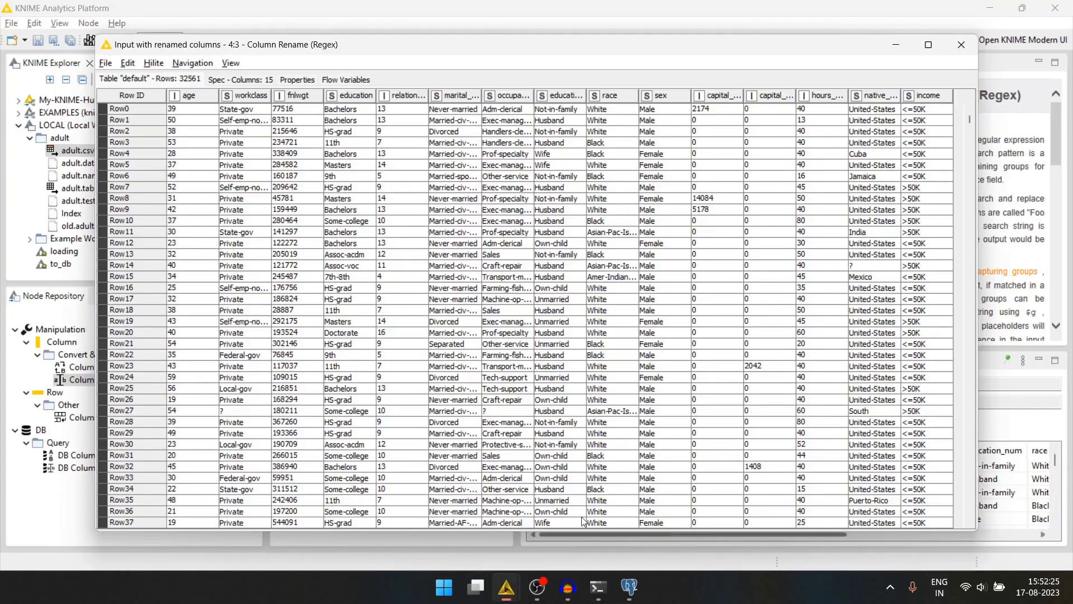
Step: Close the data preview and place a PostgreSQL Connector node on the to_db canvas
left_click(961, 43)
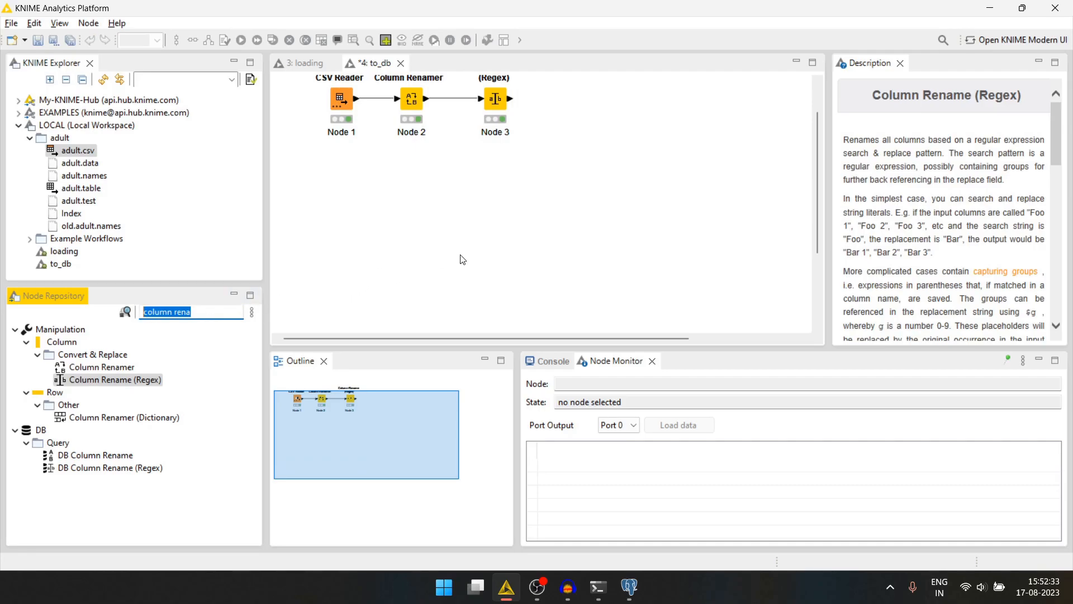
type("post")
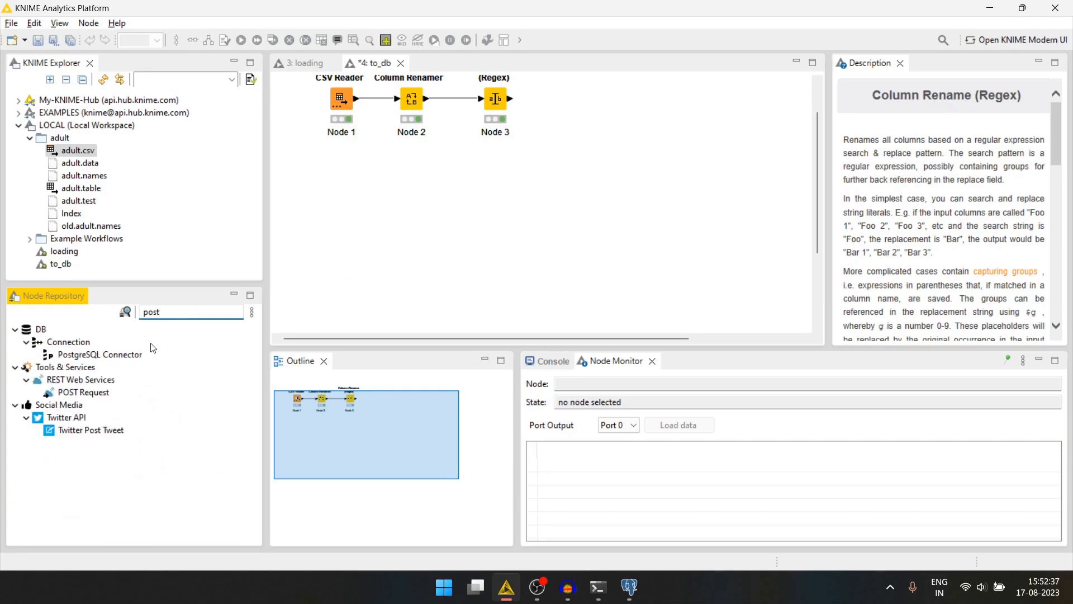
left_click(99, 353)
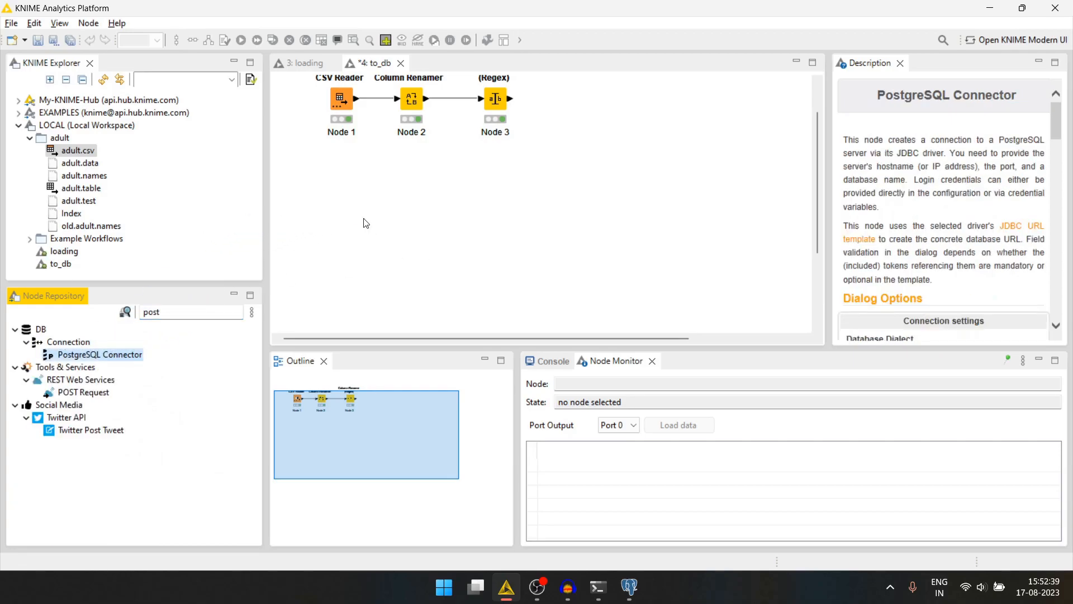
left_click_drag(99, 353, 341, 205)
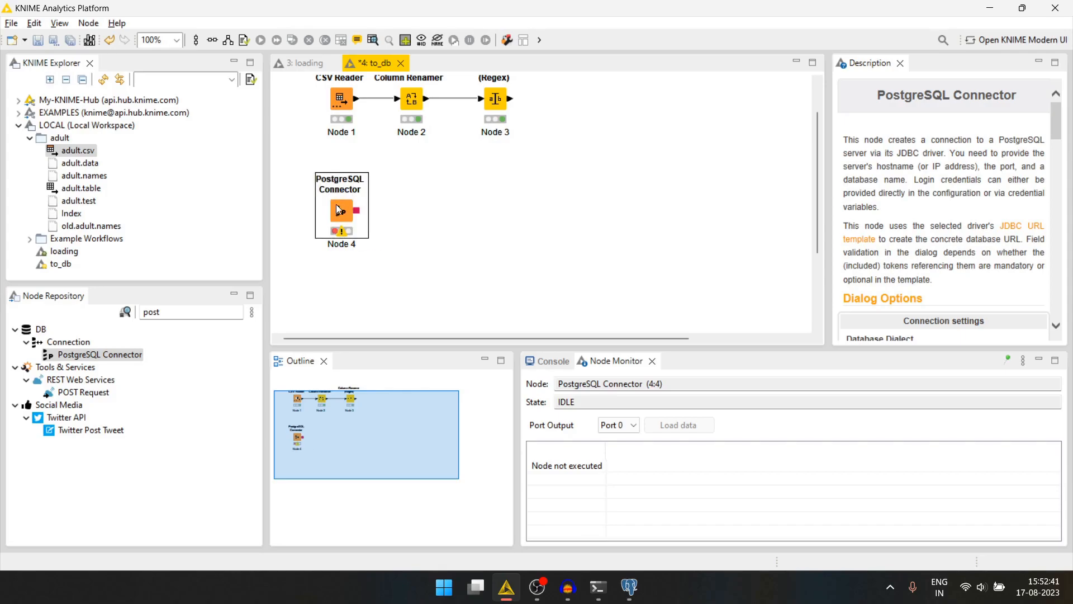
double_click(340, 205)
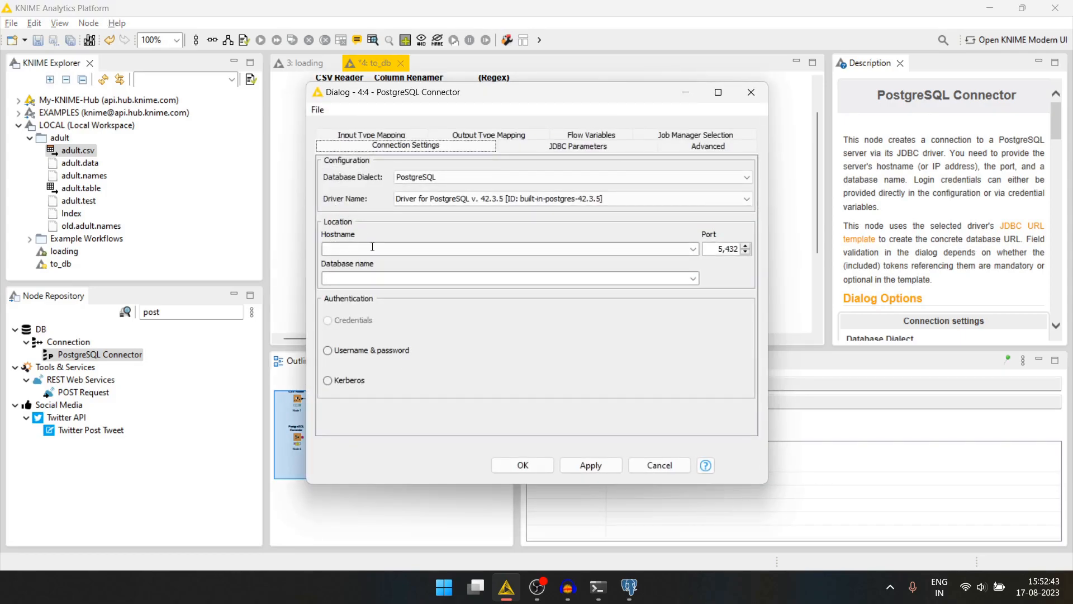
Step: Set the connector to localhost, database adult_db, username postgres with password
type("localhost")
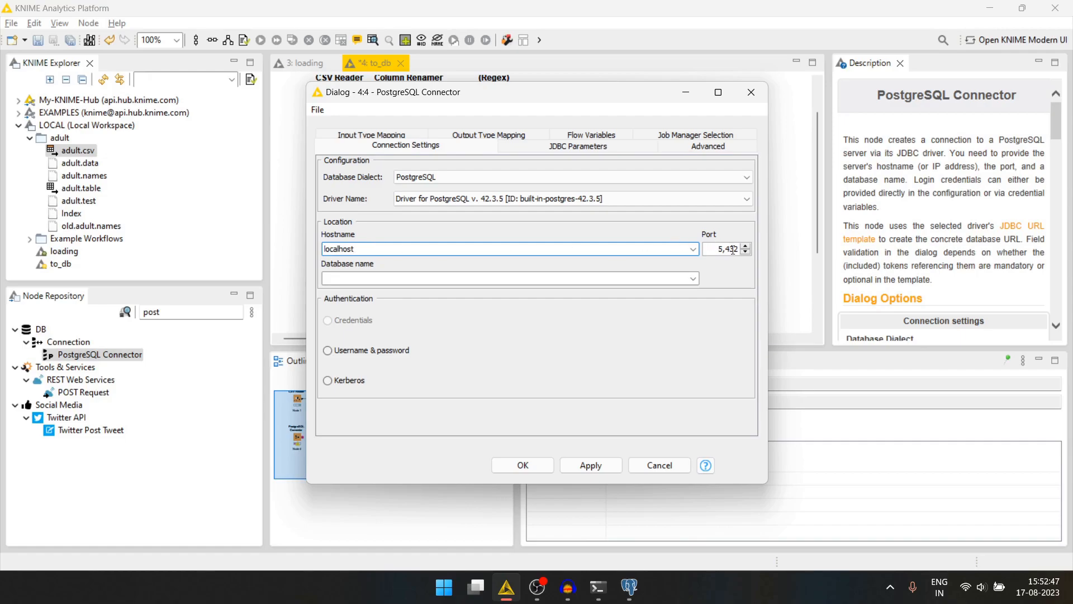
left_click(508, 277)
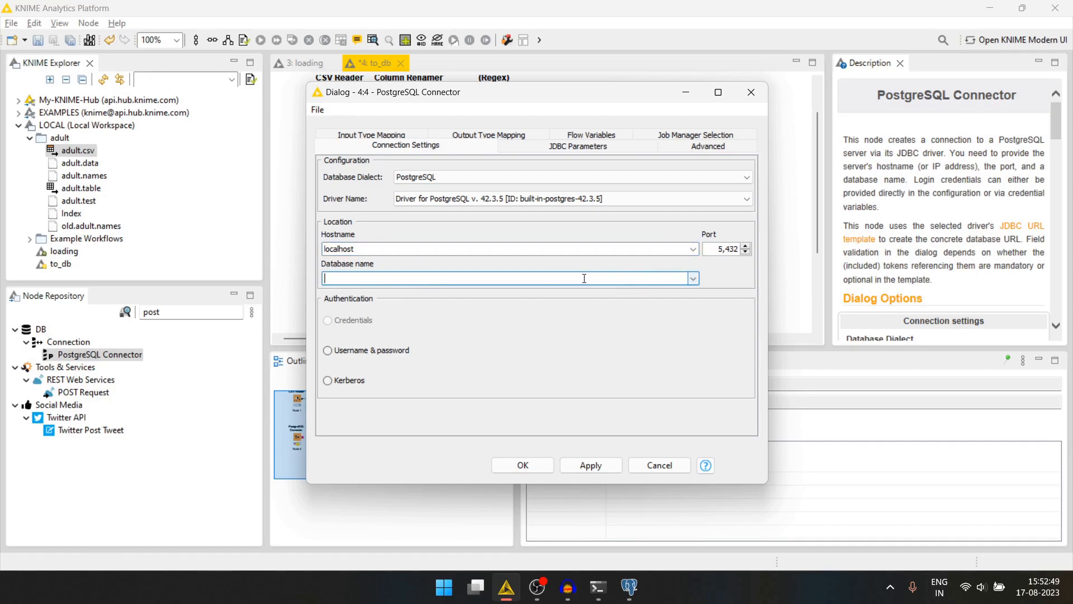
type("adult")
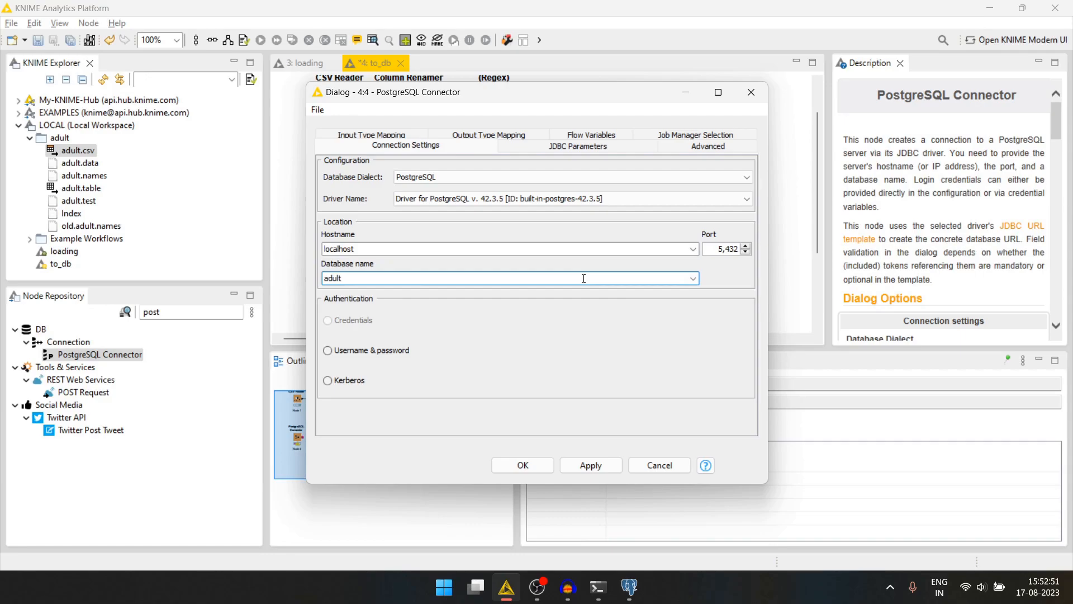
type("_db")
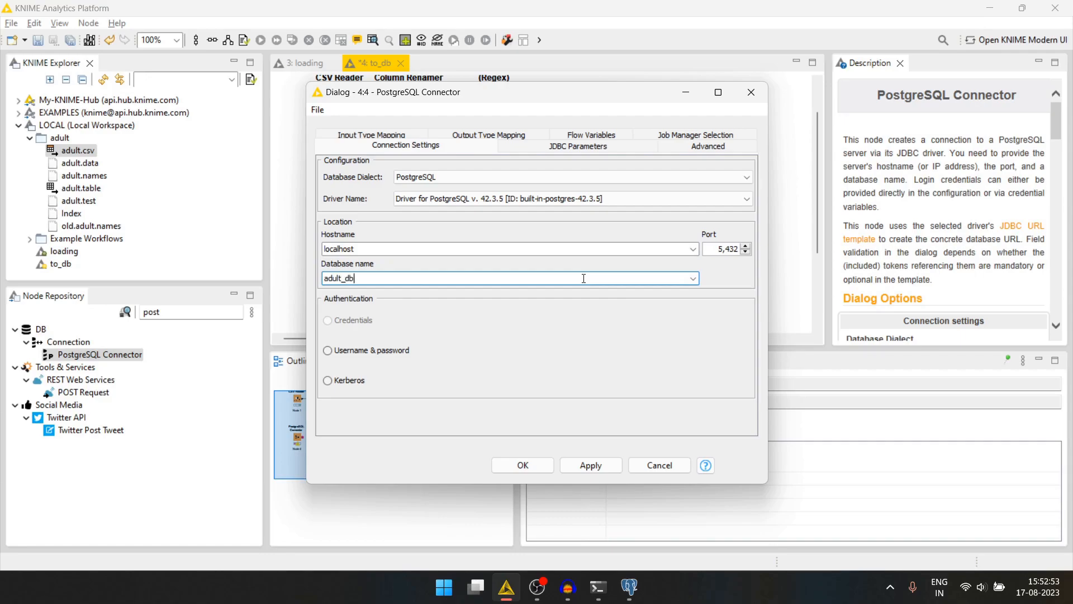
left_click(328, 350)
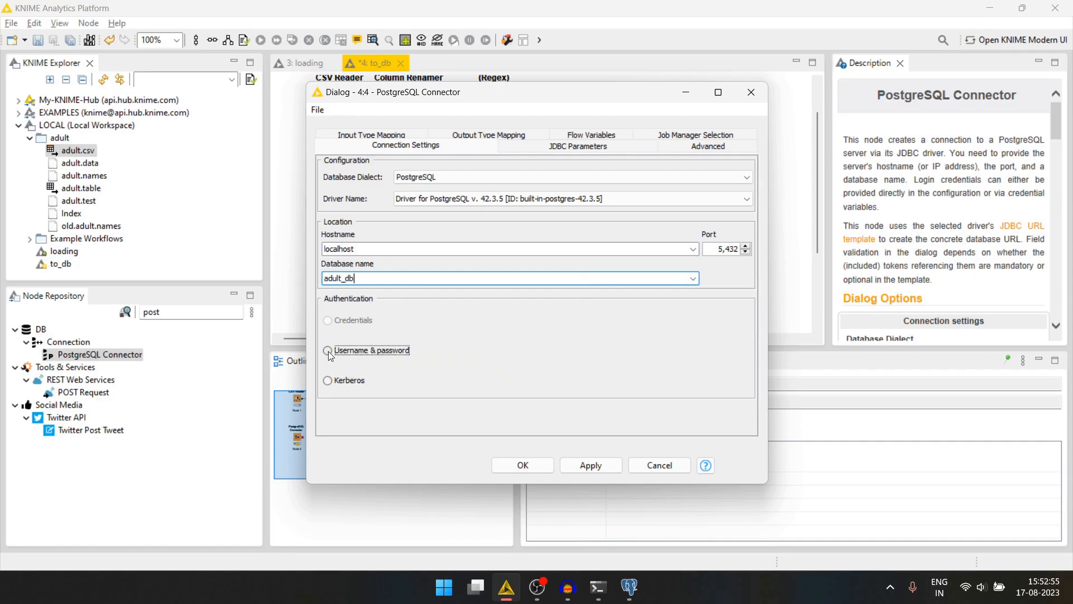
left_click(328, 350)
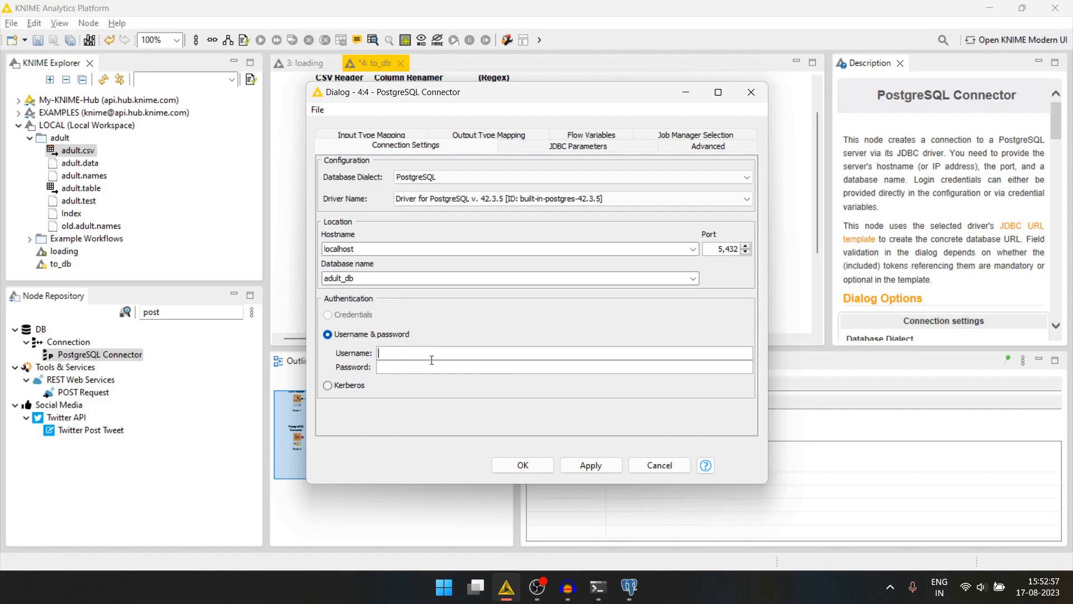
type("postgres")
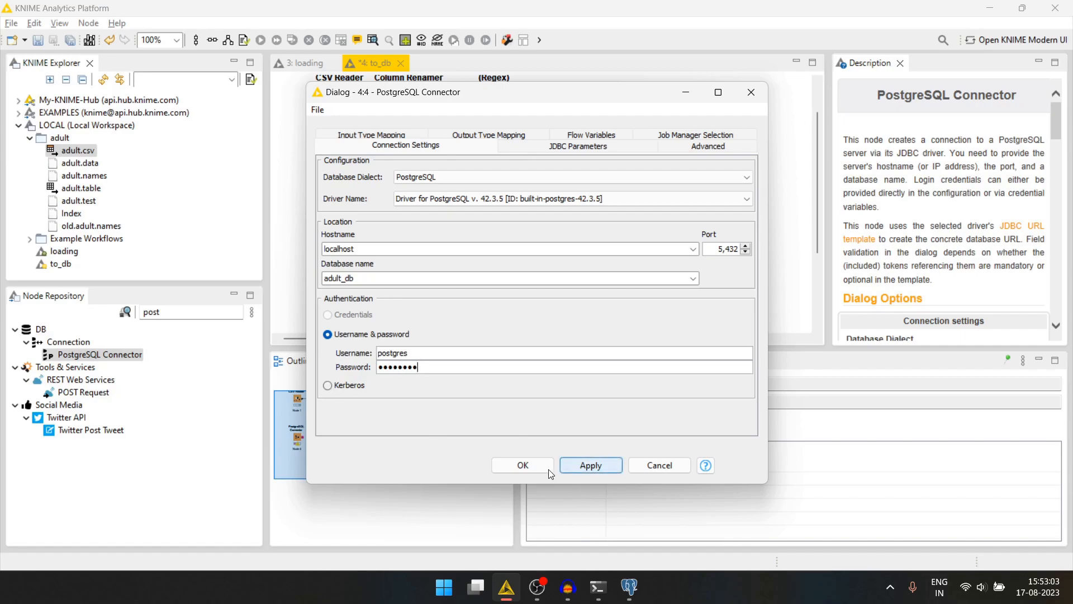
left_click(521, 465)
type("db l")
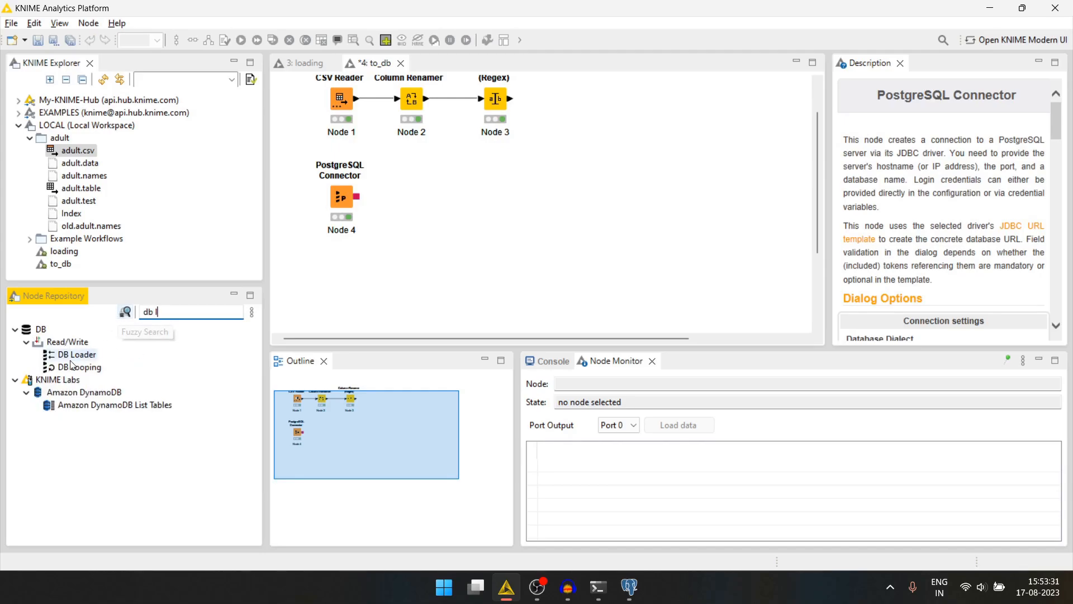
Step: Place a DB Loader node and choose adult as its target table
left_click_drag(76, 354, 623, 165)
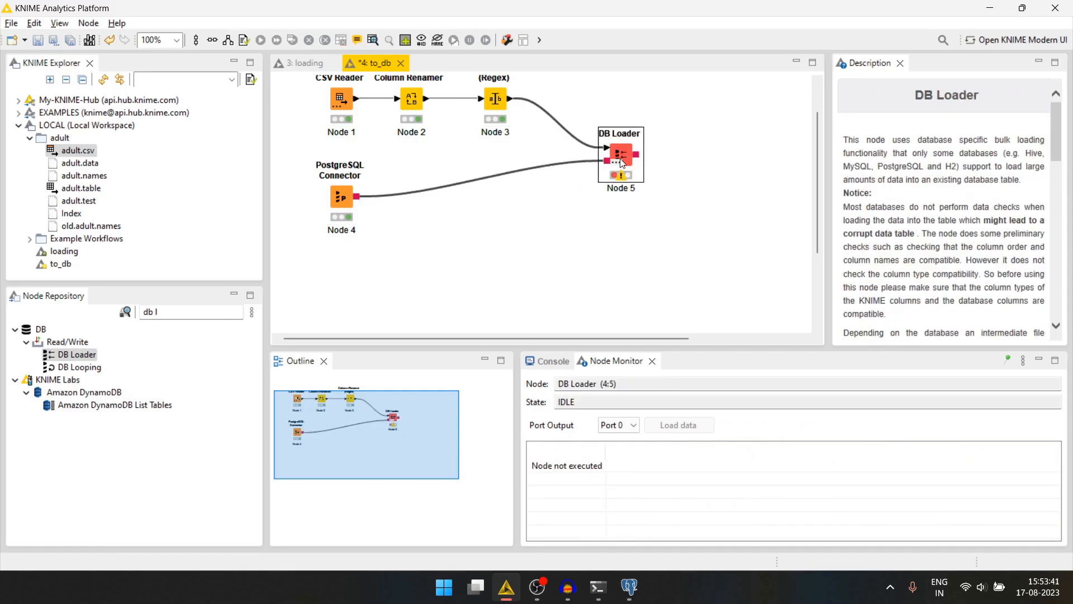
double_click(620, 154)
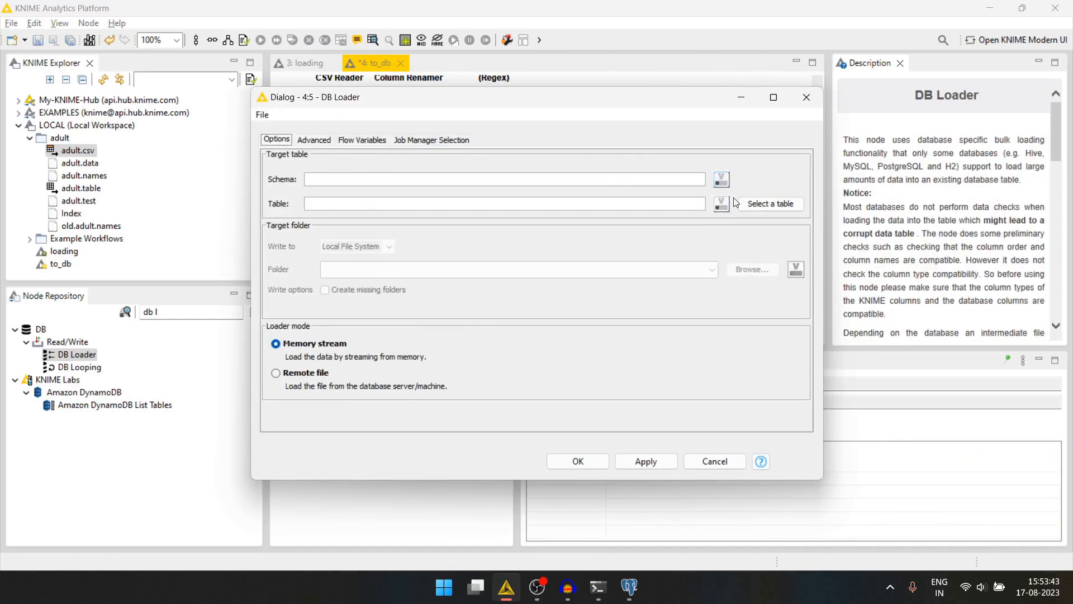
left_click(769, 203)
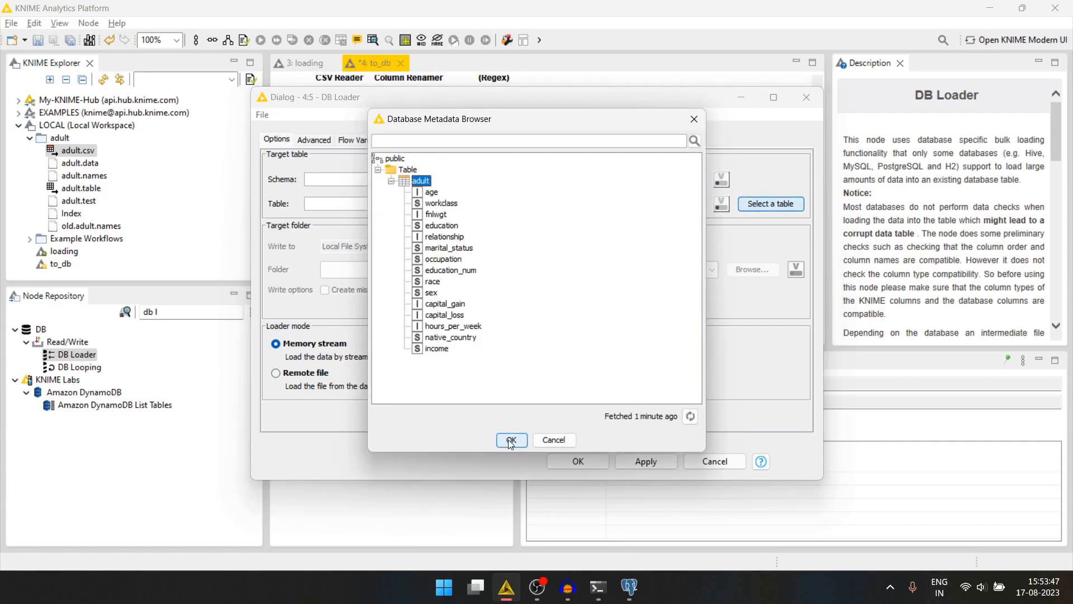
left_click(511, 439)
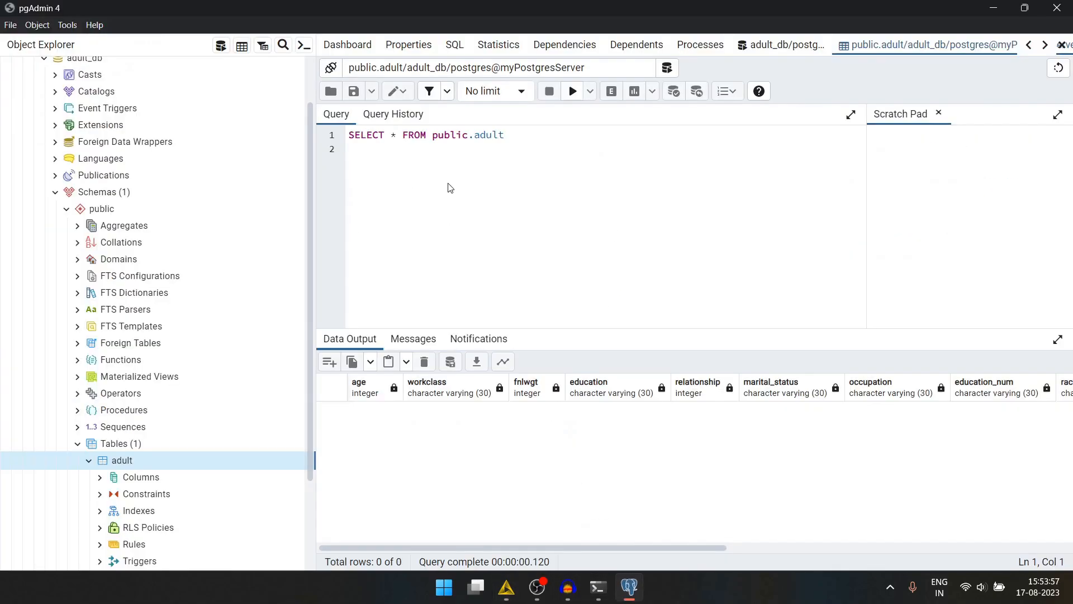
Step: Rerun SELECT * FROM public.adult and scroll the returned 32,561 rows
left_click(571, 91)
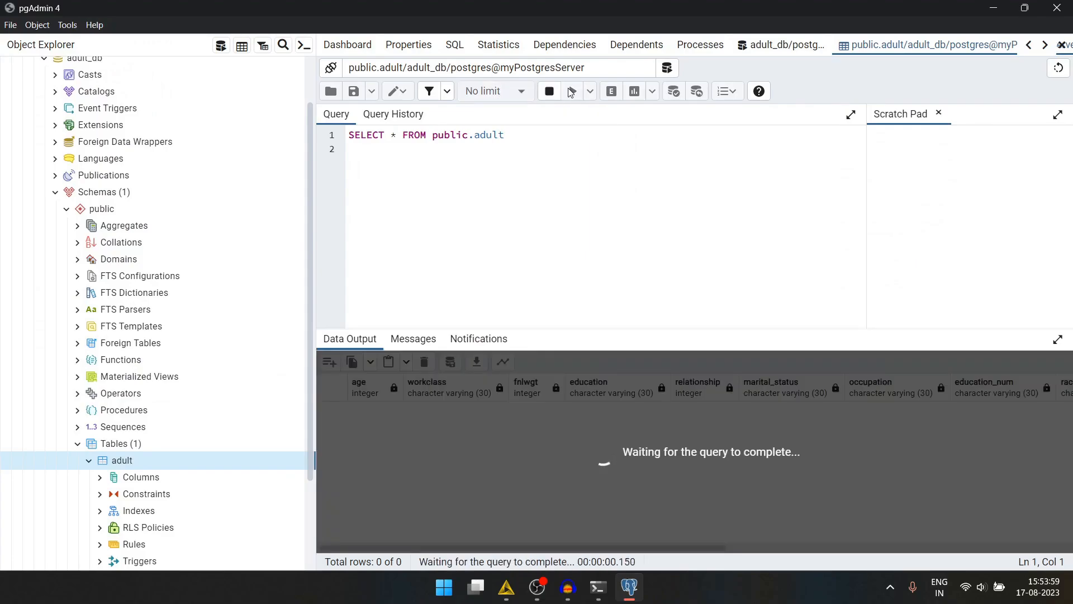
left_click(571, 91)
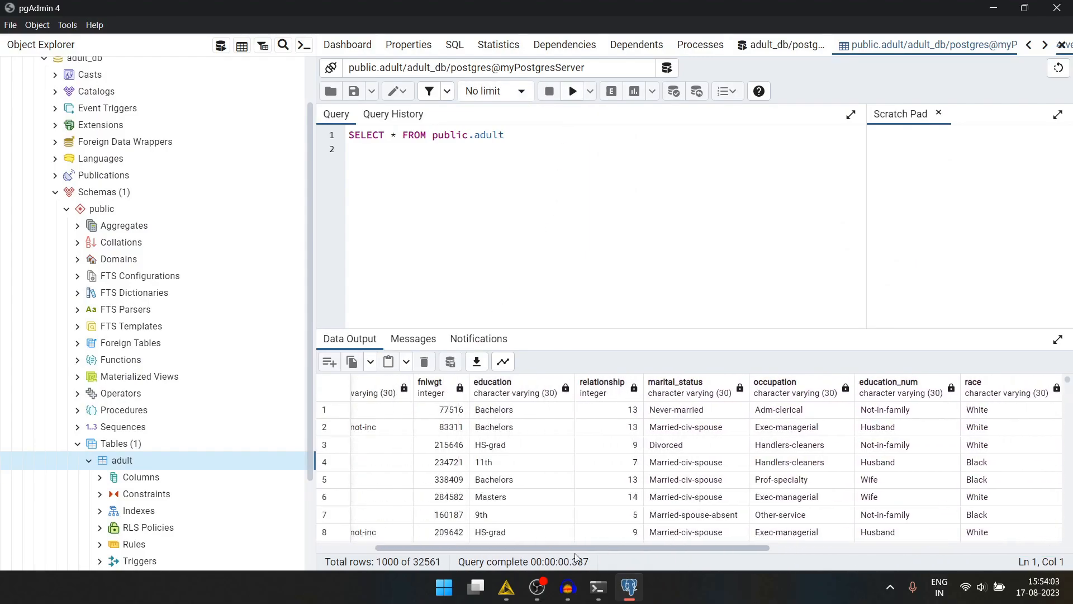
scroll("left", 3)
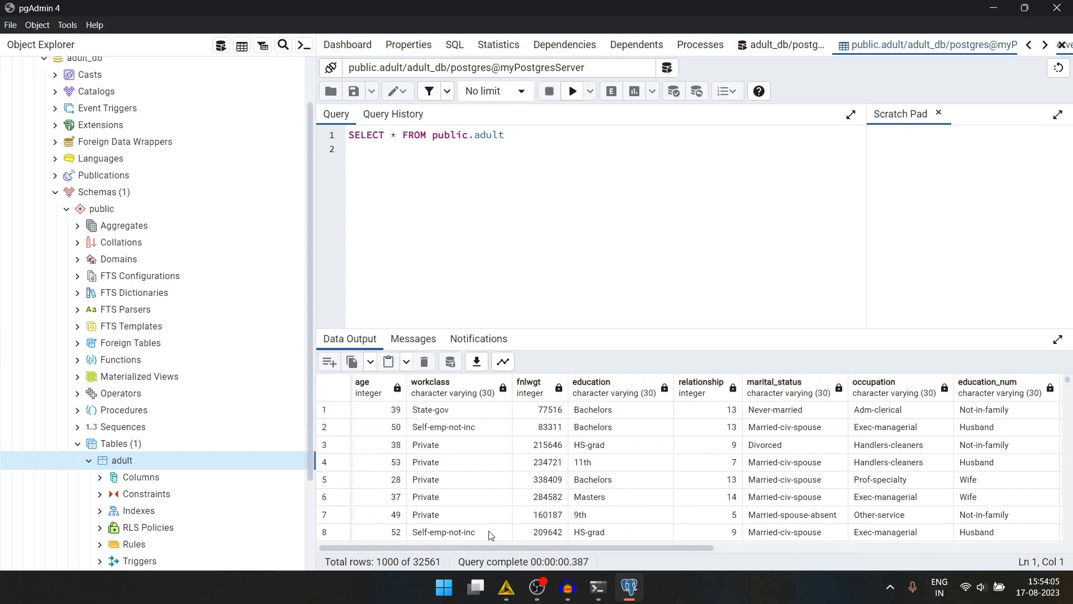
mouse_move(627, 586)
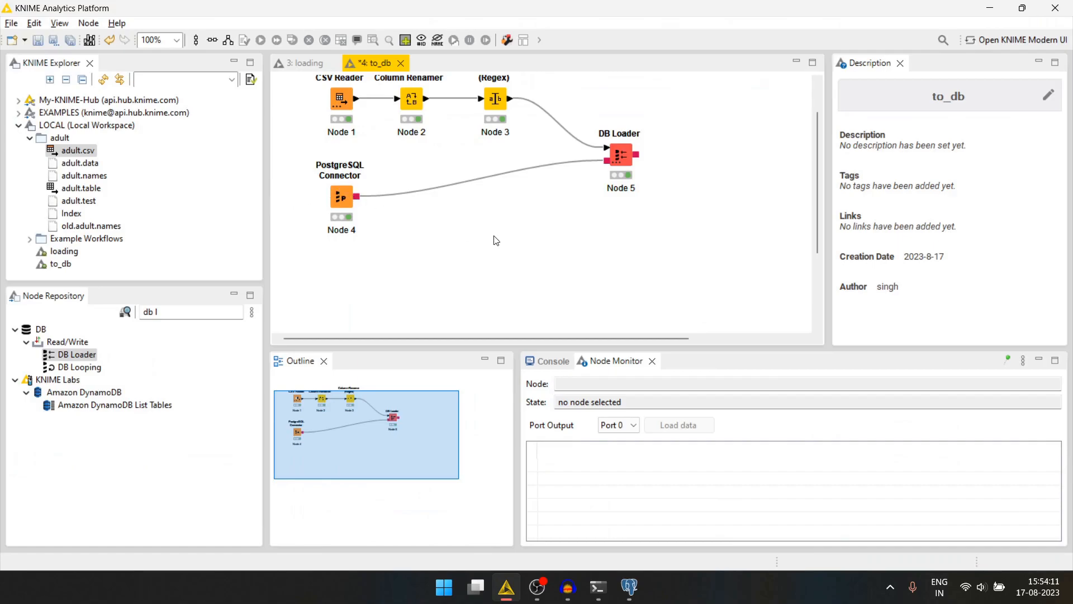
mouse_move(429, 232)
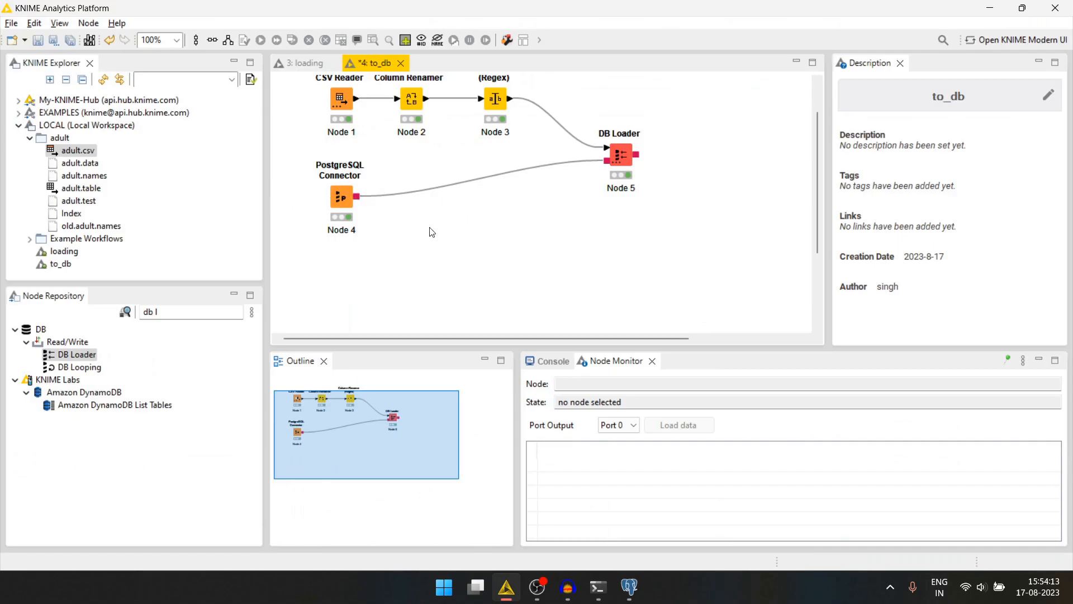
mouse_move(432, 227)
type("quer")
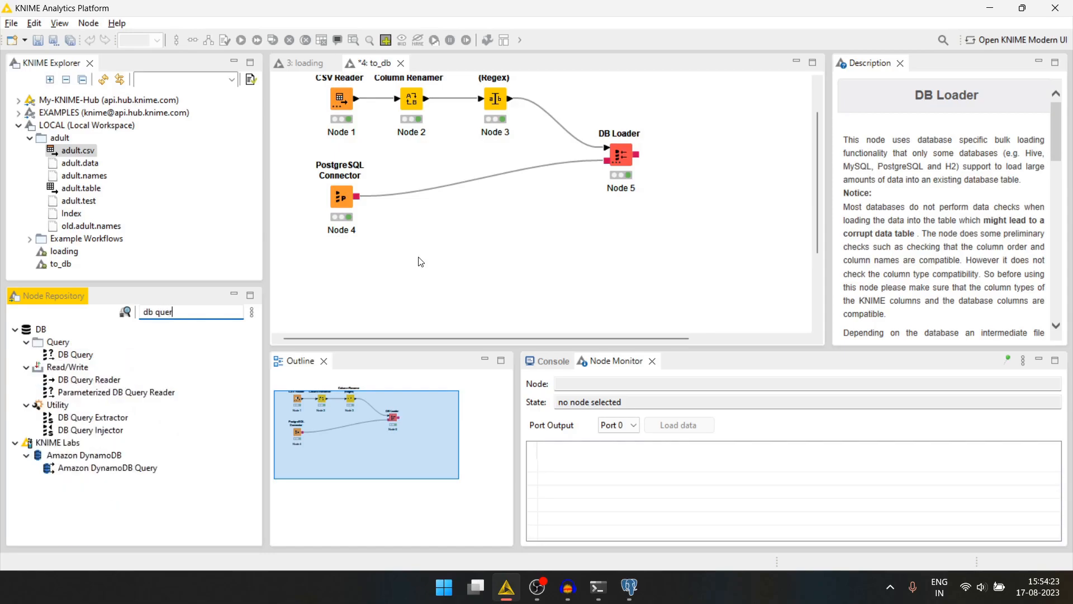
Step: Add a connected DB Query Reader with select * from "public"."adult", evaluated and confirmed
left_click_drag(88, 379, 460, 249)
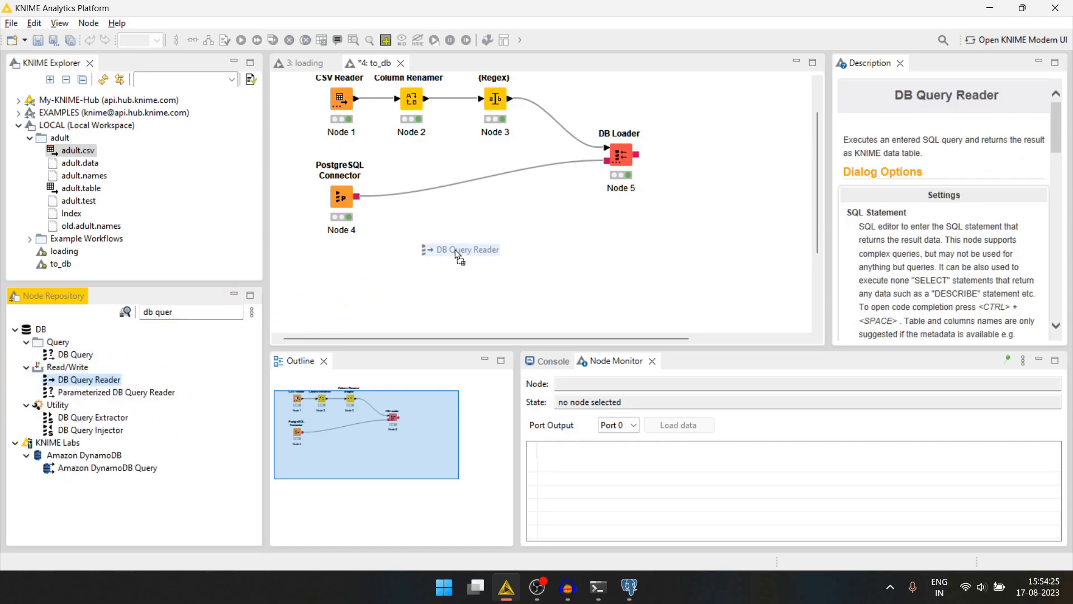
left_click_drag(460, 250, 438, 266)
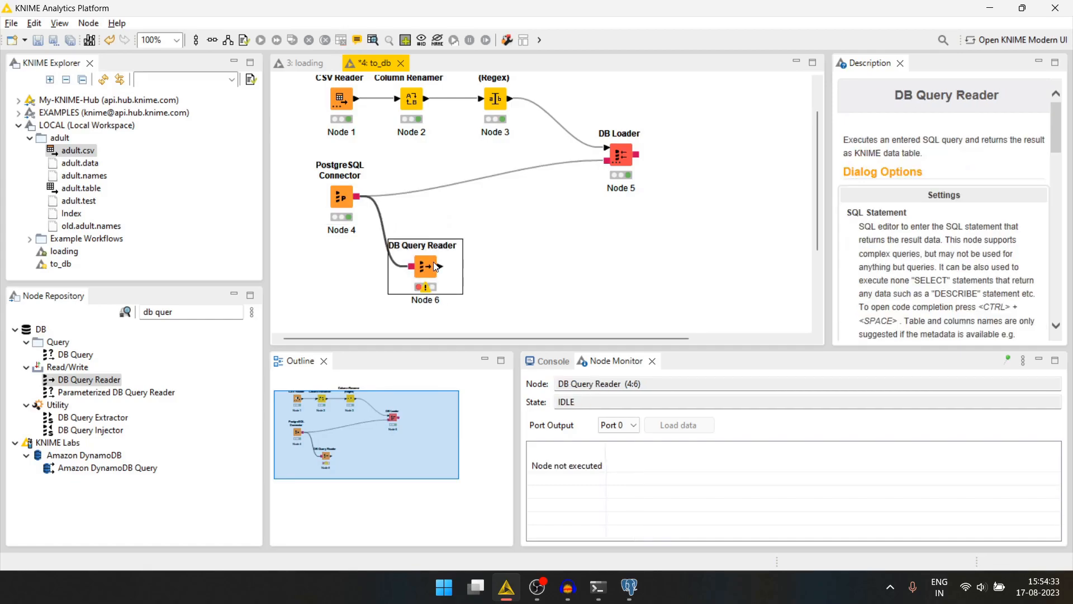
double_click(424, 266)
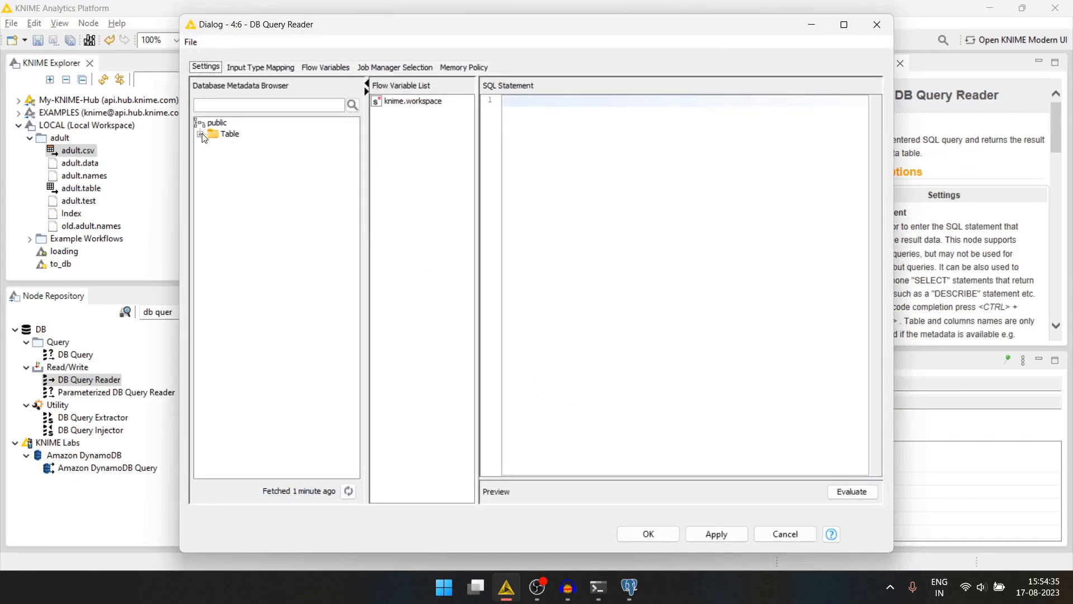
left_click(201, 134)
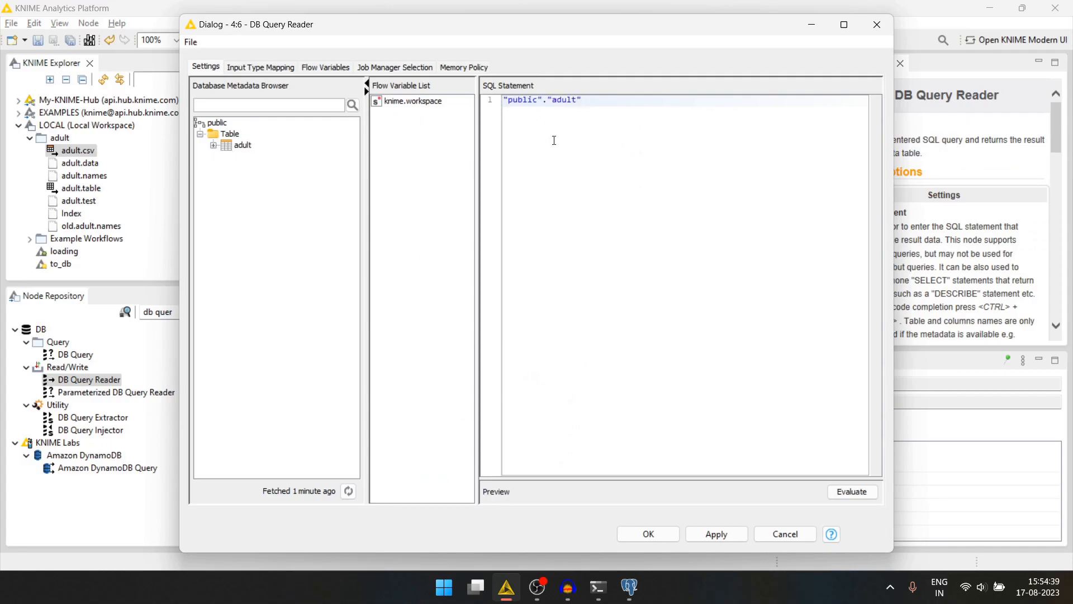
type("select * from")
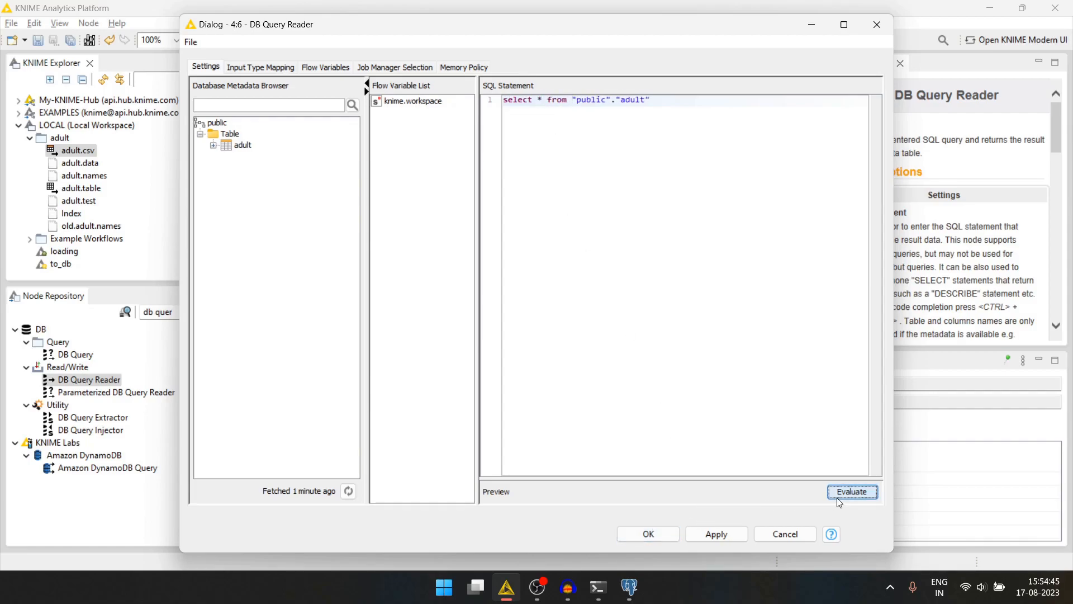
left_click(851, 491)
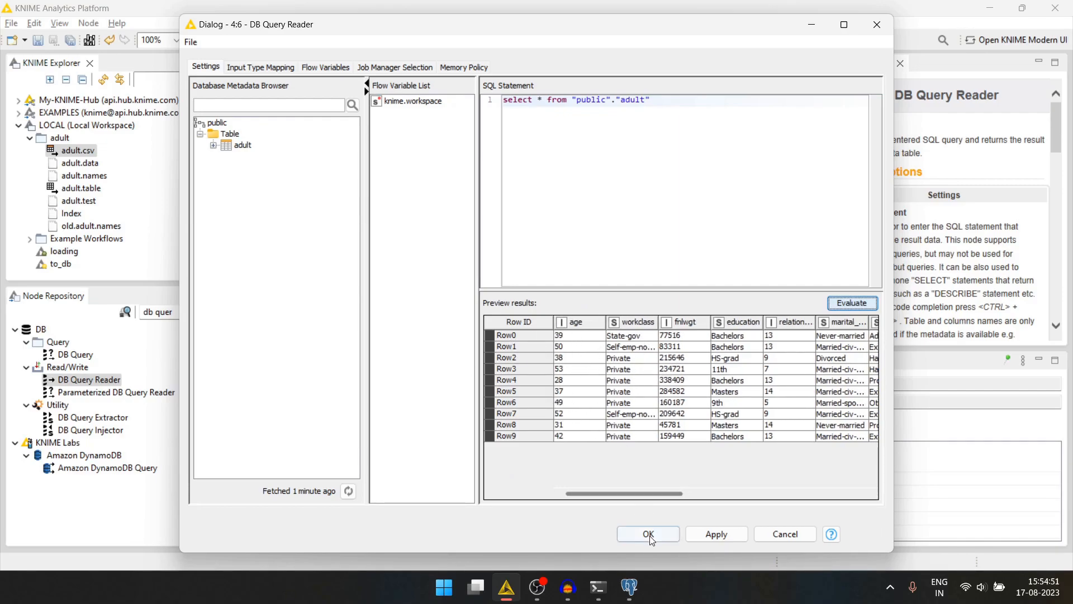
left_click(646, 533)
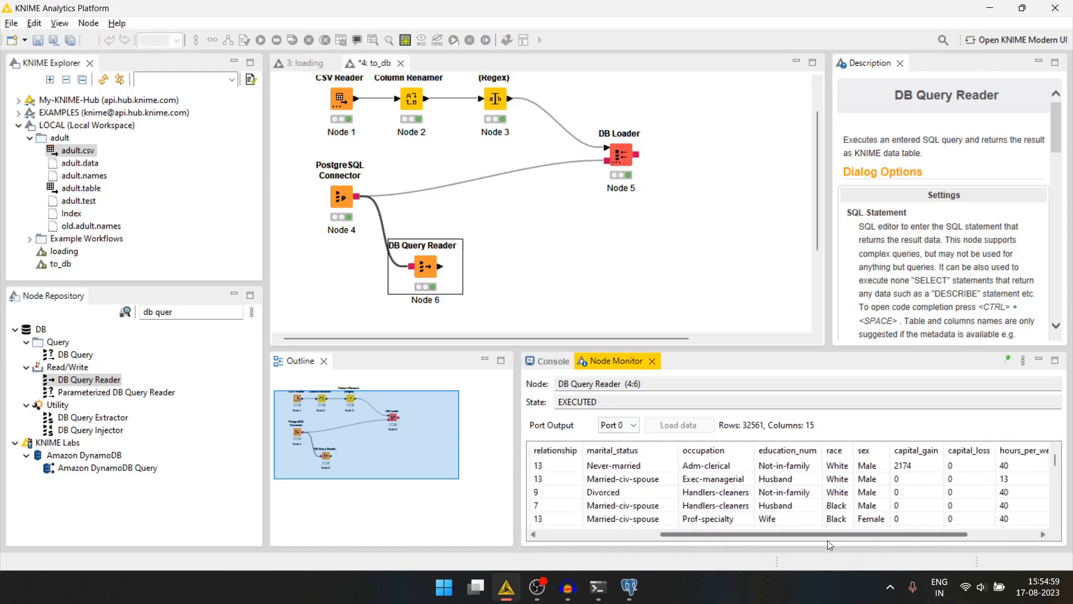
Step: View the DB Query Reader's output table of 32,561 rows and 15 columns, then close it
right_click(422, 265)
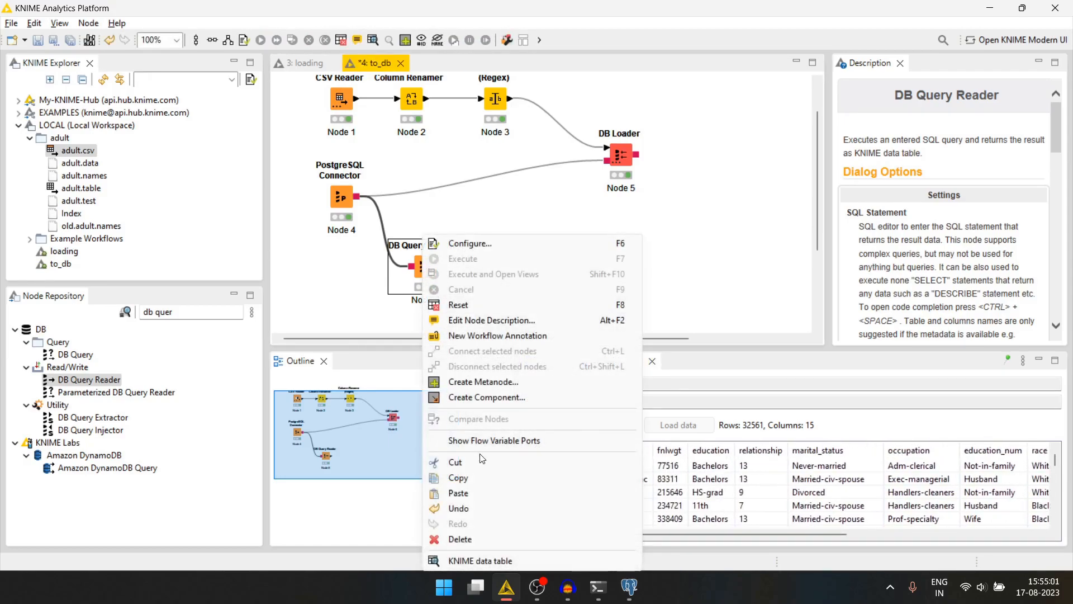
mouse_move(480, 560)
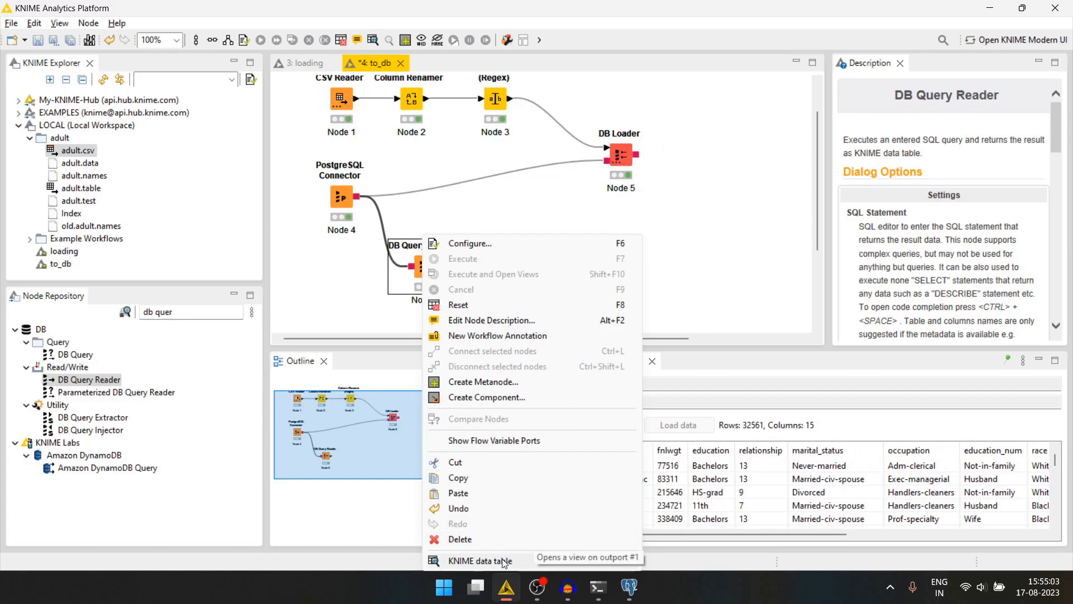
left_click(482, 561)
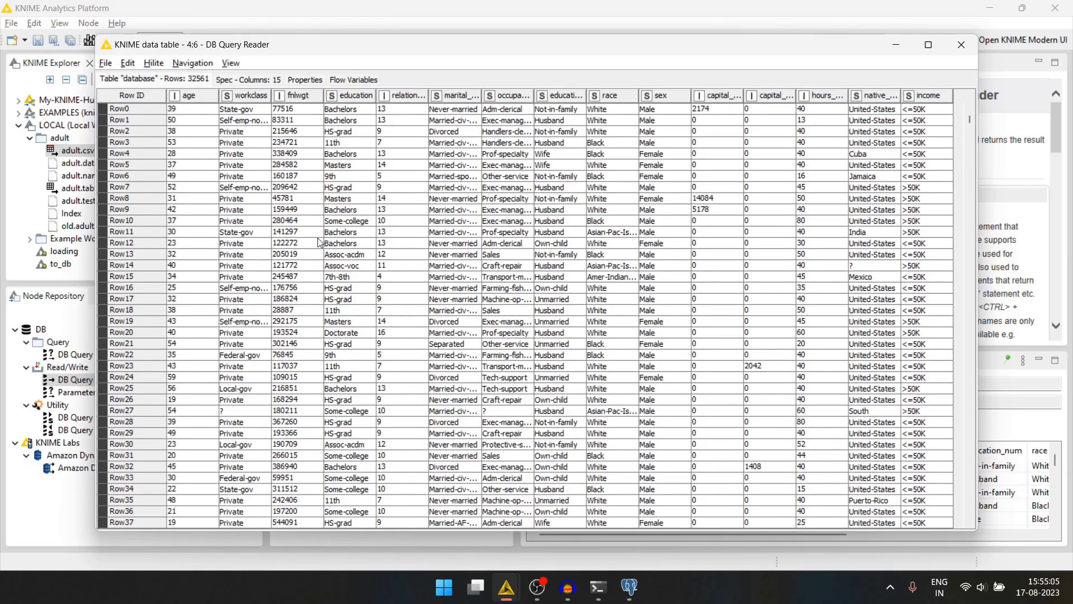
left_click(960, 43)
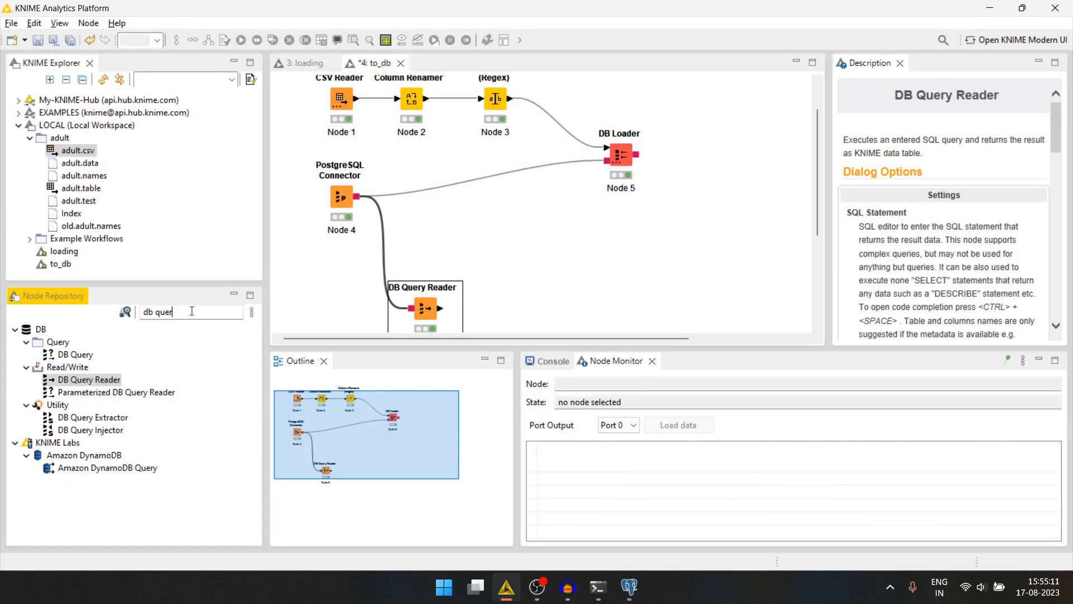
Step: Add a DB Table Selector set to the public adult table
key("BackSpace")
type("sele")
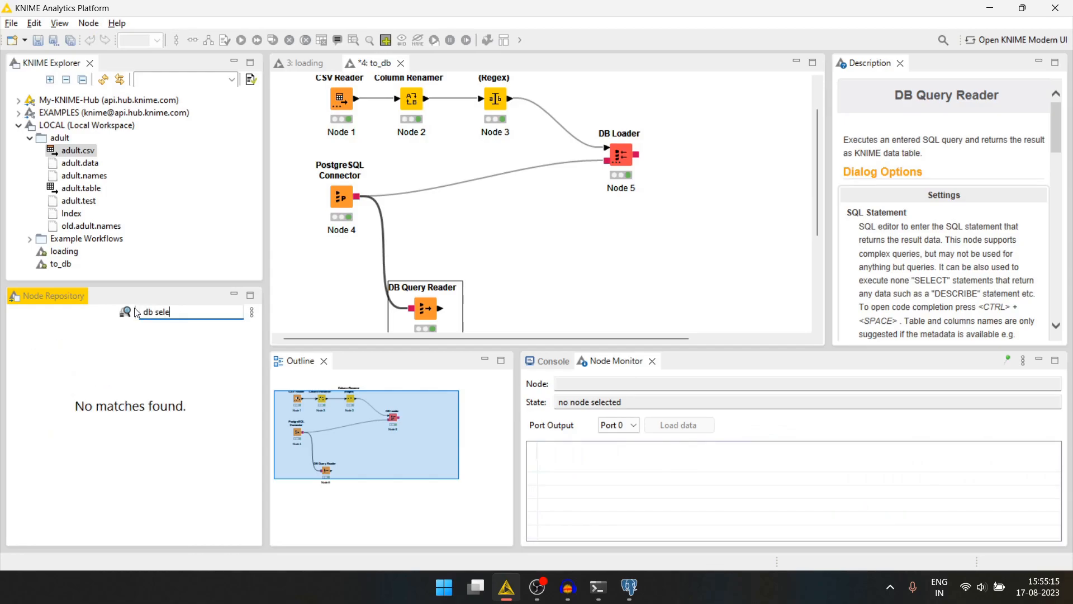
type("db ta")
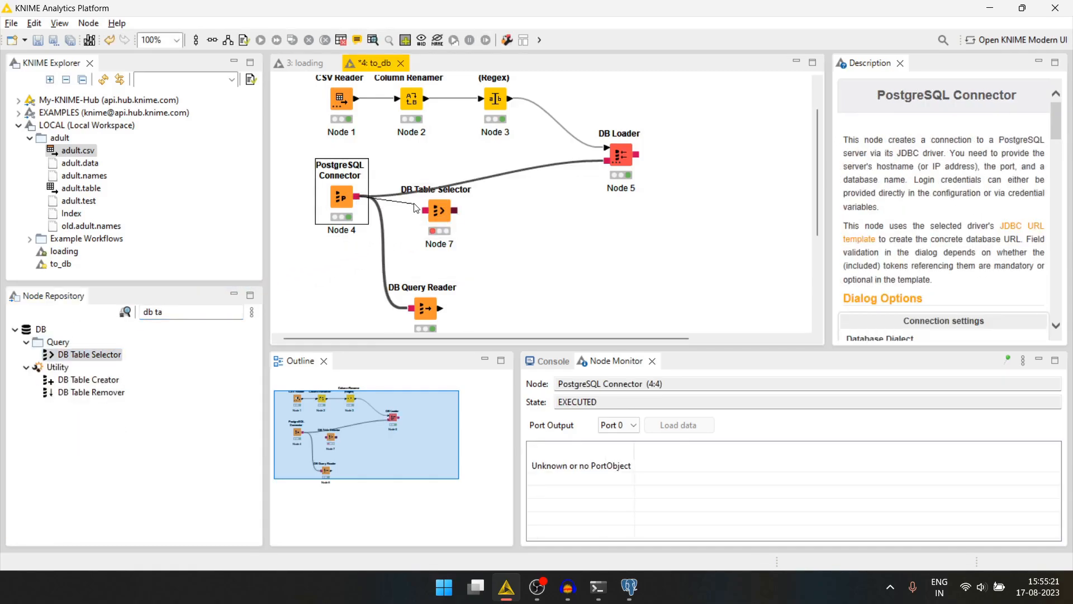
double_click(439, 211)
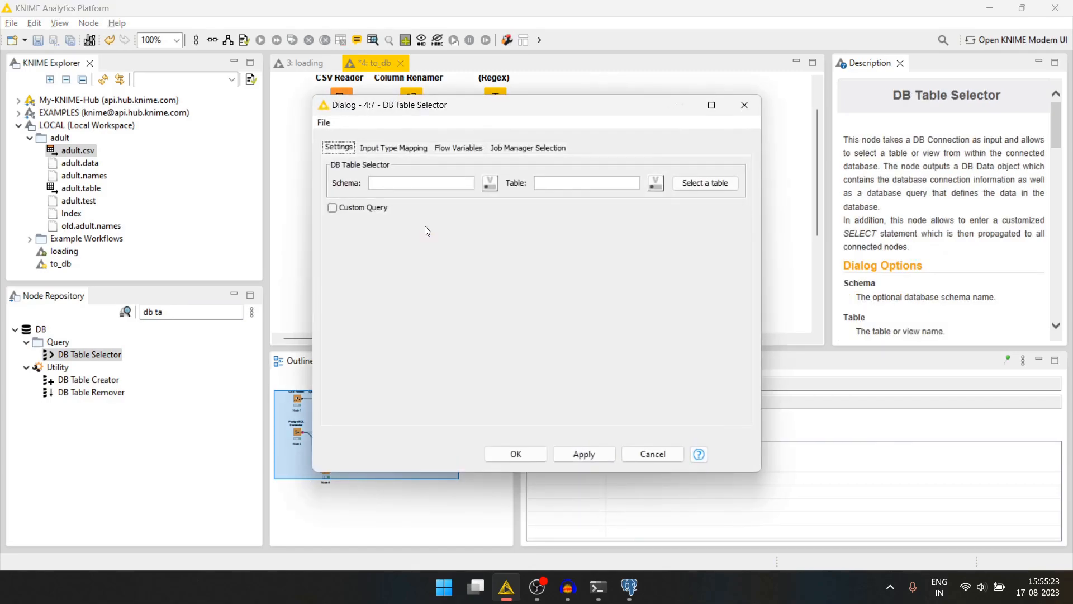
left_click(704, 182)
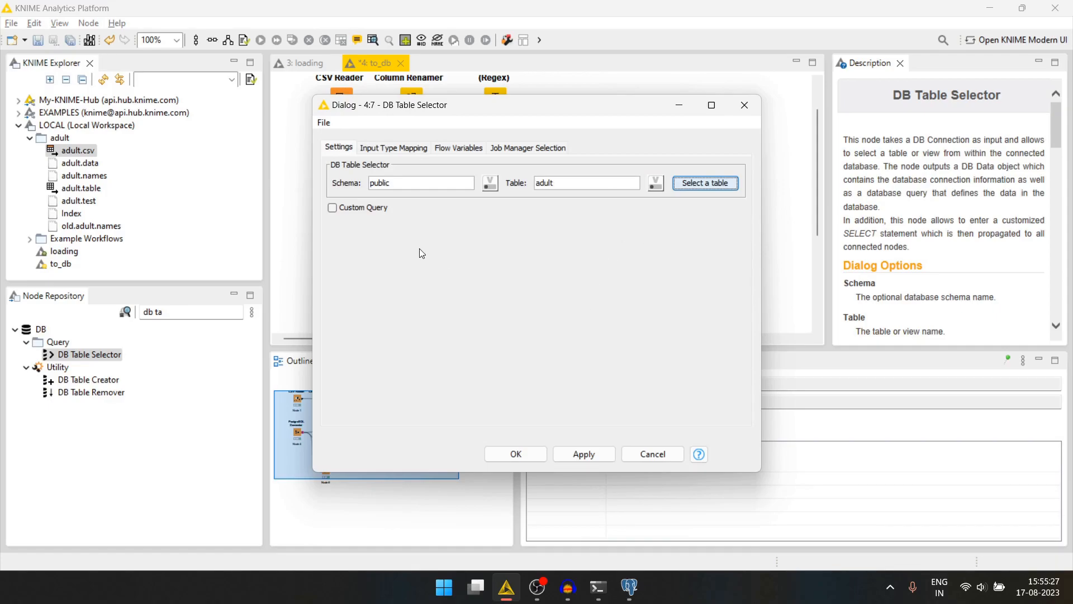
left_click(514, 454)
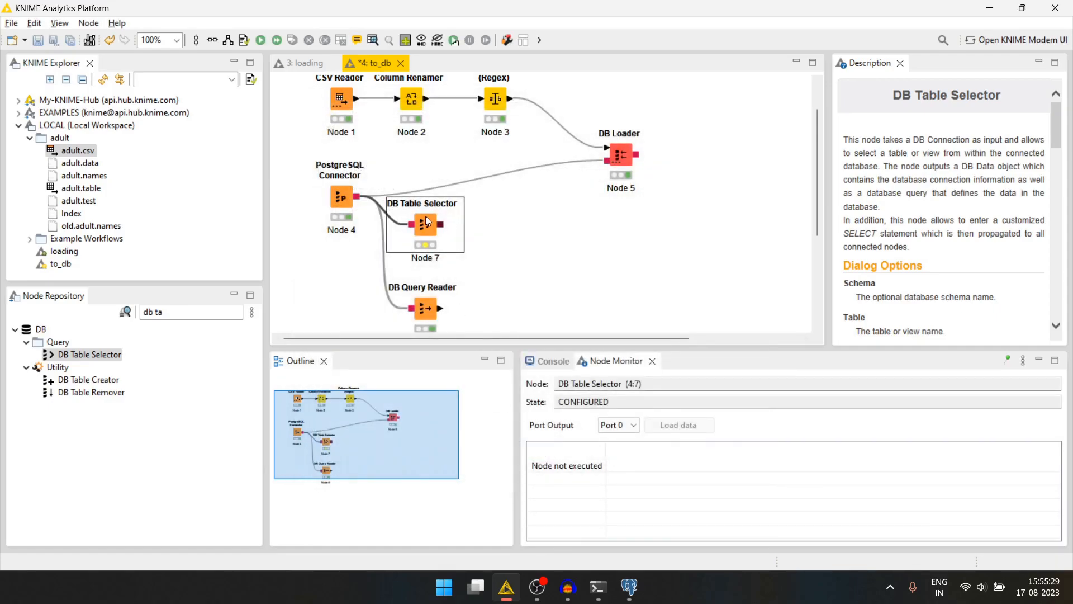
Step: Add a DB Reader after it and inspect its 32,561-row, 15-column output
left_click(519, 269)
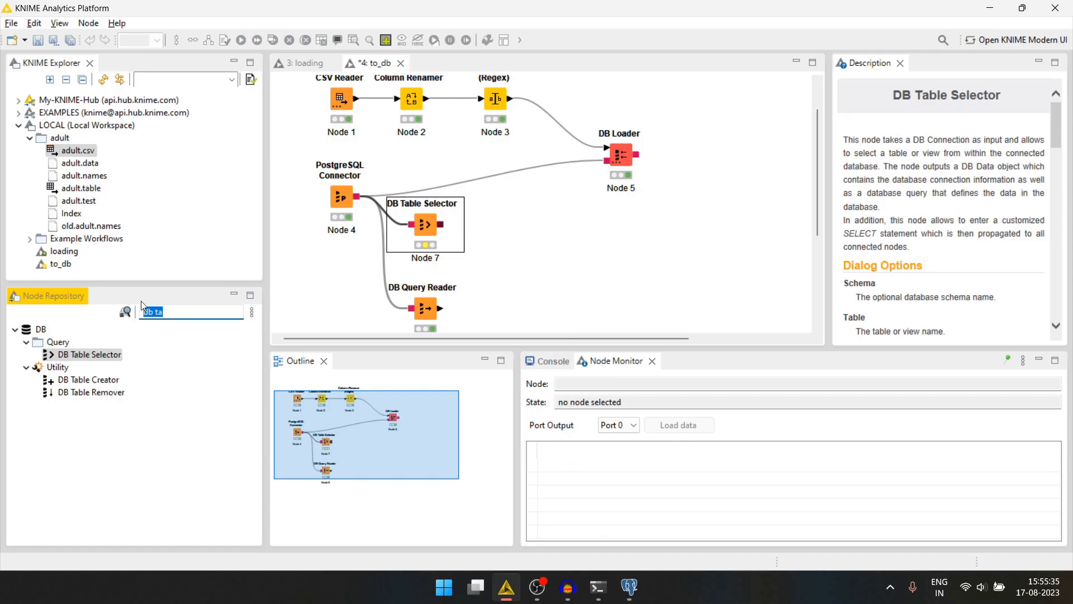
type("db re")
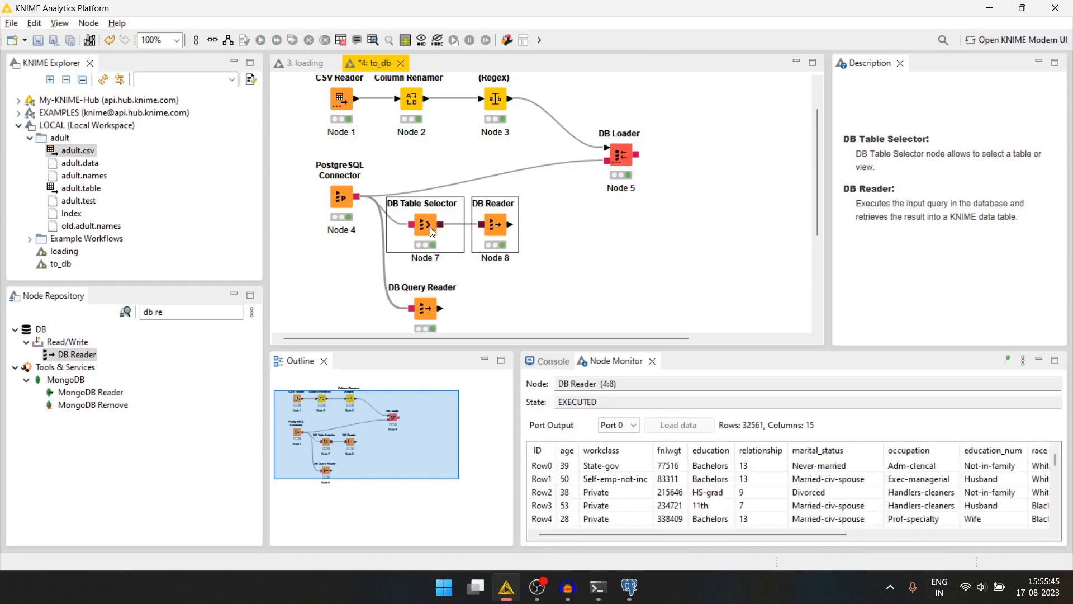
left_click(494, 225)
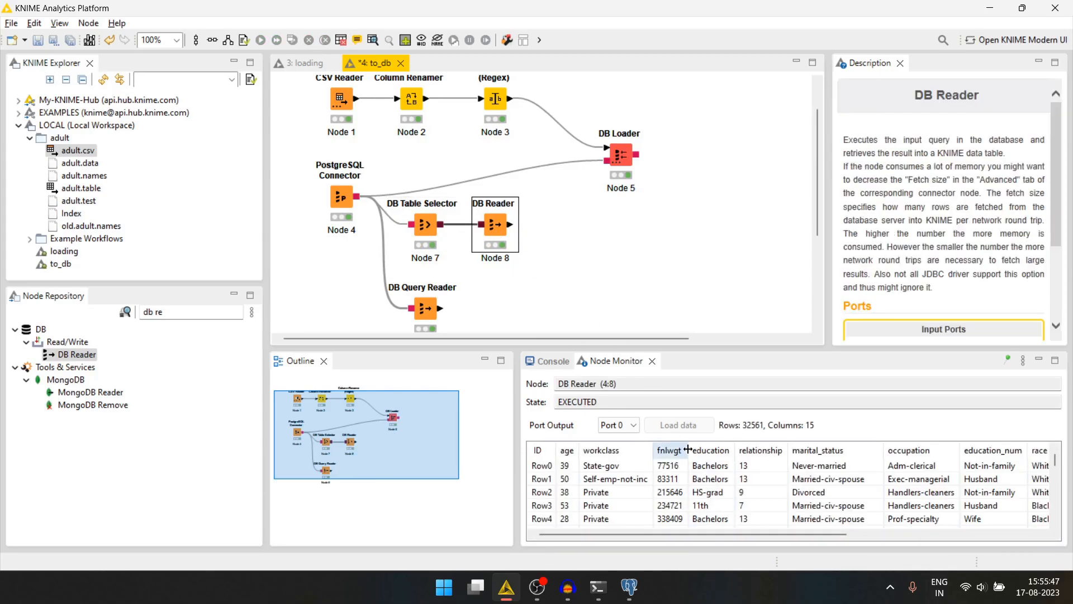
scroll("right", 3)
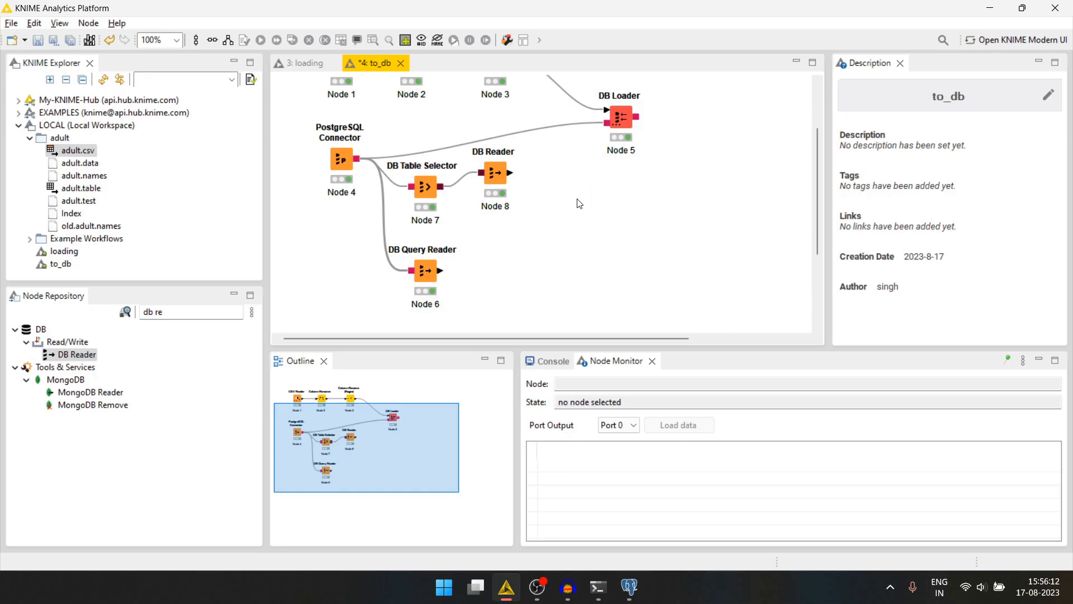
mouse_move(576, 203)
type("grou")
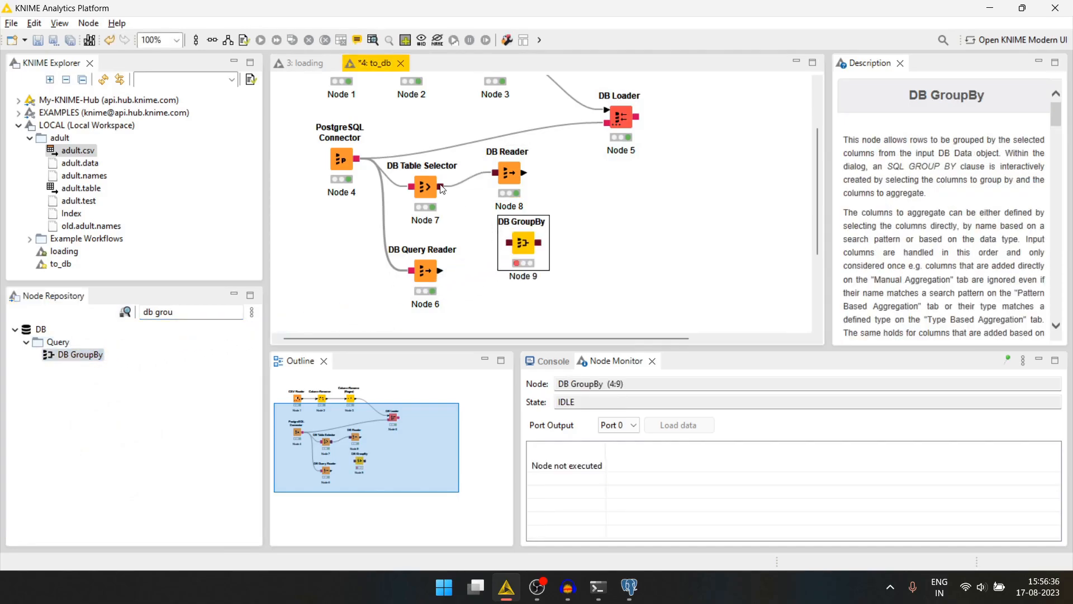
Step: Connect DB GroupBy to the table selector, grouping by occupation with AVG of age
left_click(424, 185)
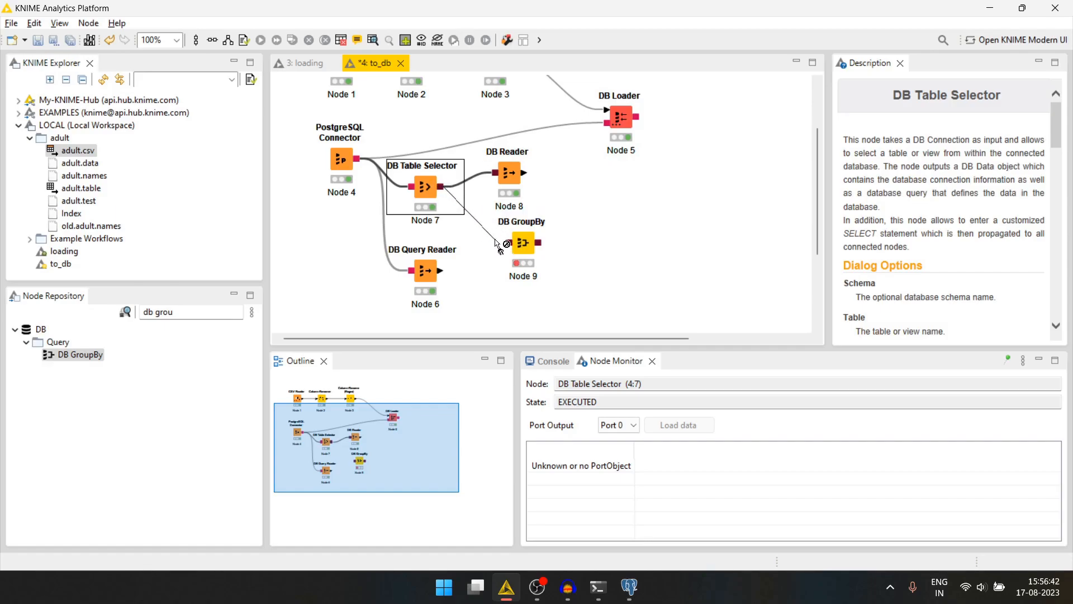
left_click(522, 243)
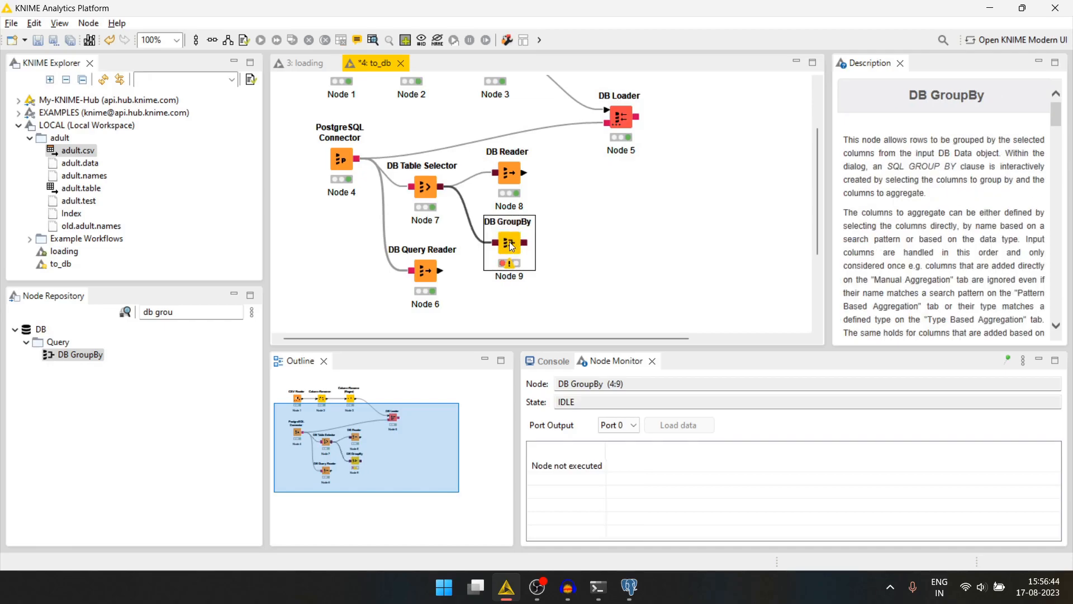
double_click(508, 241)
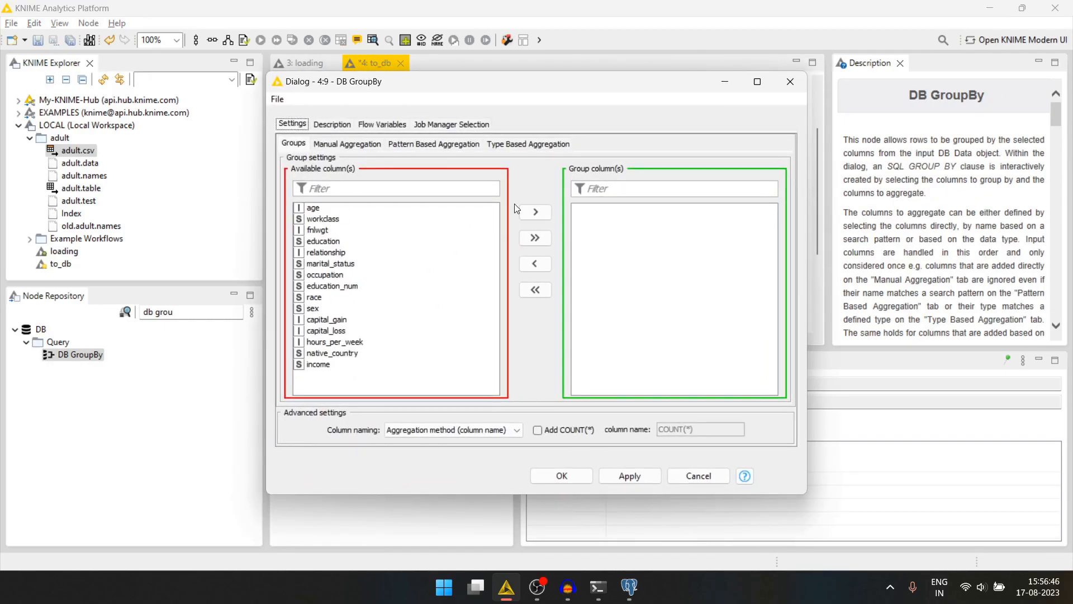
left_click(325, 274)
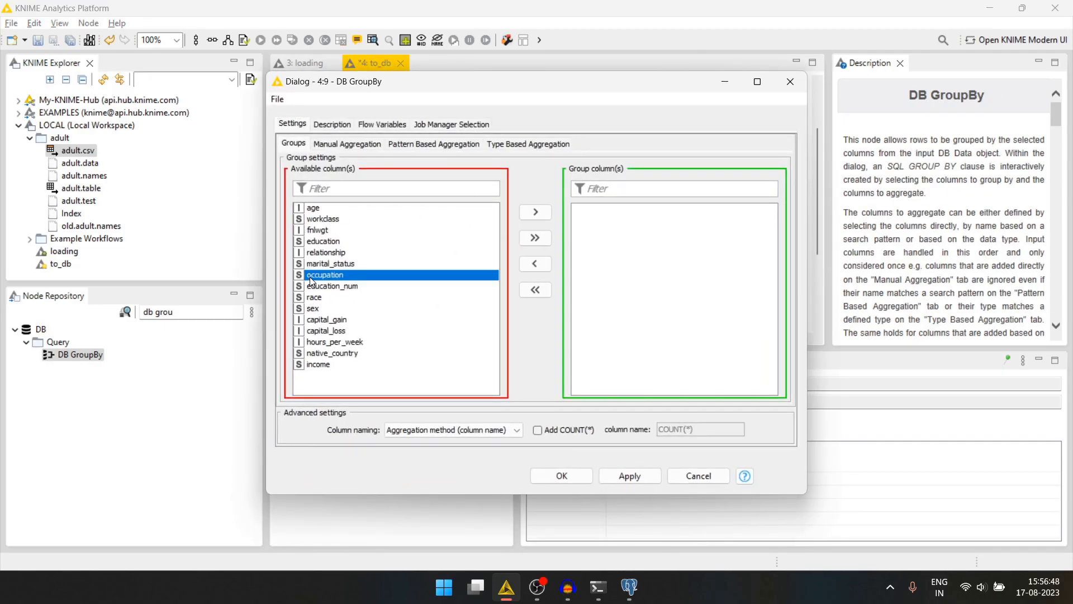
left_click(534, 213)
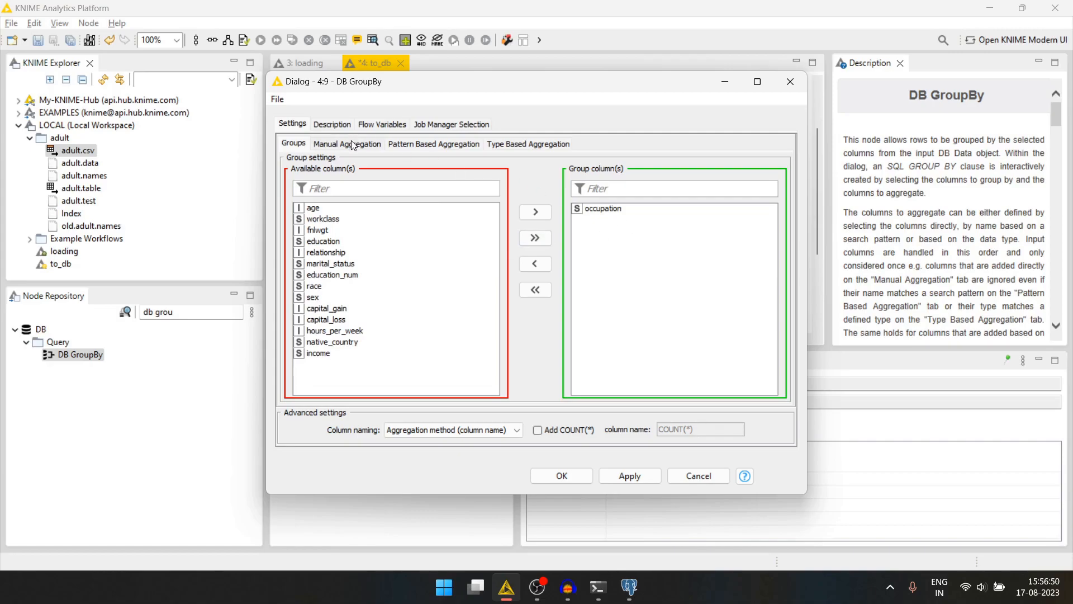
left_click(346, 144)
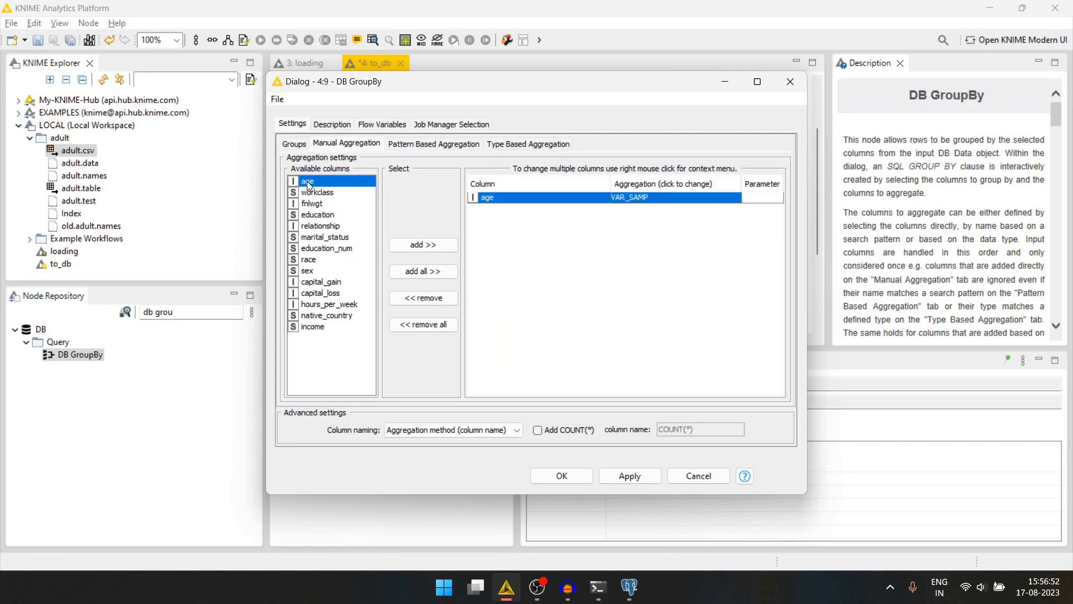
left_click(671, 197)
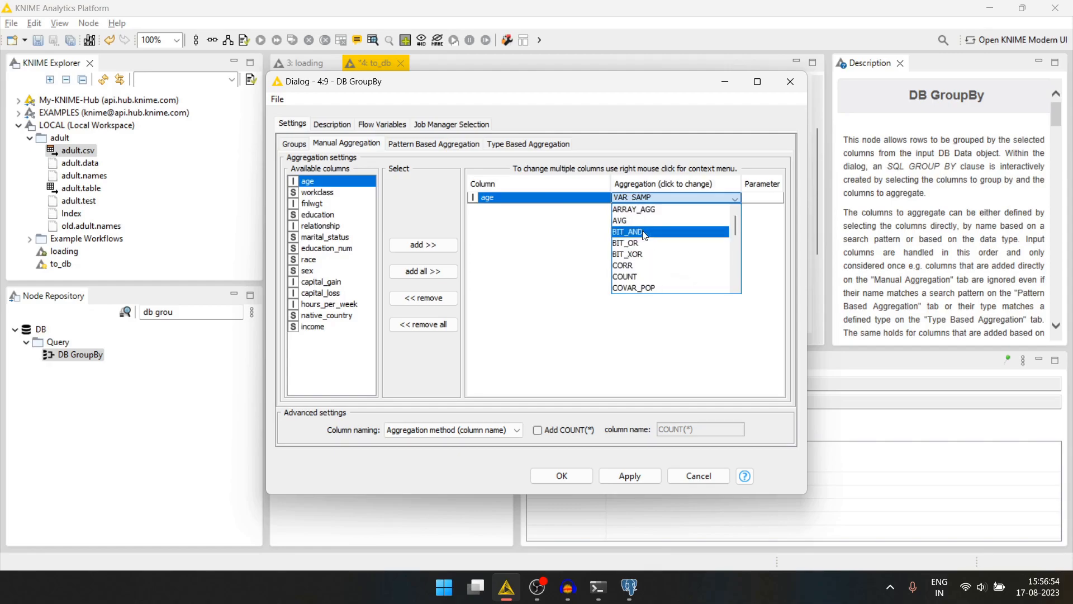
left_click(618, 220)
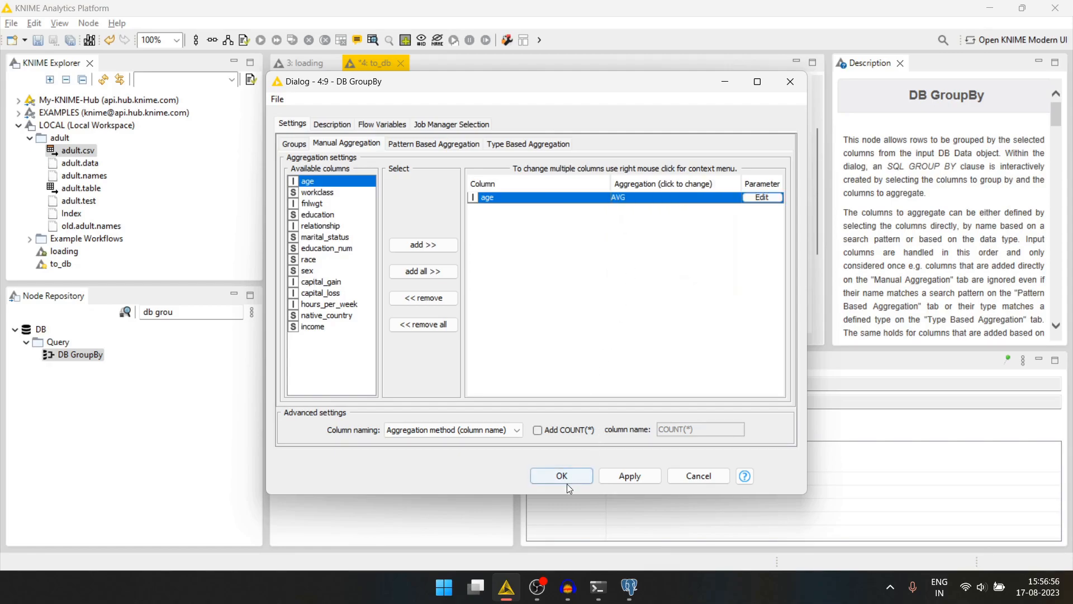
left_click(561, 476)
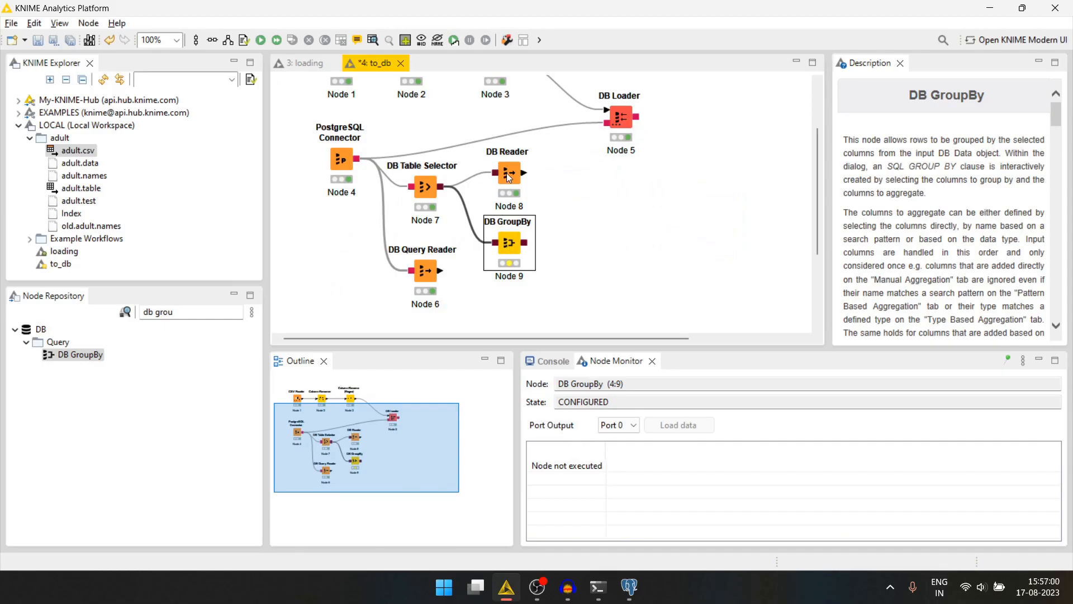
Step: Link the DB GroupBy output to a new DB Reader node
left_click(593, 228)
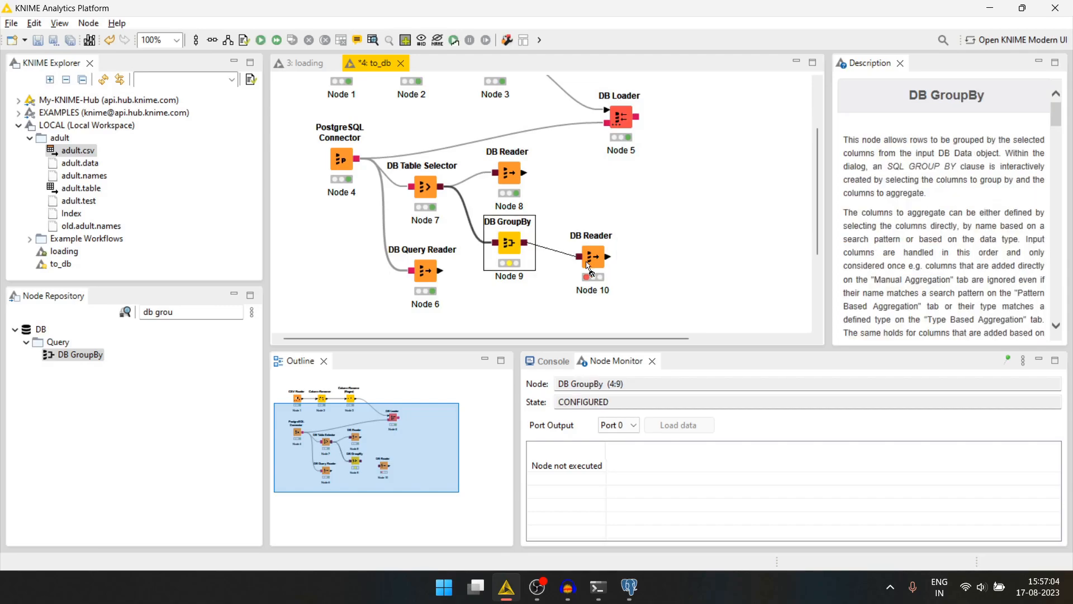
left_click(591, 255)
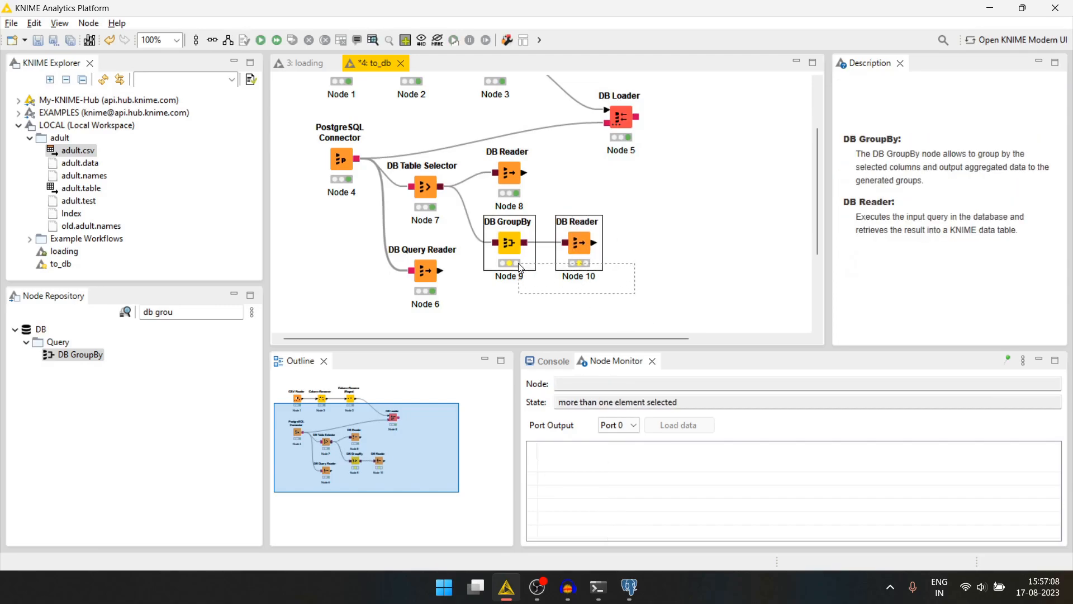
left_click(578, 241)
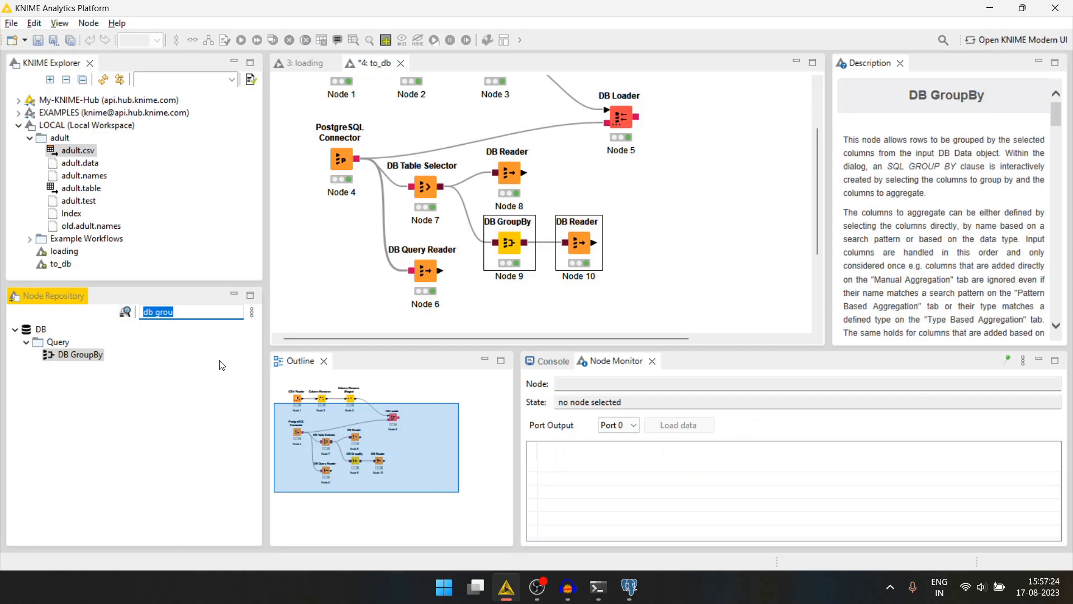
Step: Add a Double To Integer node after the second DB Reader to make average ages whole numbers
type("double")
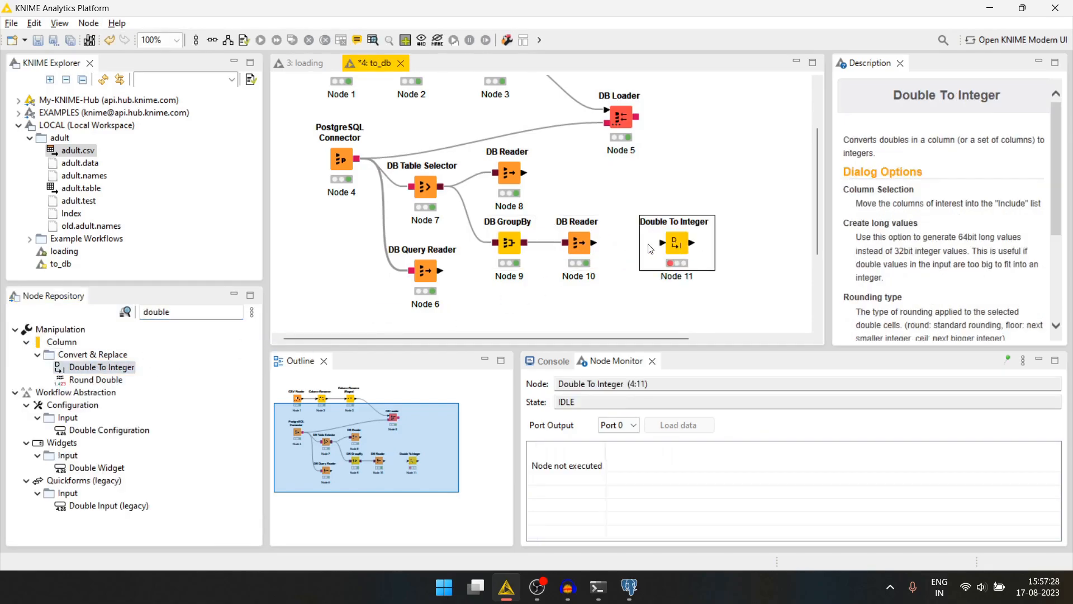
left_click_drag(598, 242, 649, 242)
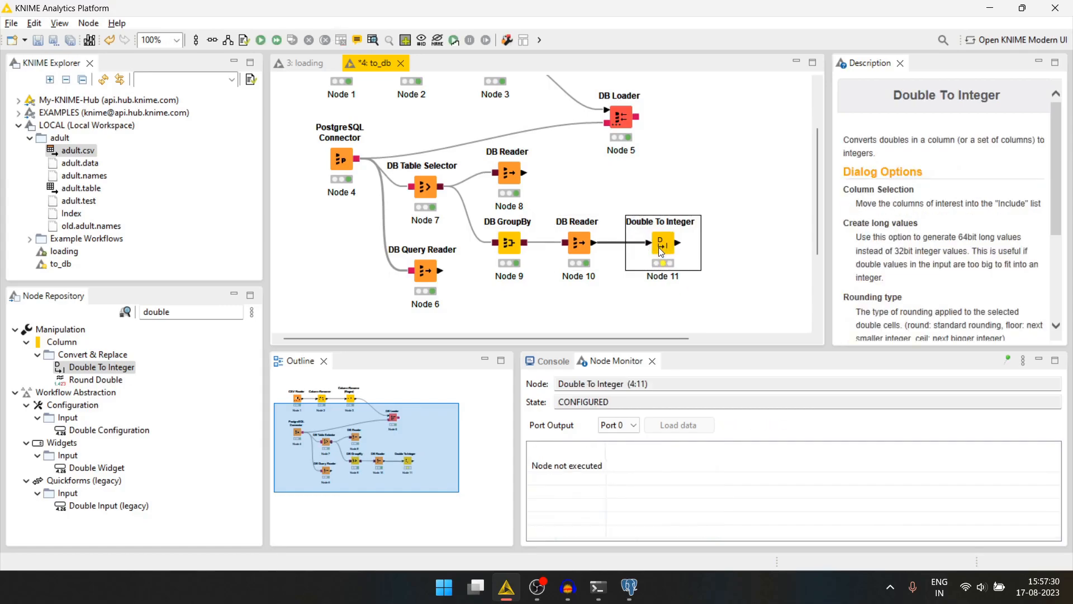
double_click(660, 243)
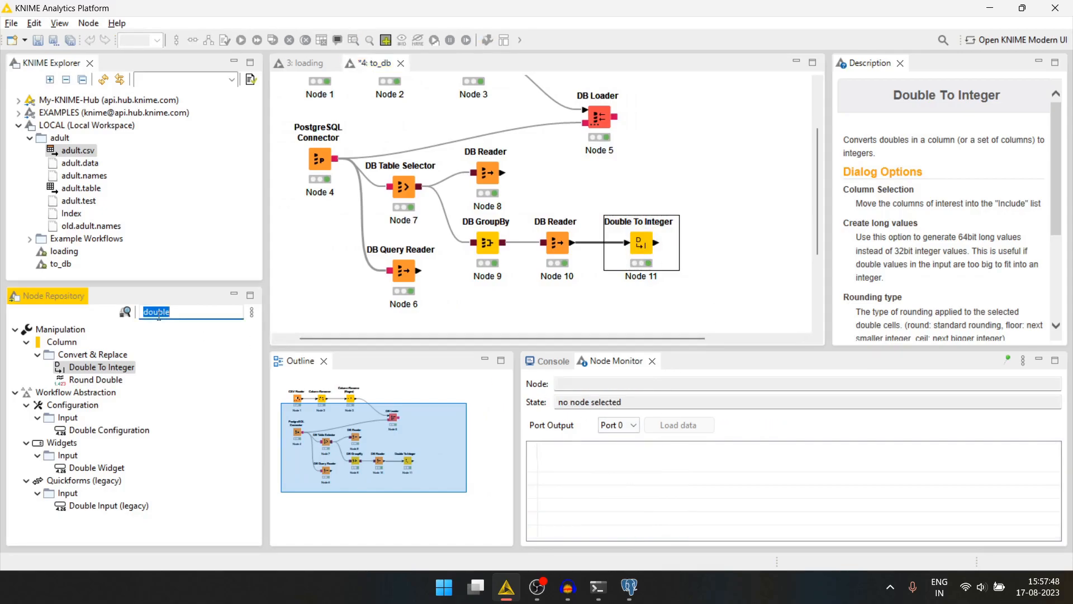
type("column ren")
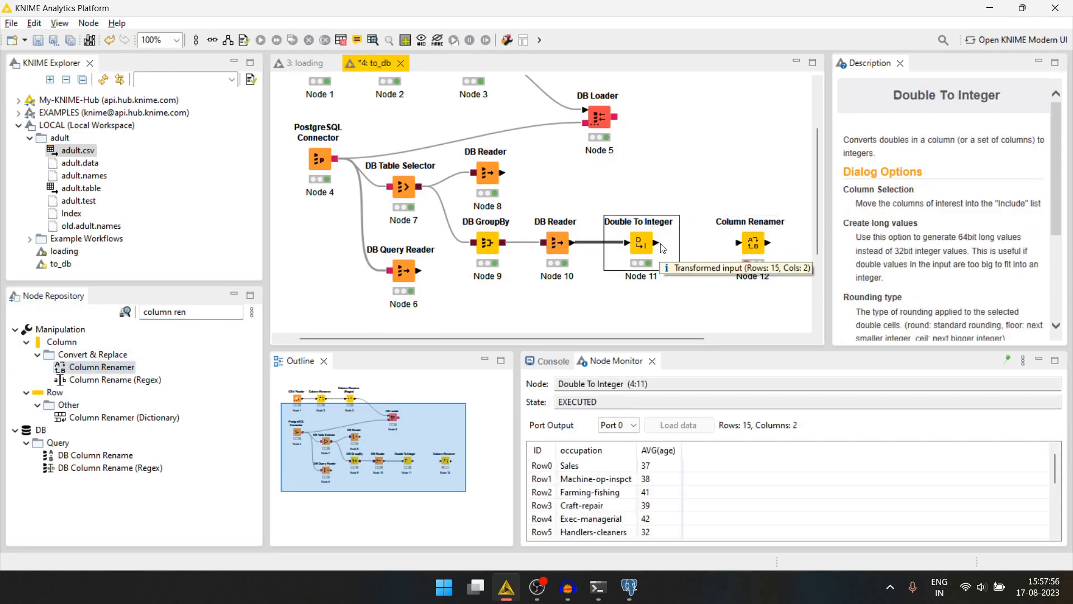
Step: Link Column Renamer after Double To Integer and give the AVG(age) column a new name
left_click(750, 242)
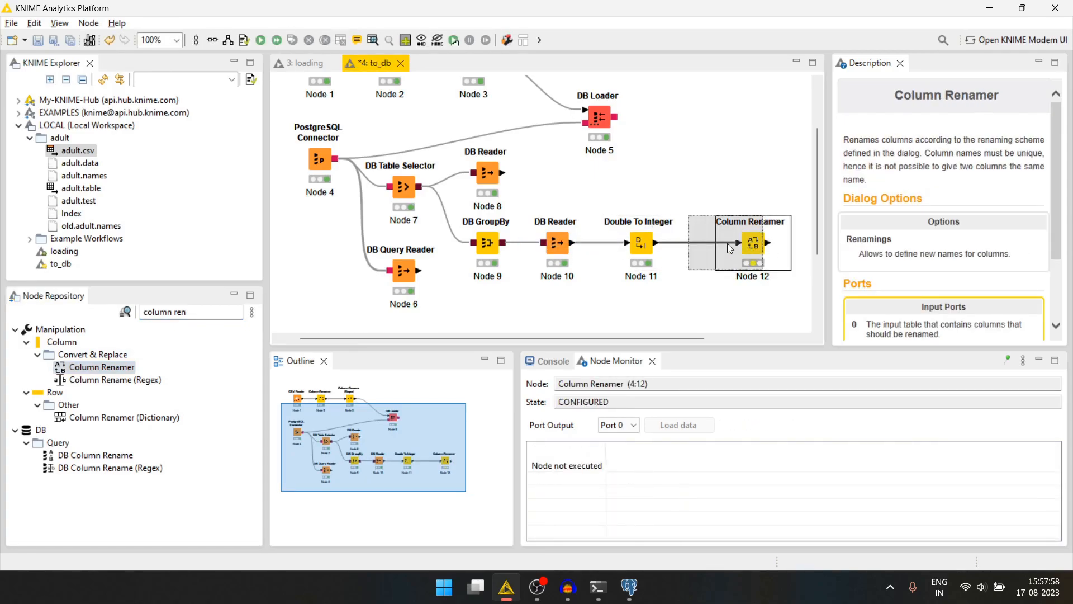
double_click(752, 241)
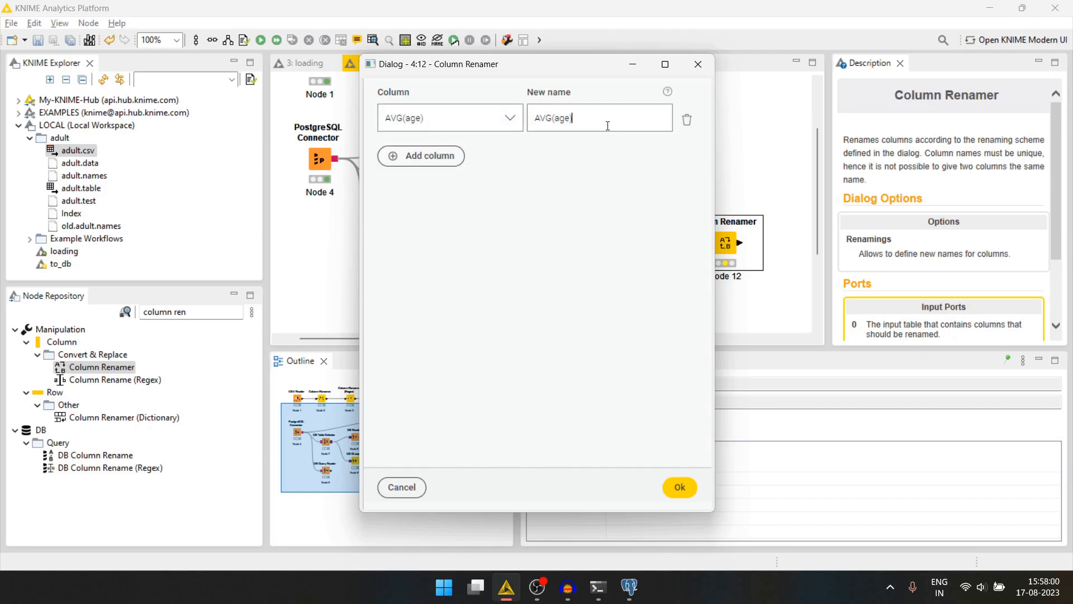
type("av")
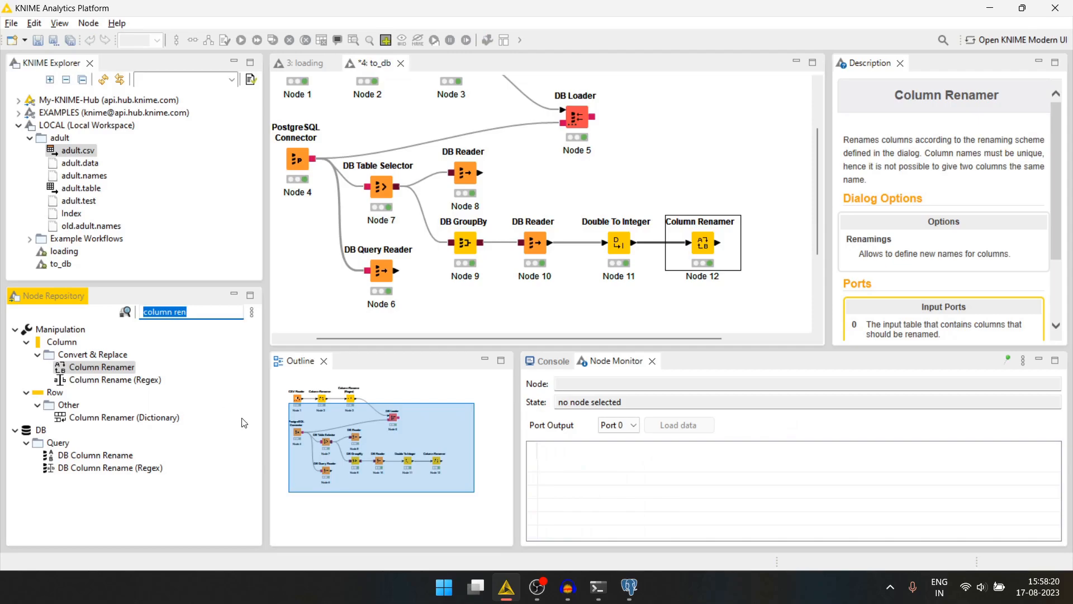
type("db tabl")
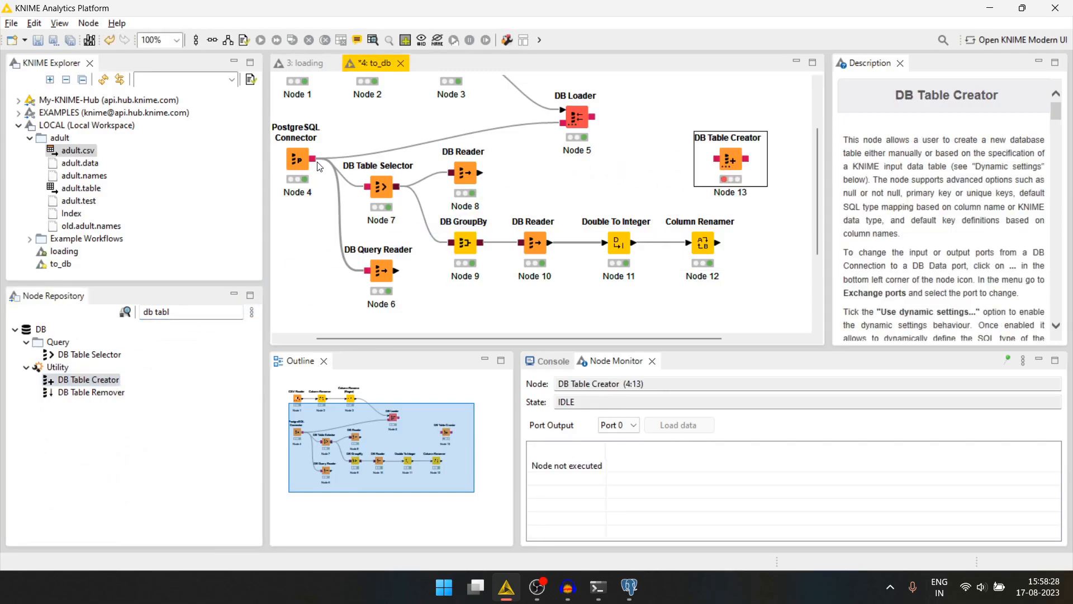
Step: Connect the PostgreSQL Connector to DB Table Creator and name the table occupation_age
left_click(298, 158)
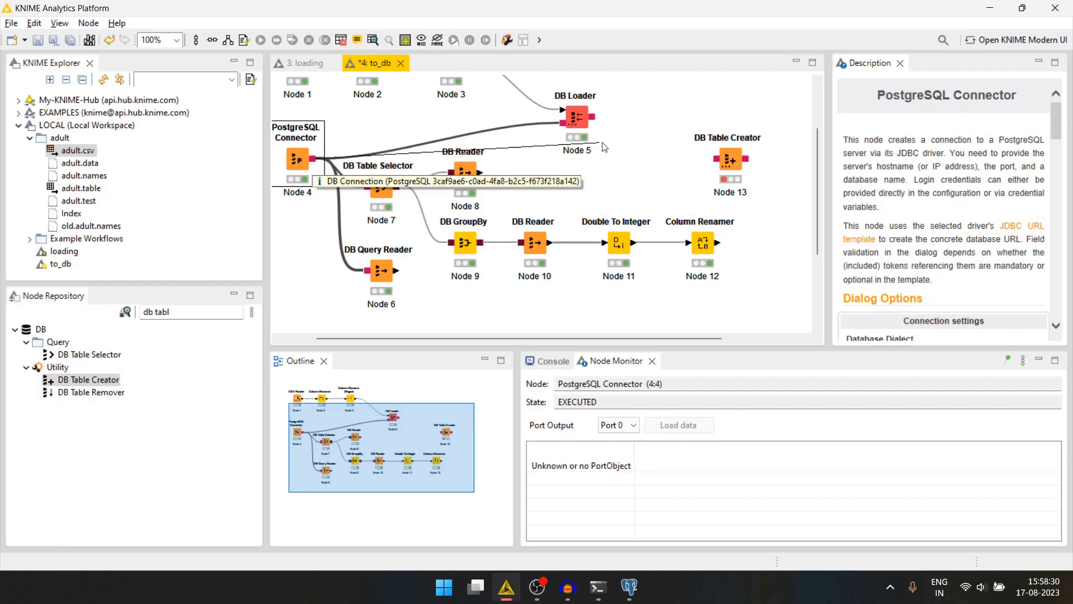
left_click(674, 159)
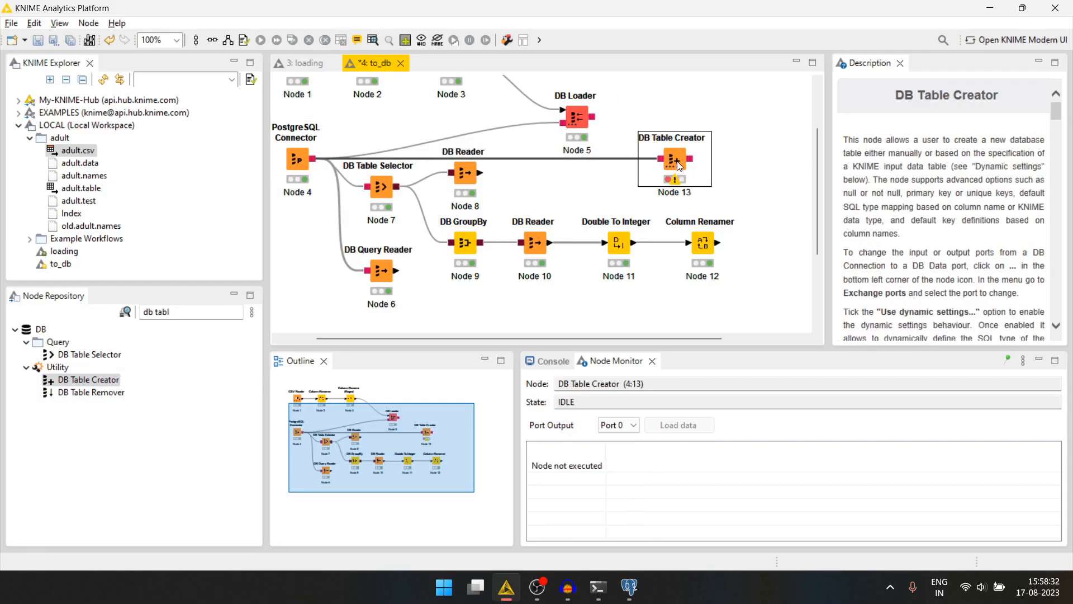
double_click(674, 161)
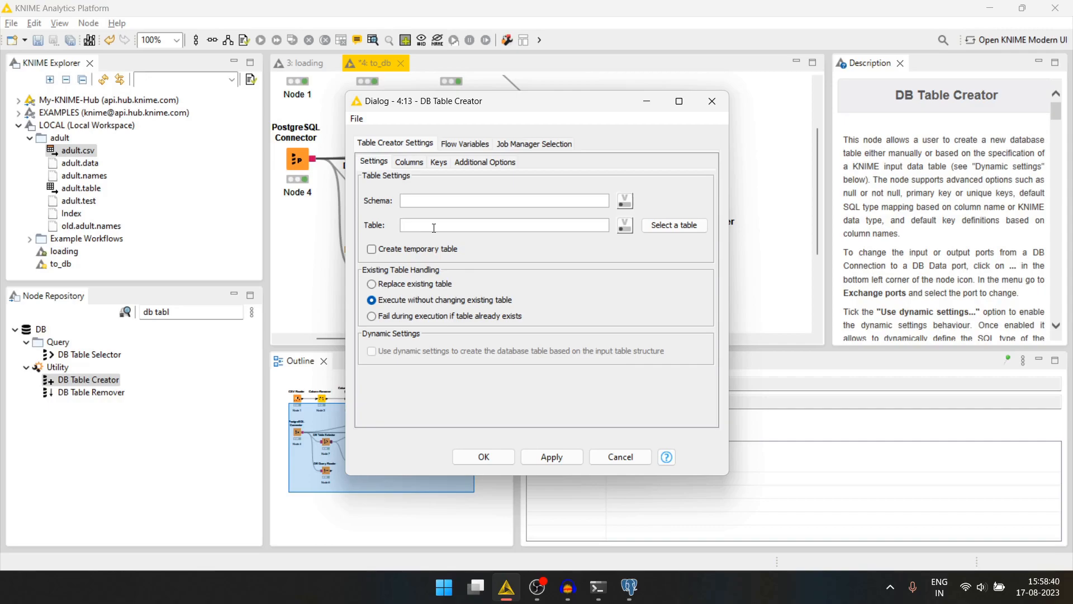
type("occupation_")
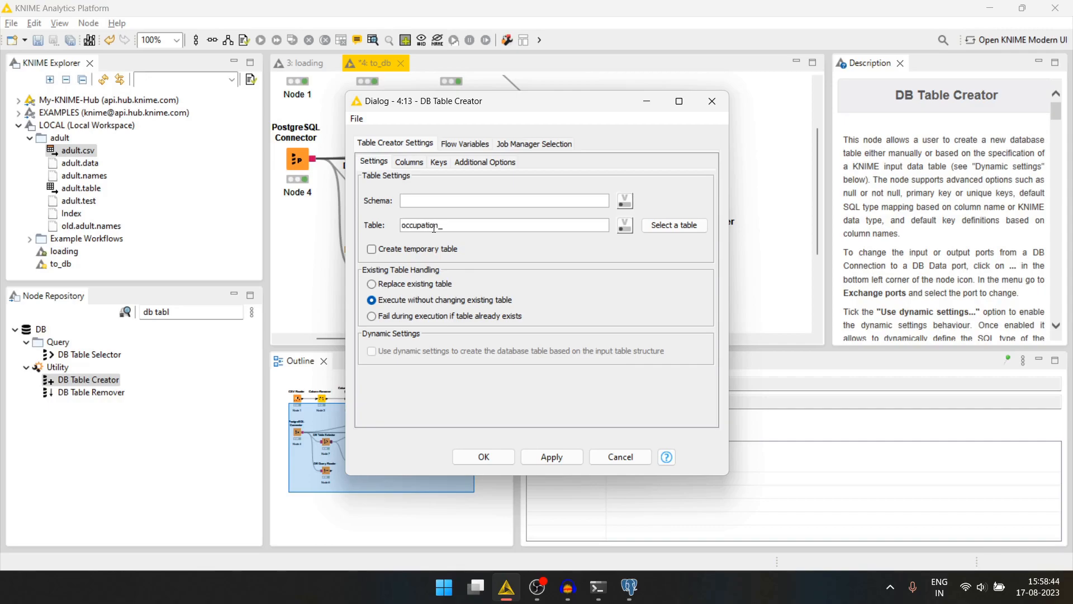
Step: Define columns occupation (varchar) and avg_age (integer), confirm, and reposition the node
left_click(408, 162)
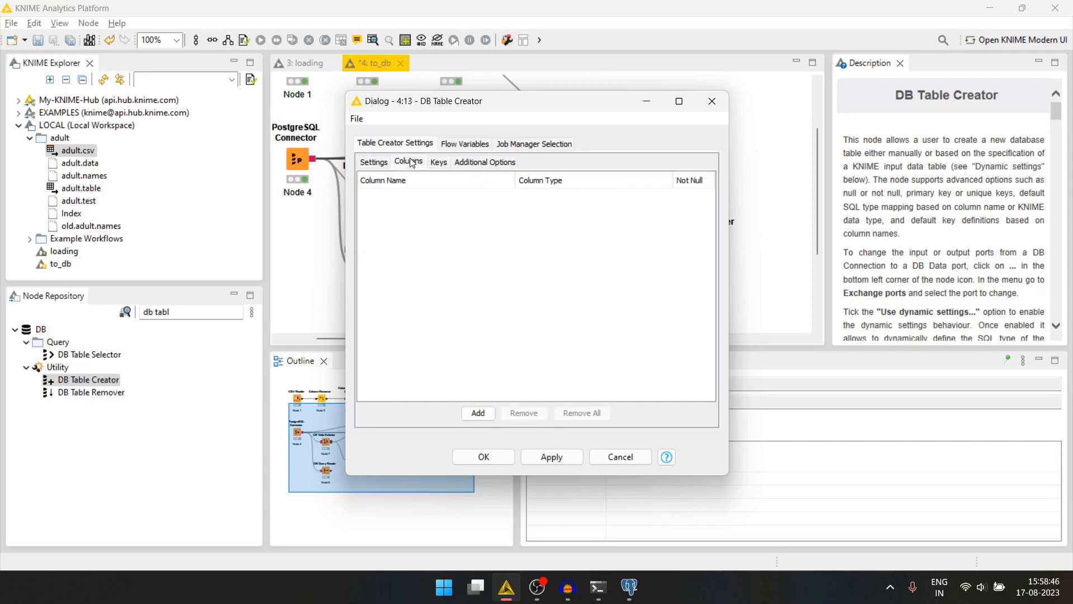
left_click(478, 413)
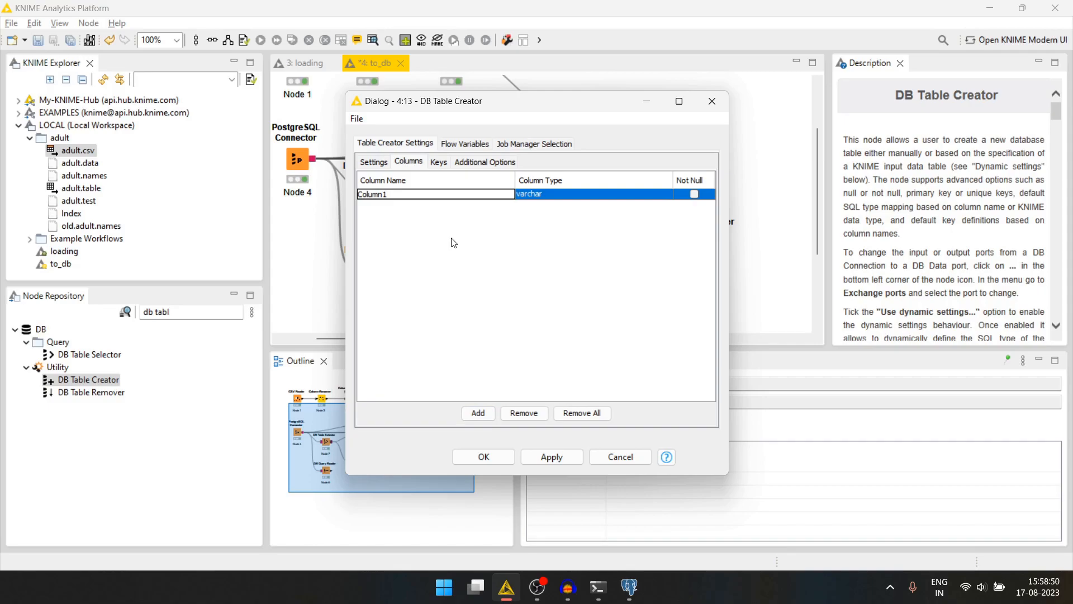
type("occupation")
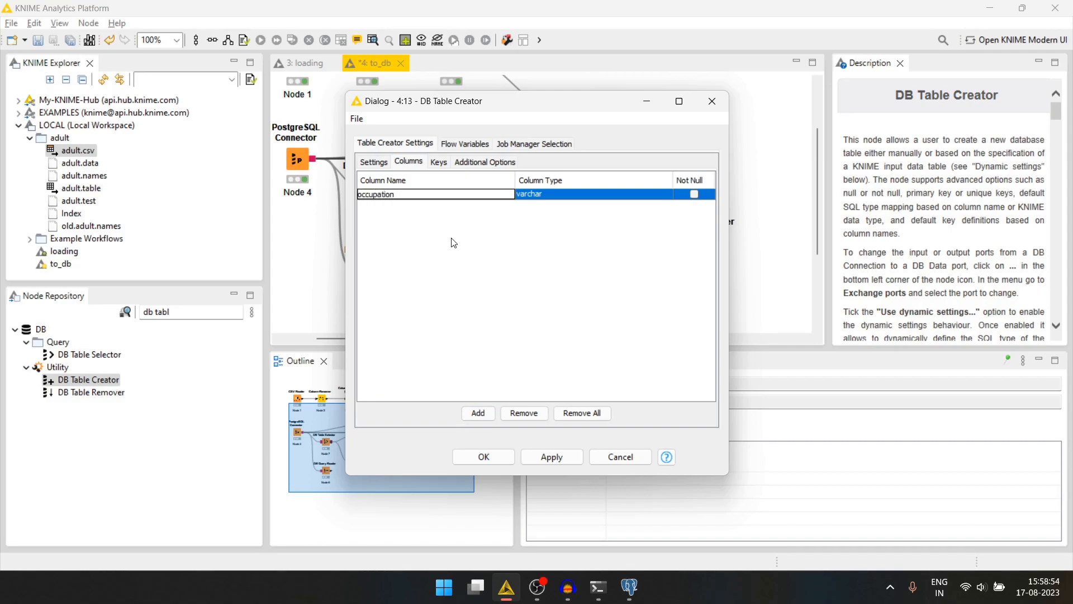
left_click(477, 412)
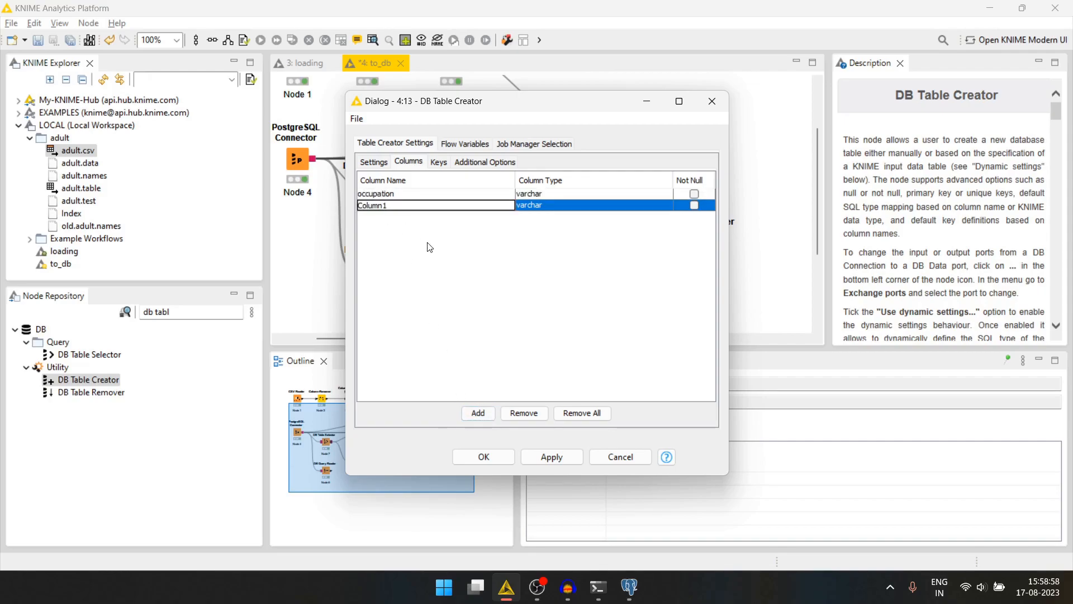
type("avg_age")
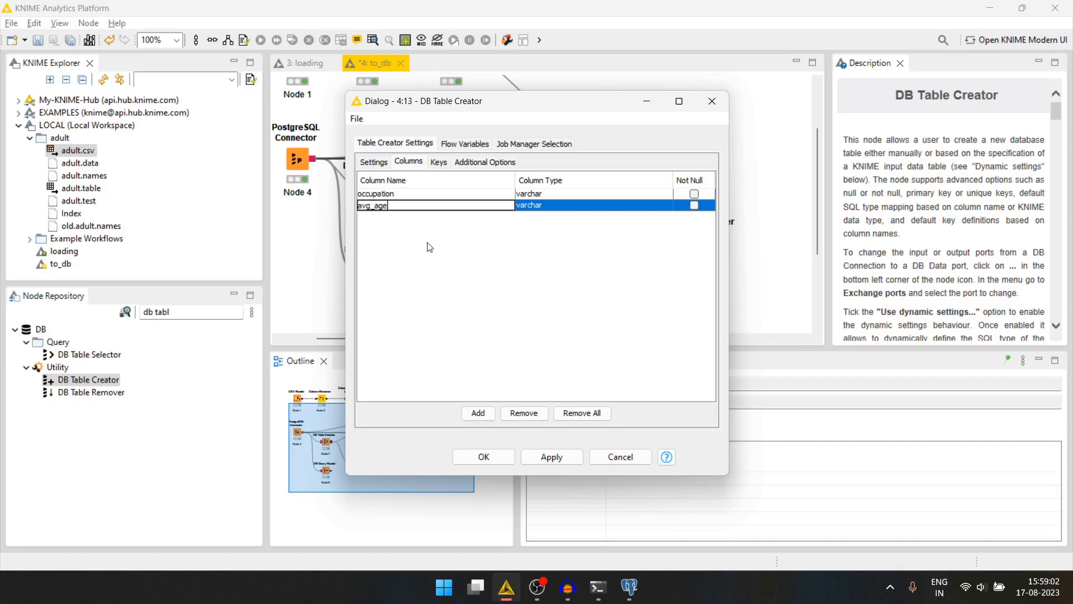
left_click(592, 205)
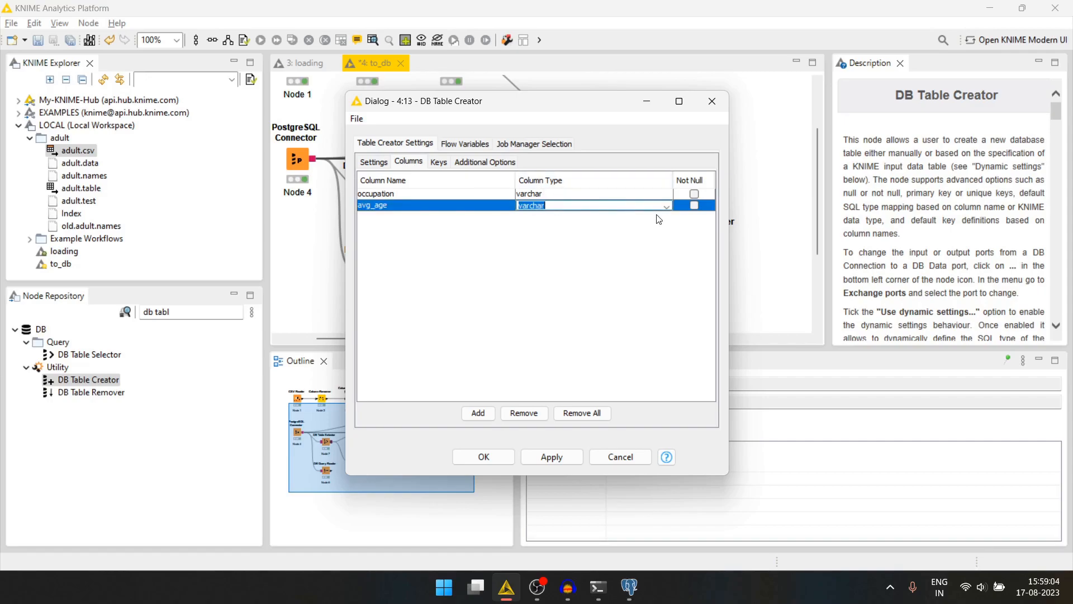
left_click(665, 205)
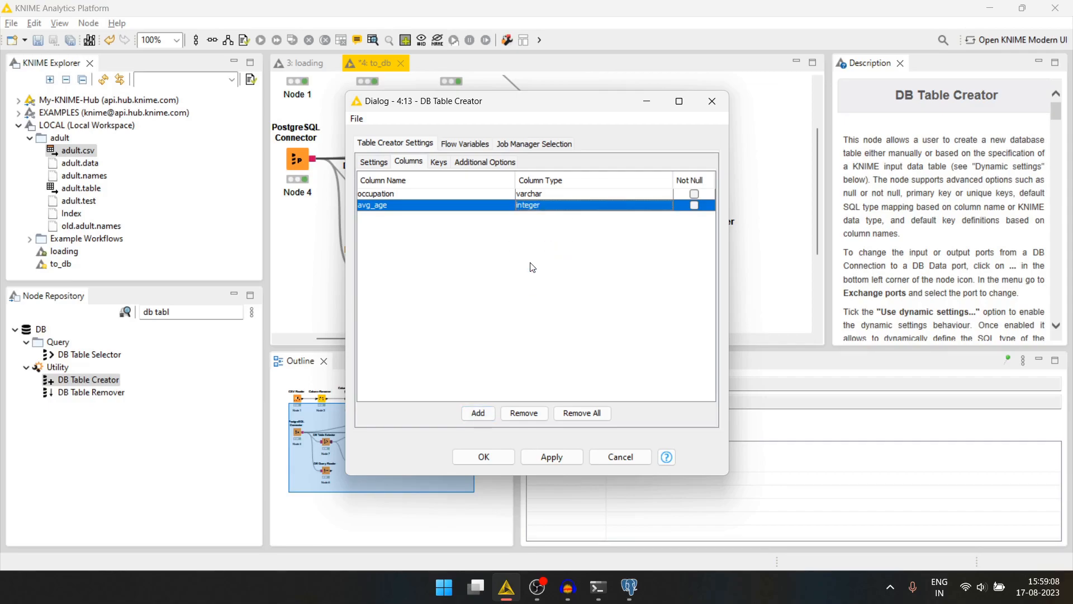
left_click(482, 456)
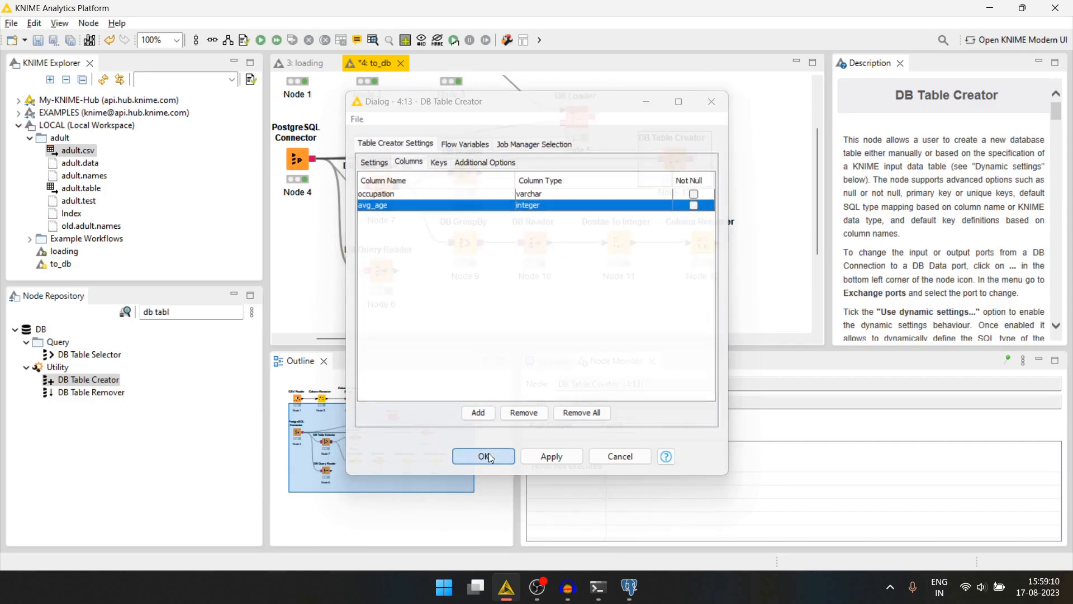
left_click(483, 456)
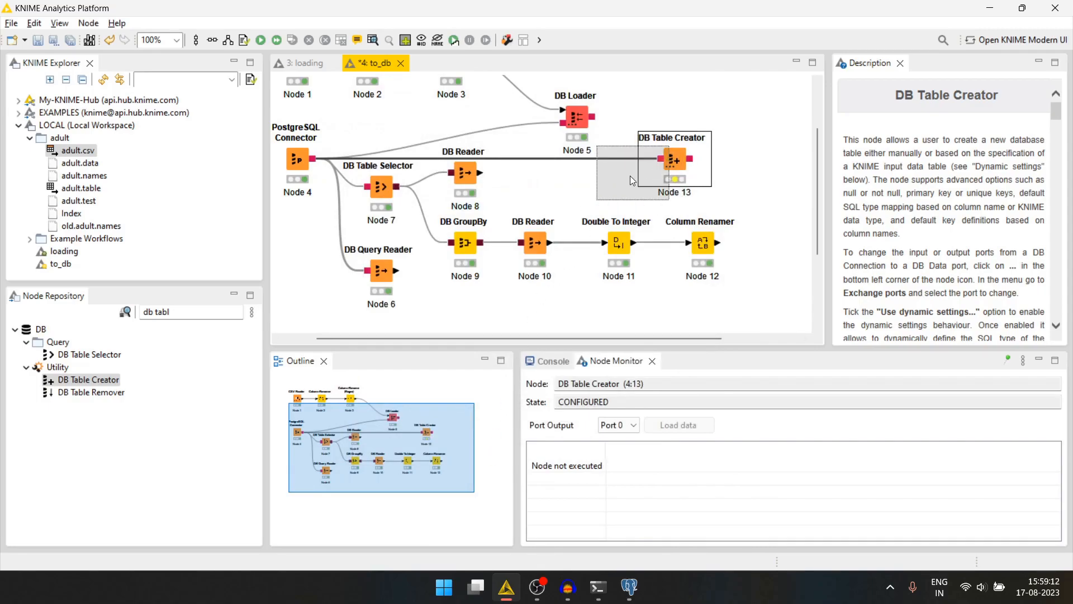
left_click_drag(674, 159, 631, 173)
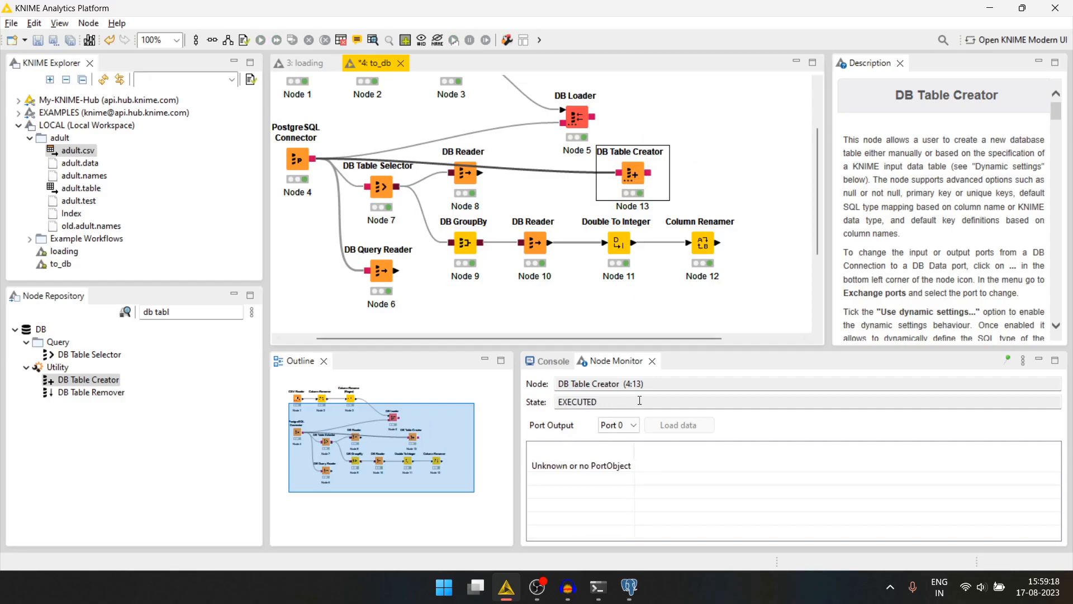
Step: Refresh the public schema's tables in pgAdmin to reveal occupation_age beside adult
left_click(628, 588)
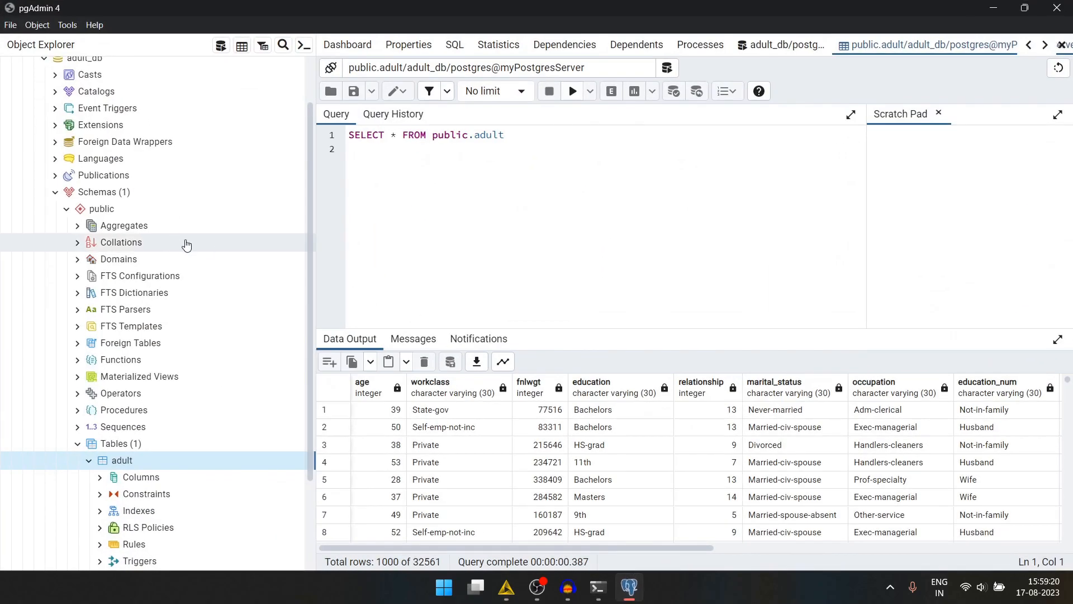
right_click(115, 443)
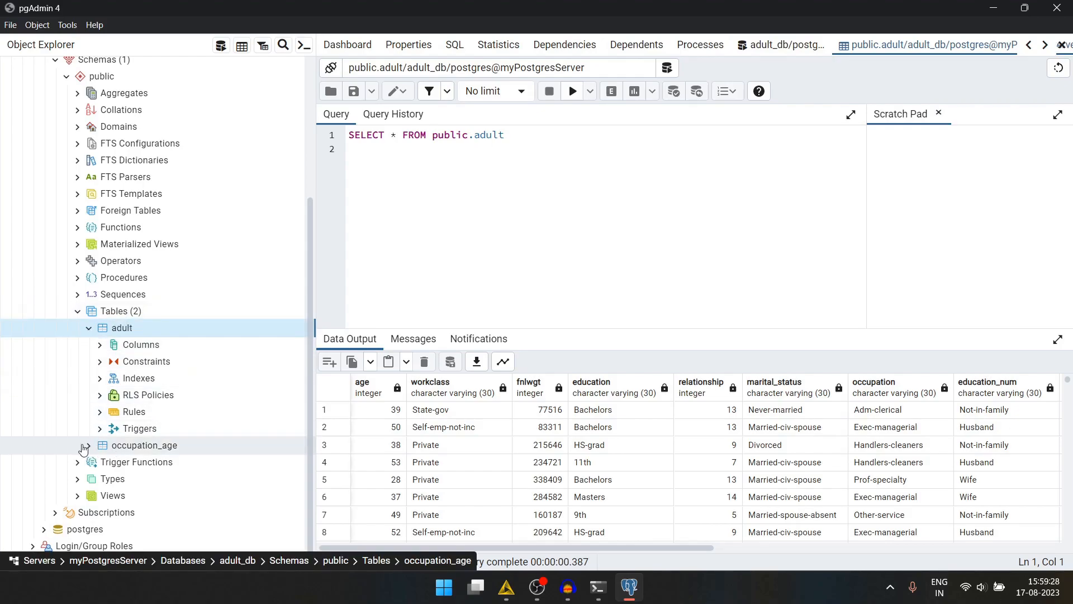
right_click(144, 444)
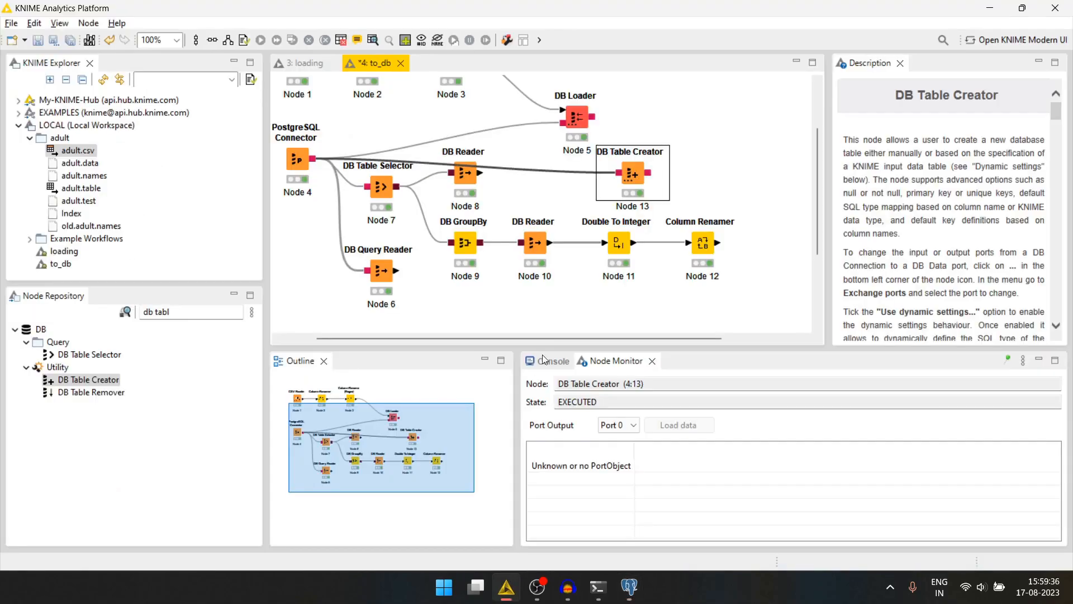
mouse_move(709, 137)
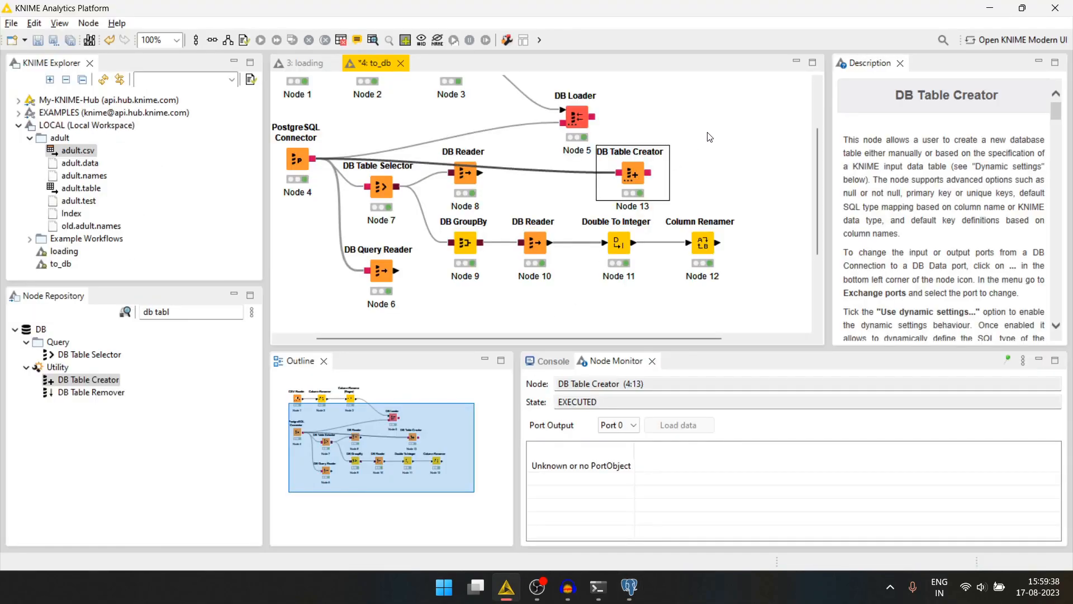
Step: Add a second DB Loader fed by DB Table Creator and Column Renamer, writing to occupation_age
left_click(576, 116)
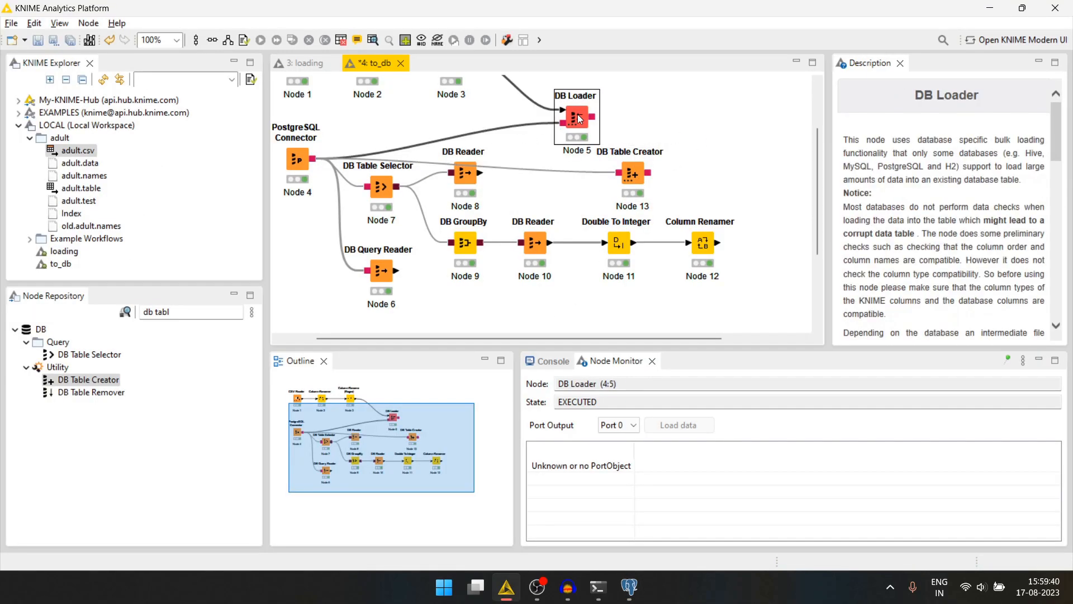
left_click(733, 153)
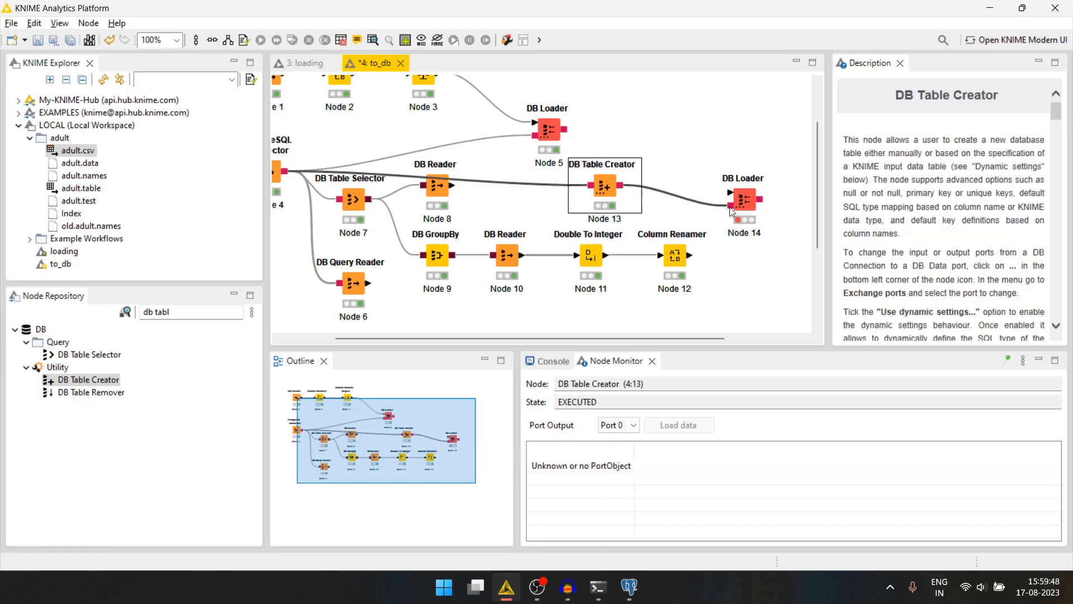
left_click(674, 255)
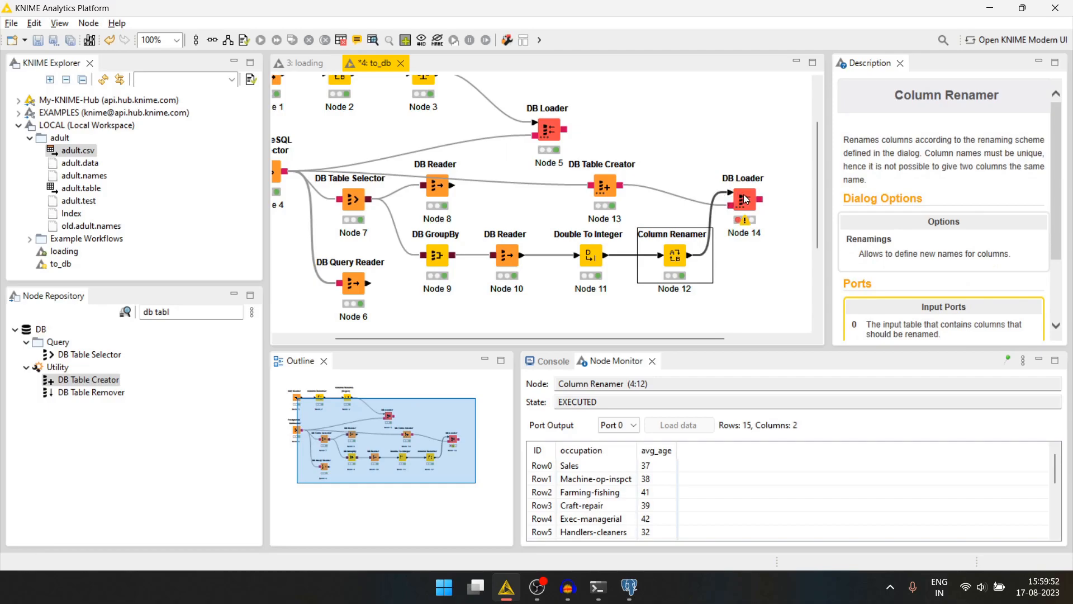
double_click(743, 200)
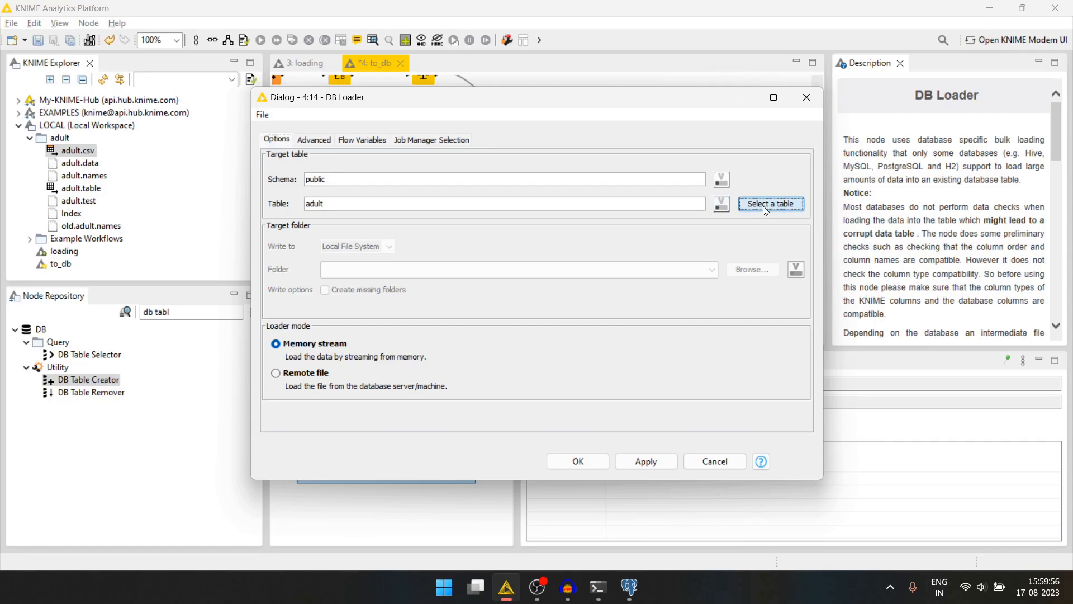
left_click(769, 204)
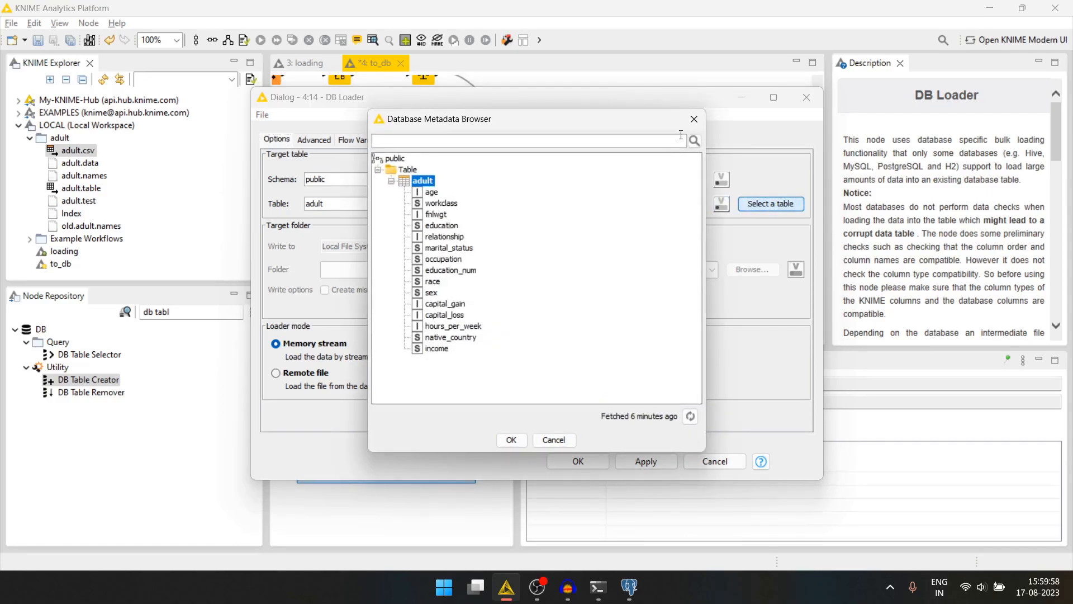
left_click(510, 439)
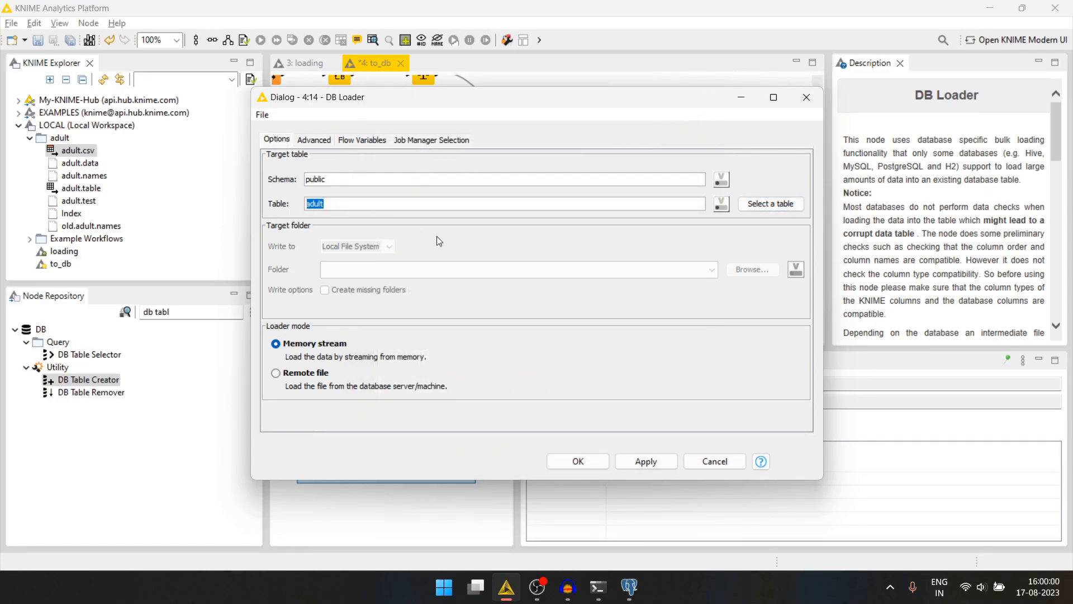
type("a")
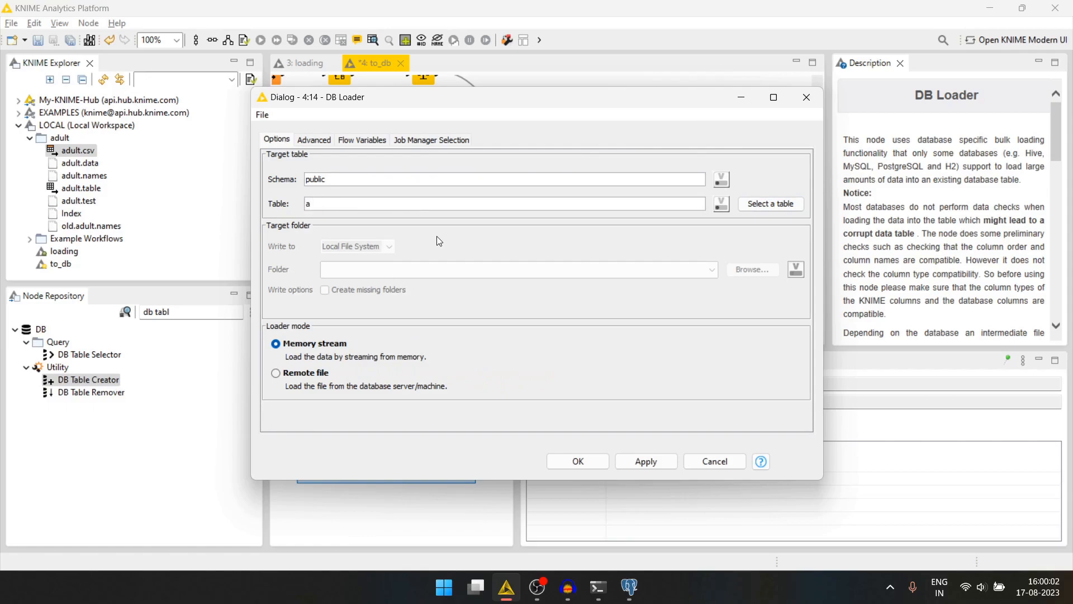
type("occupa")
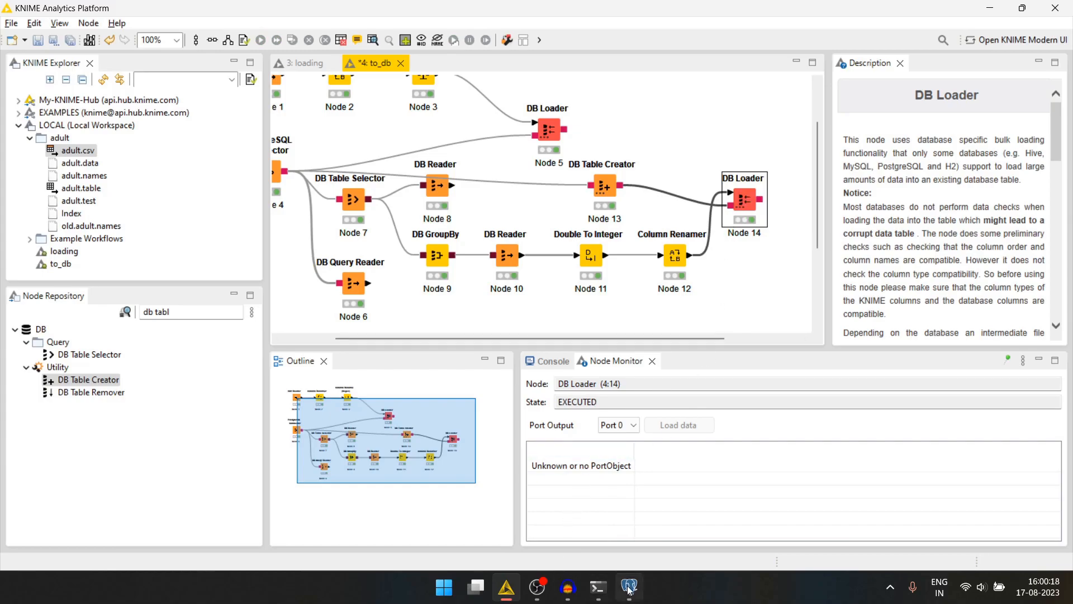
Step: Run SELECT * FROM public.occupation_age in pgAdmin to view the 15 rows
left_click(628, 587)
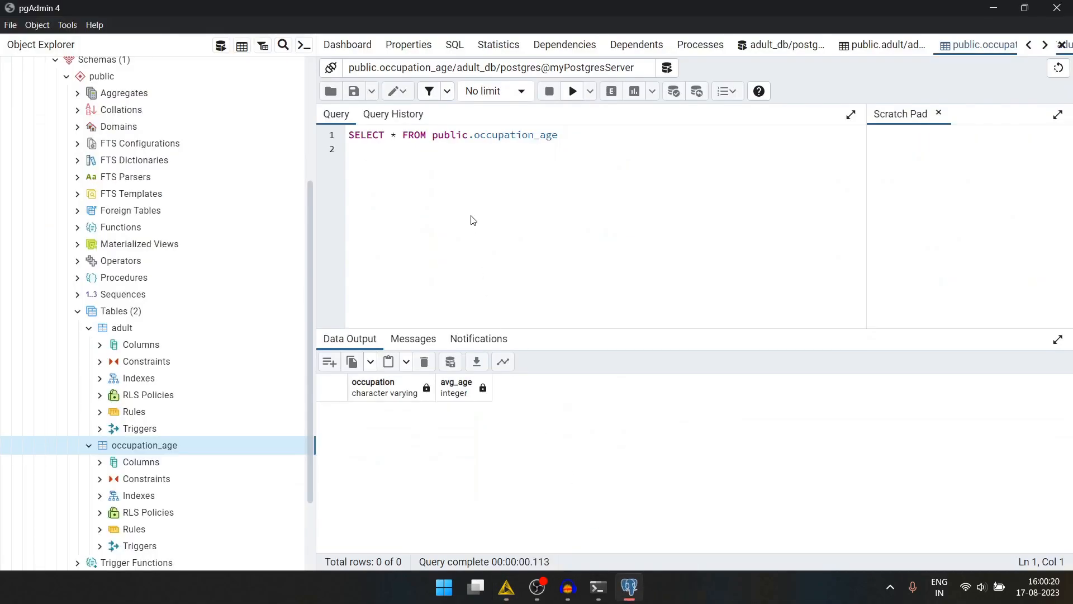
mouse_move(571, 91)
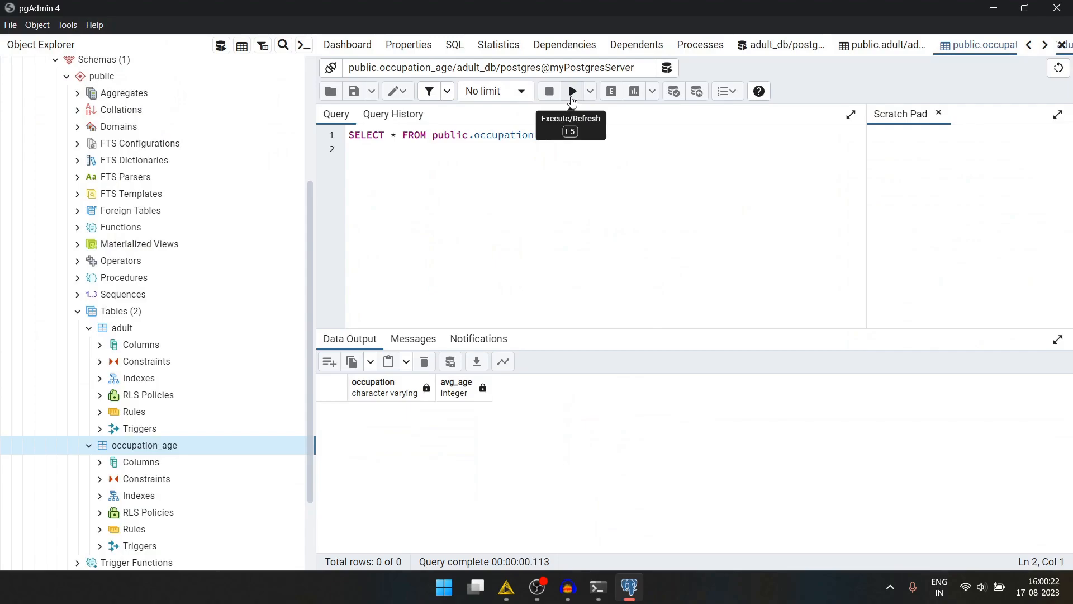
left_click(571, 90)
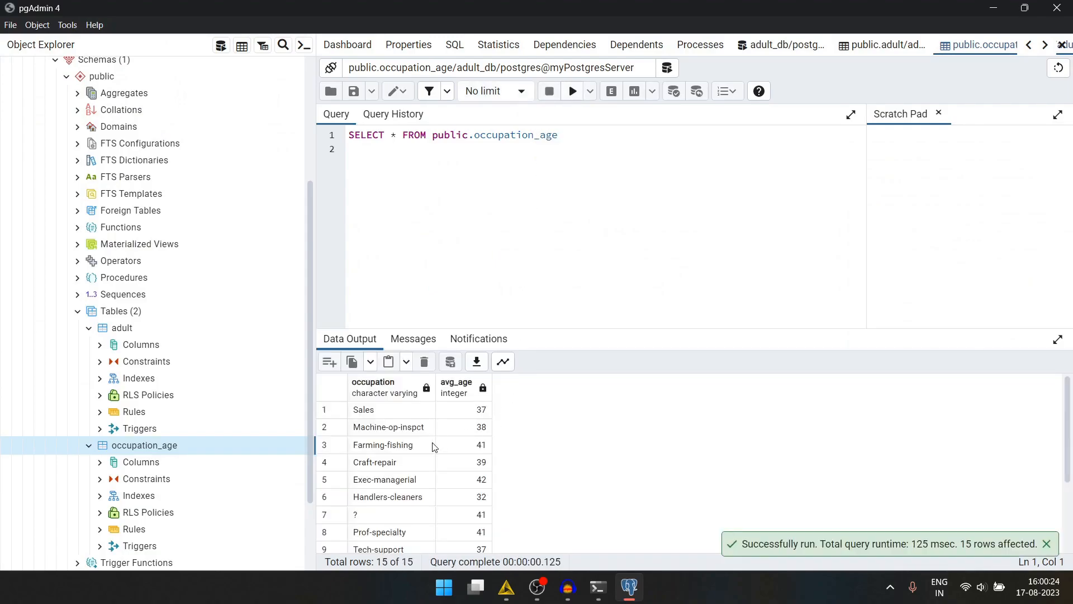